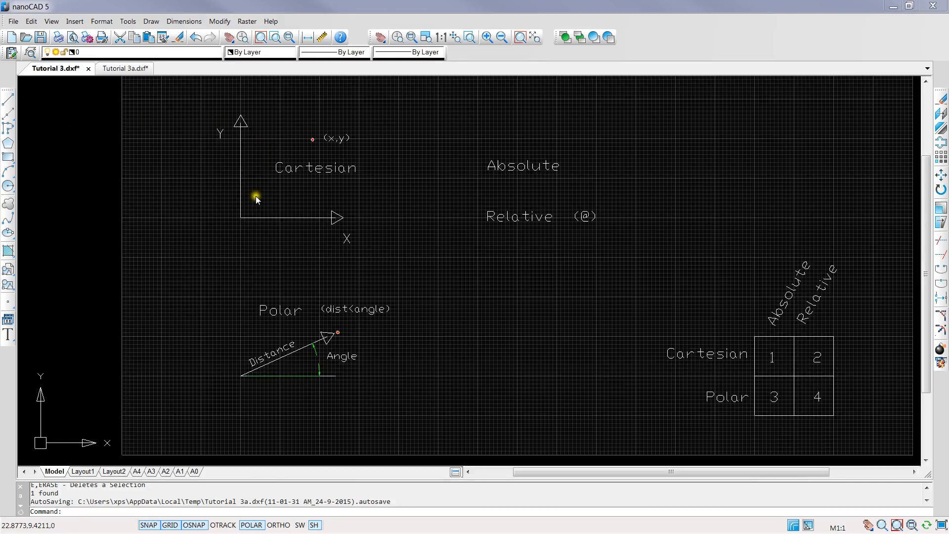
{"action": "mouse_move", "coordinate": [255, 199]}
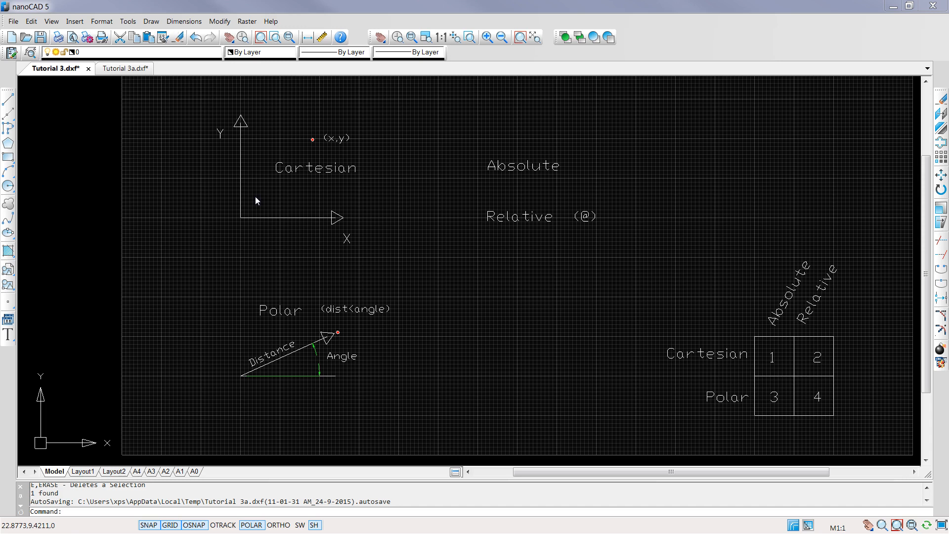
{"action": "mouse_move", "coordinate": [337, 232]}
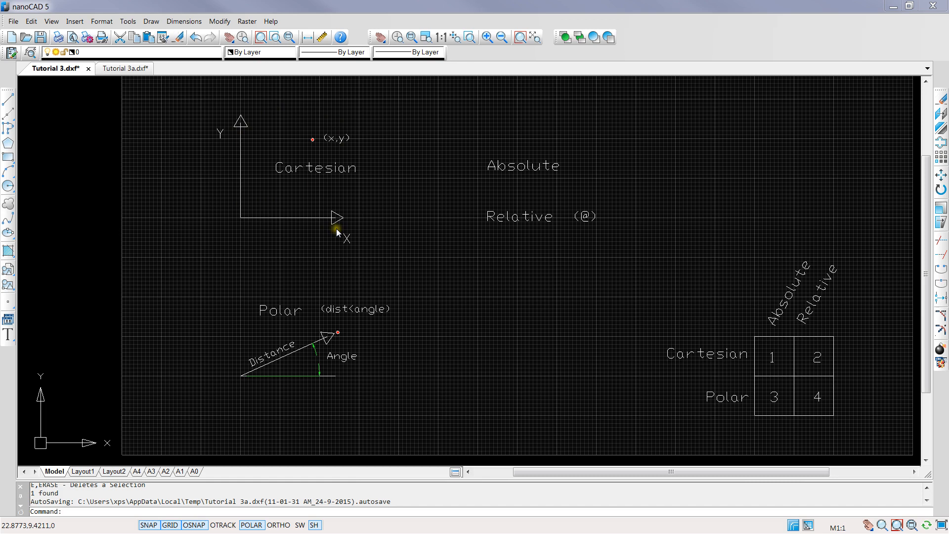
{"action": "mouse_move", "coordinate": [320, 244]}
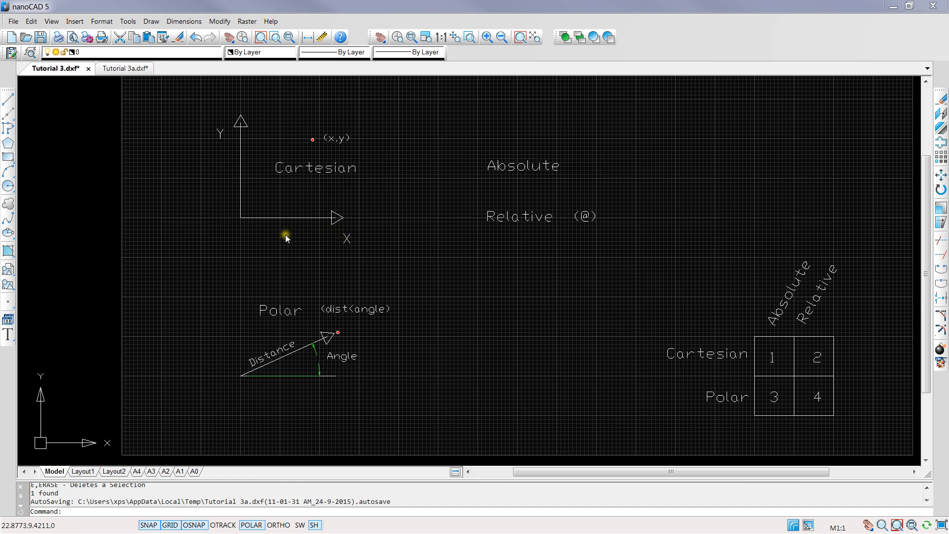
{"action": "mouse_move", "coordinate": [228, 185]}
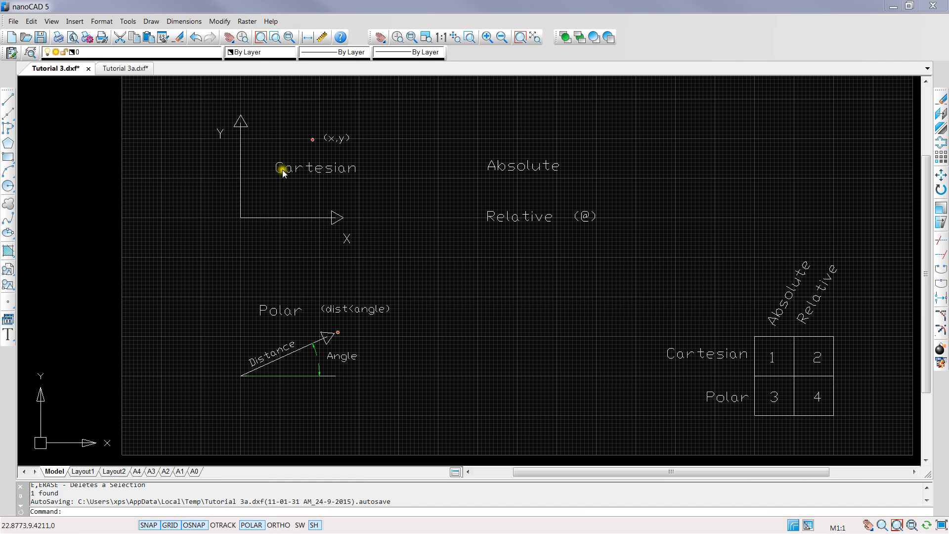
{"action": "mouse_move", "coordinate": [312, 142]}
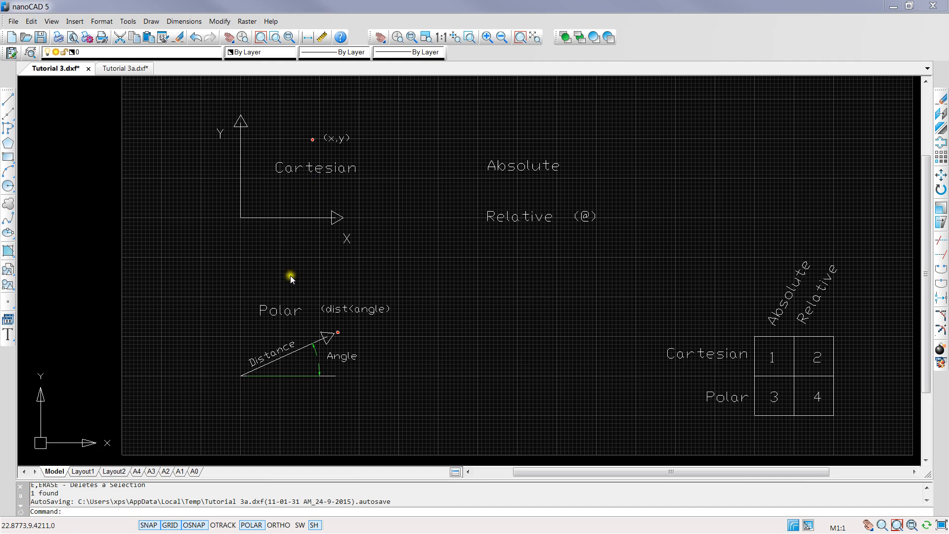
{"action": "mouse_move", "coordinate": [280, 285]}
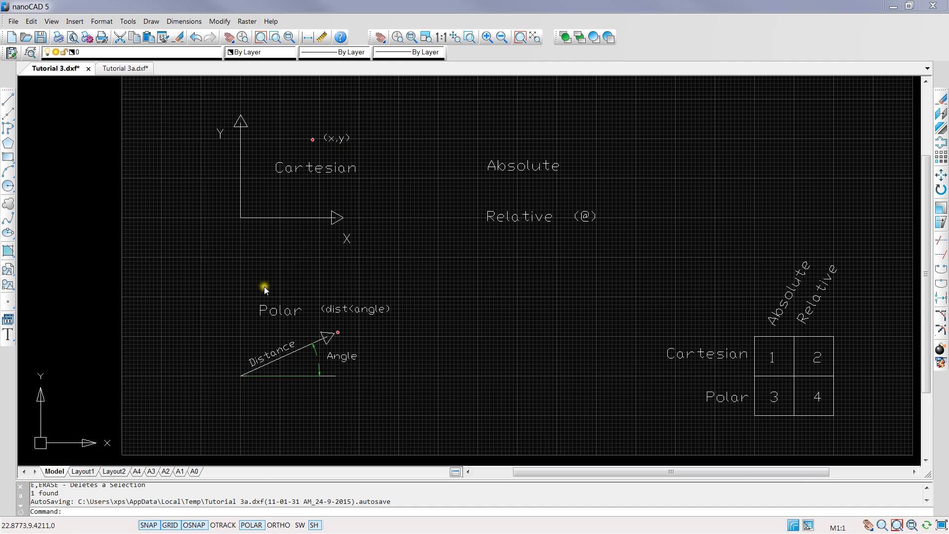
{"action": "mouse_move", "coordinate": [241, 366]}
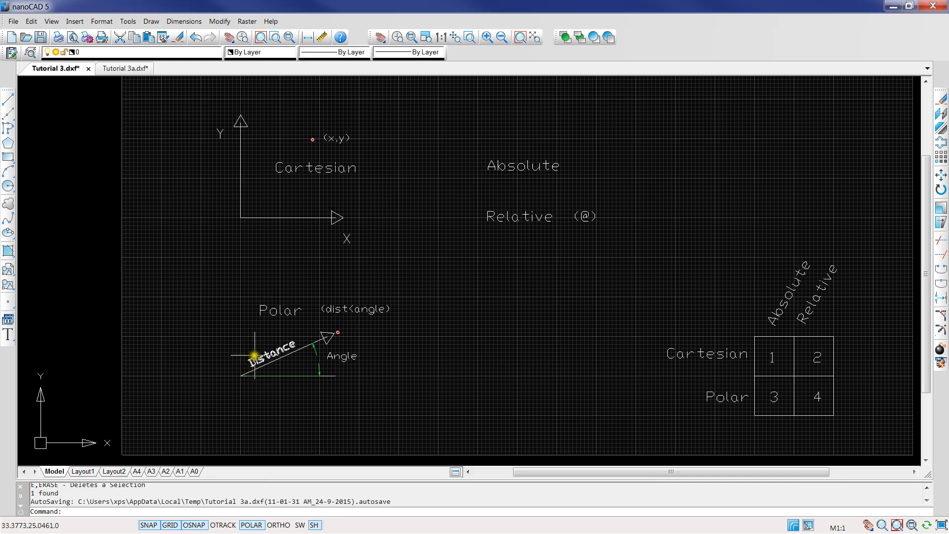
{"action": "mouse_move", "coordinate": [335, 336]}
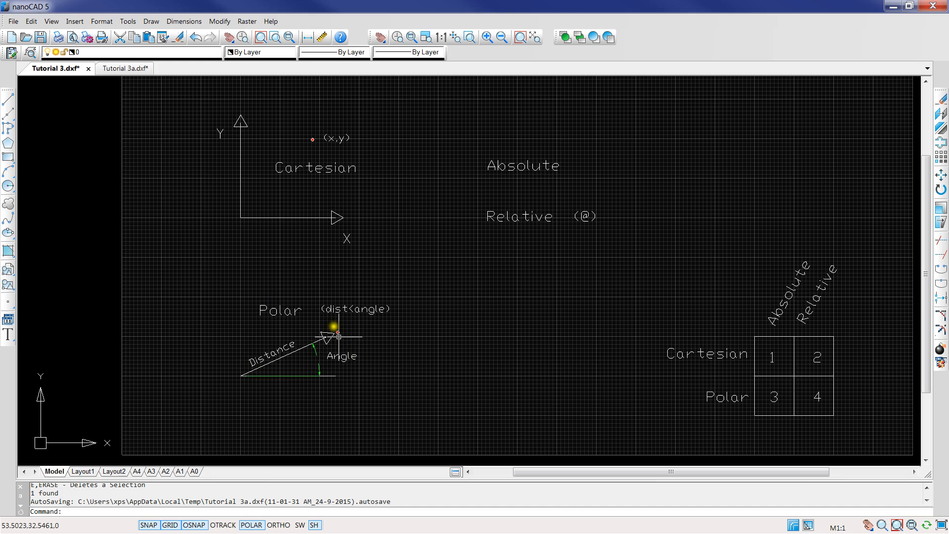
{"action": "mouse_move", "coordinate": [373, 336]}
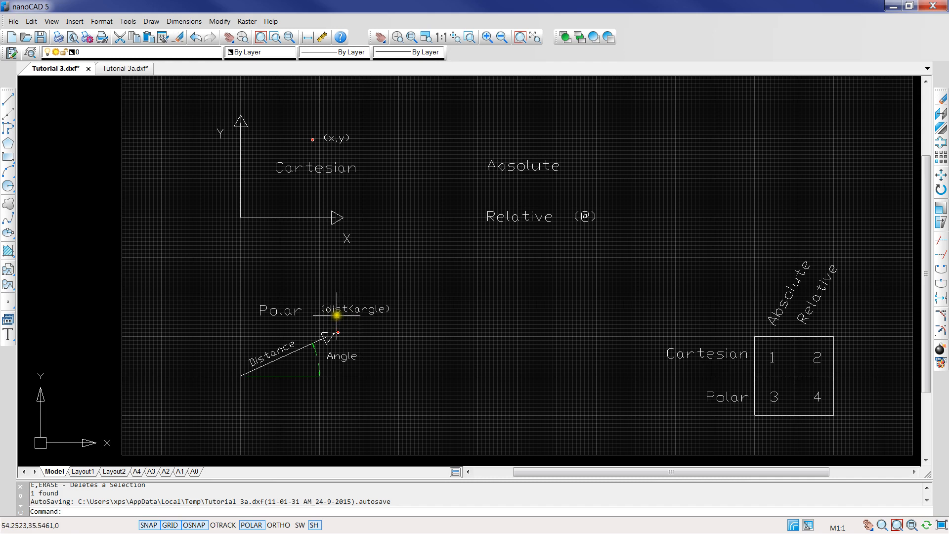
{"action": "mouse_move", "coordinate": [339, 314]}
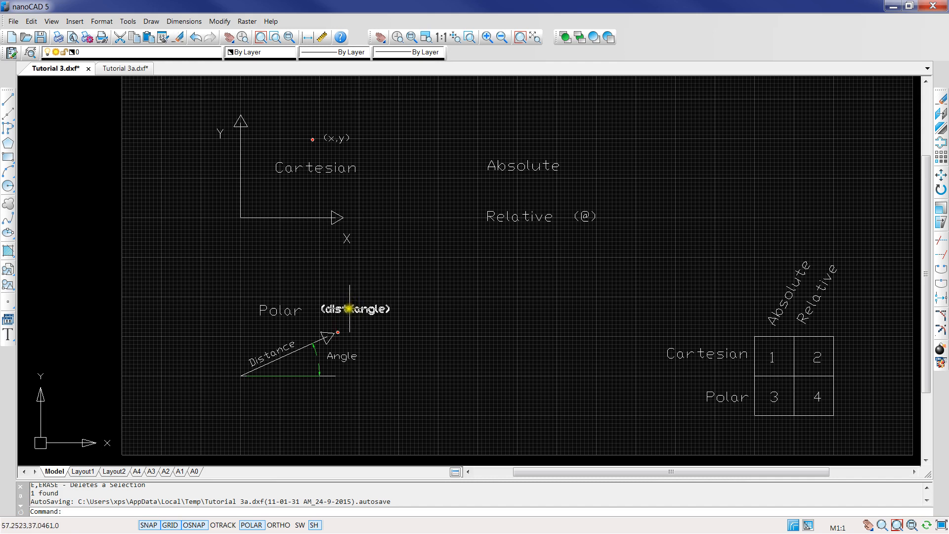
{"action": "mouse_move", "coordinate": [433, 335]}
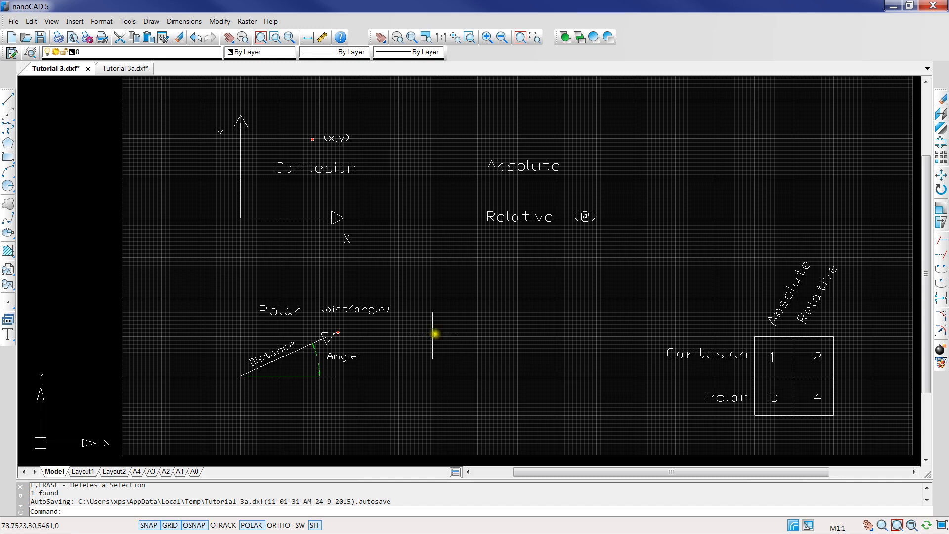
{"action": "mouse_move", "coordinate": [568, 177]}
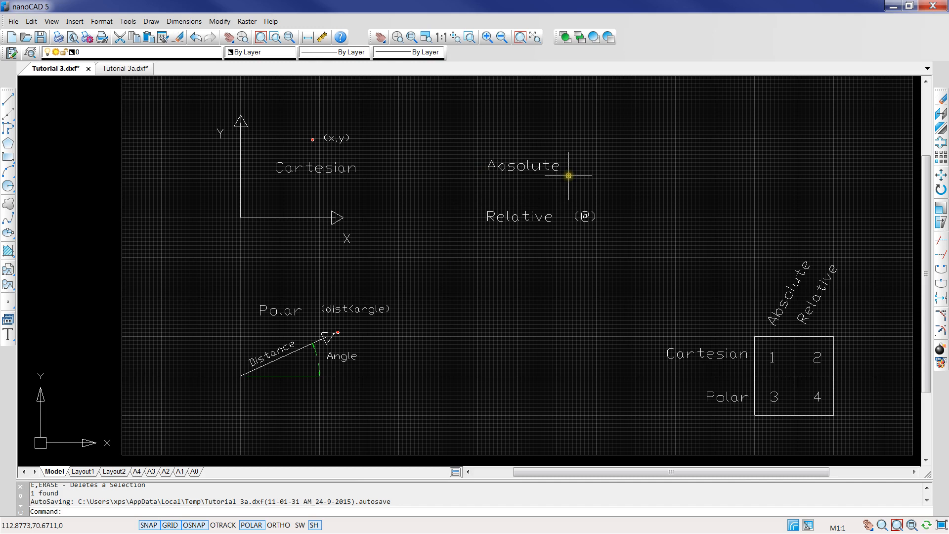
{"action": "mouse_move", "coordinate": [525, 198]}
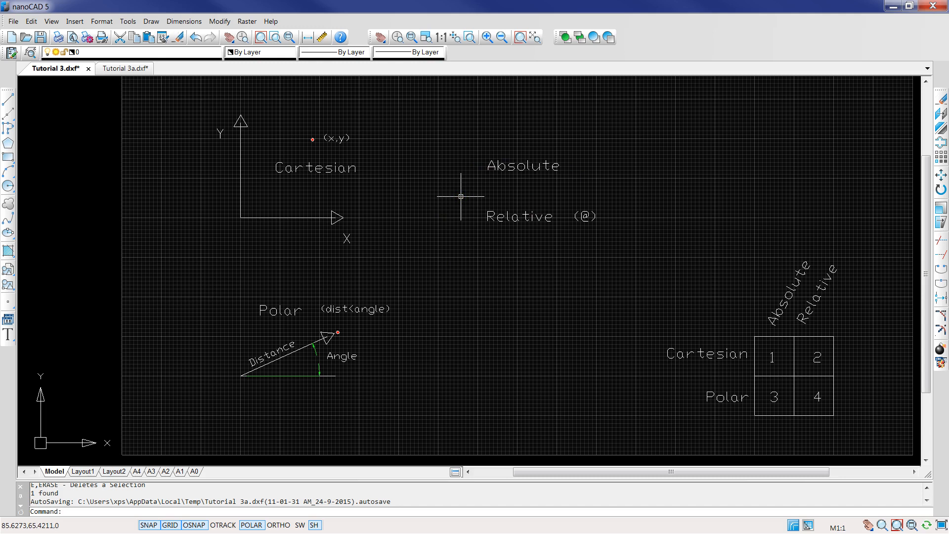
{"action": "mouse_move", "coordinate": [280, 243]}
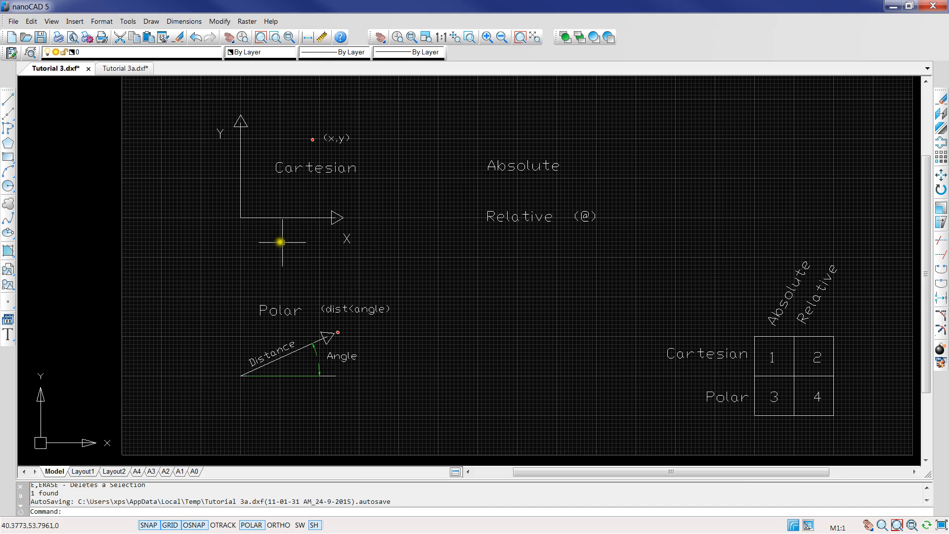
{"action": "mouse_move", "coordinate": [393, 239]}
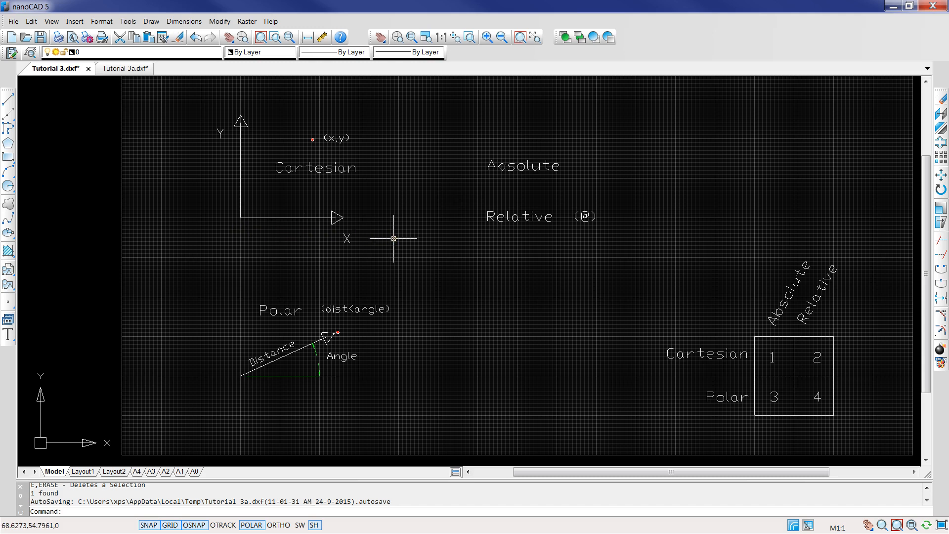
{"action": "mouse_move", "coordinate": [444, 193]}
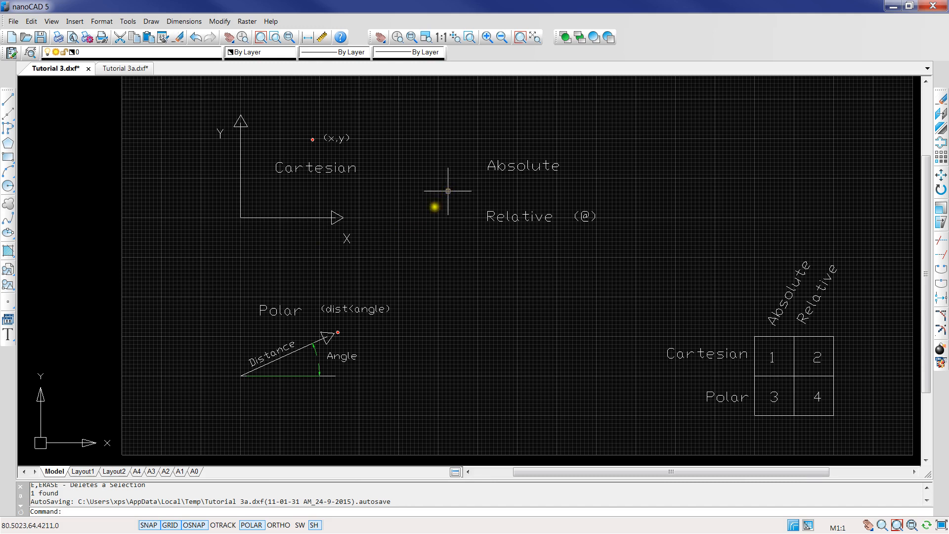
{"action": "mouse_move", "coordinate": [39, 443]}
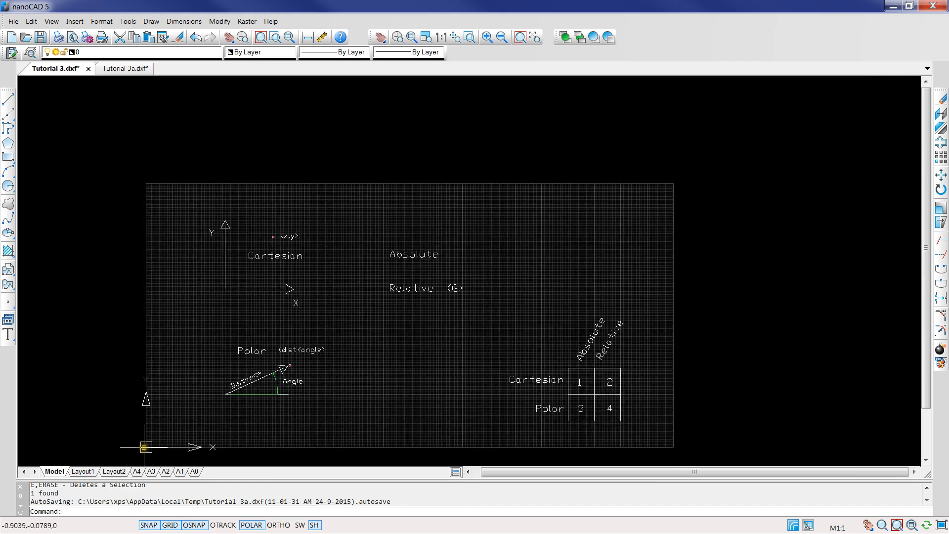
{"action": "mouse_move", "coordinate": [139, 447]}
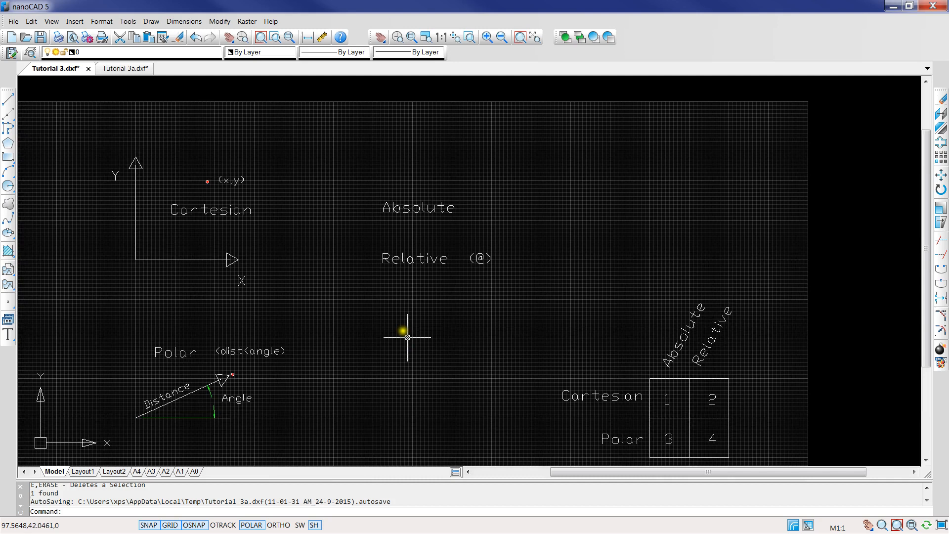
{"action": "mouse_move", "coordinate": [497, 280]}
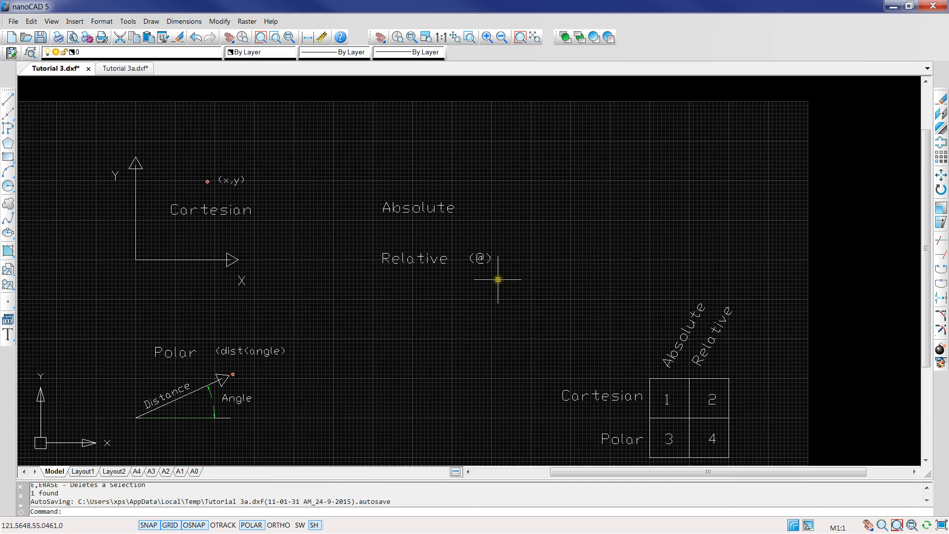
{"action": "mouse_move", "coordinate": [401, 284]}
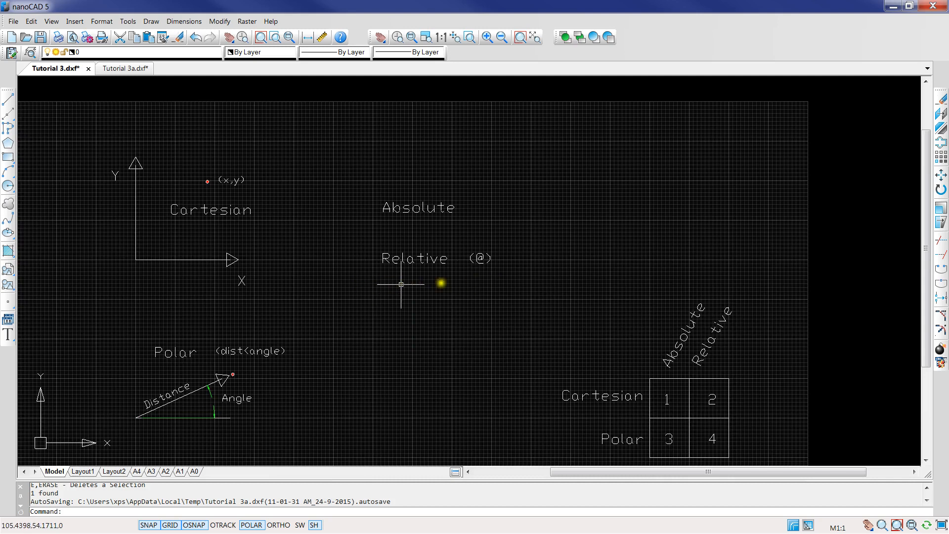
{"action": "mouse_move", "coordinate": [510, 278]}
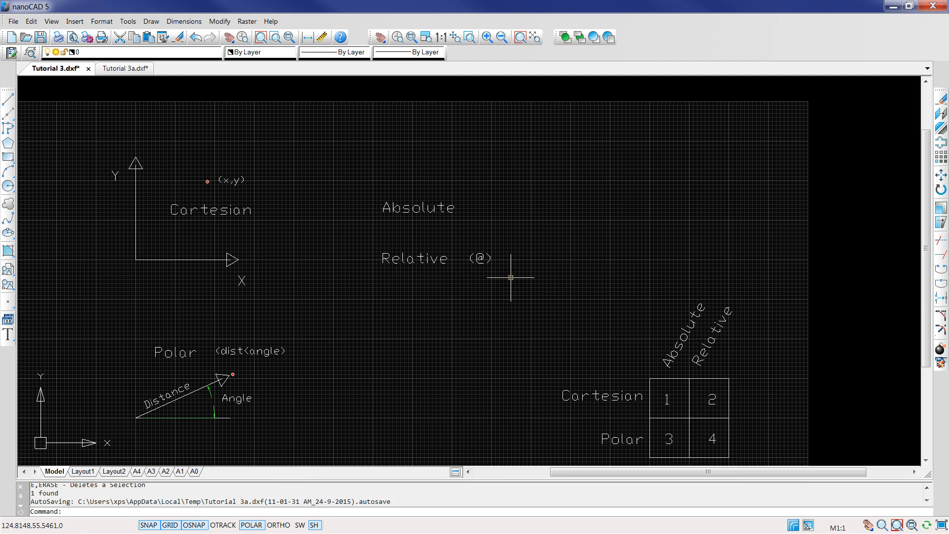
{"action": "mouse_move", "coordinate": [447, 350]}
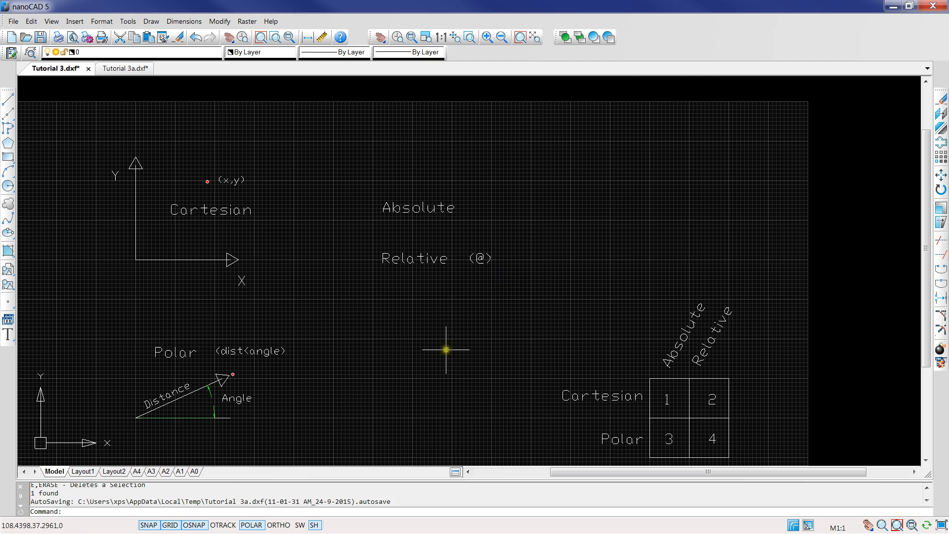
{"action": "mouse_move", "coordinate": [451, 339]}
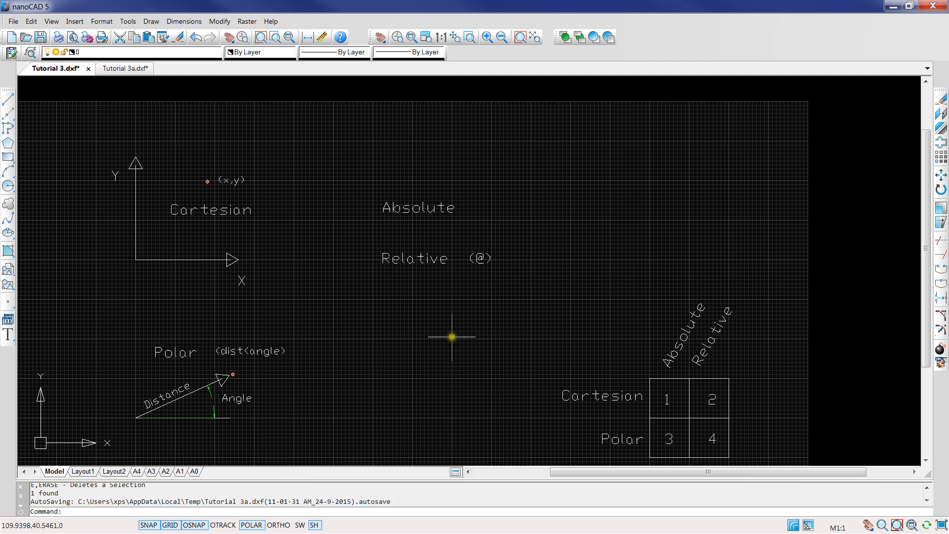
{"action": "mouse_move", "coordinate": [411, 341]}
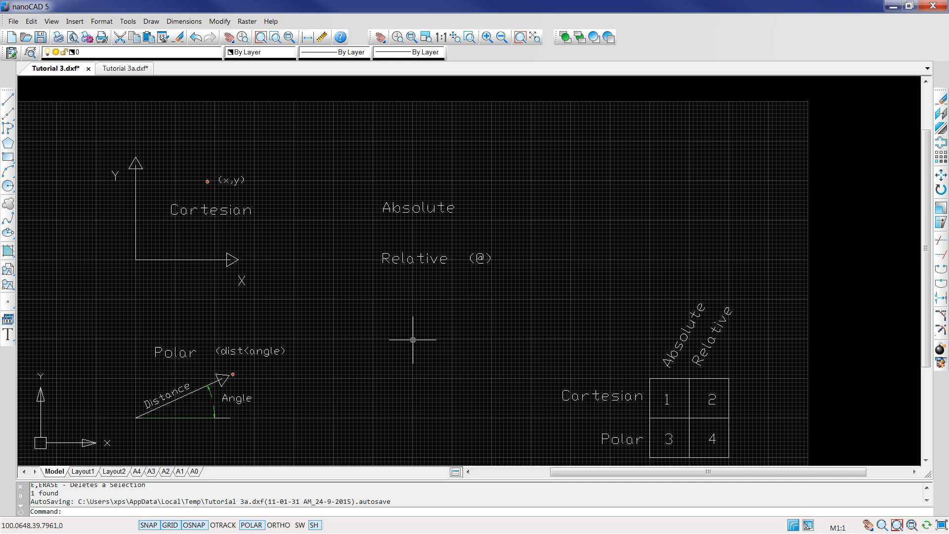
{"action": "mouse_move", "coordinate": [468, 308]}
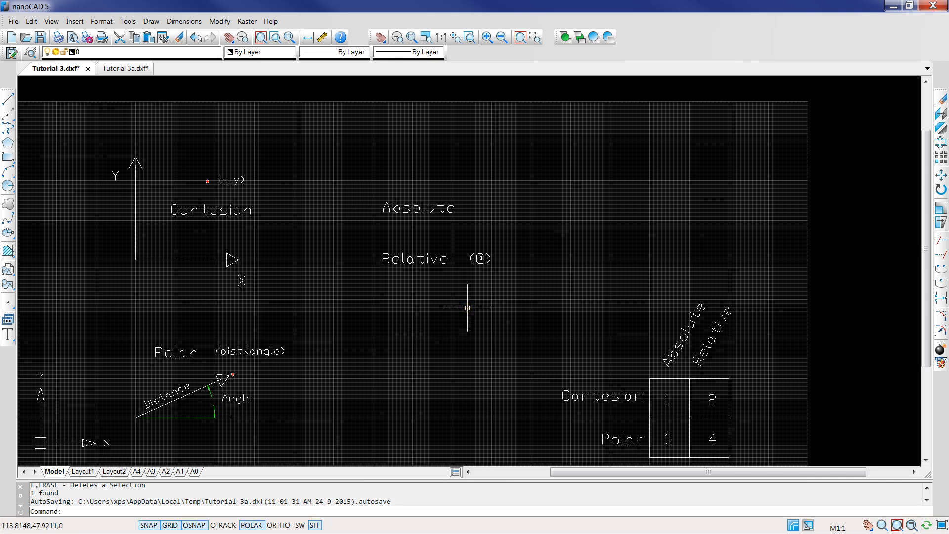
{"action": "mouse_move", "coordinate": [466, 320]}
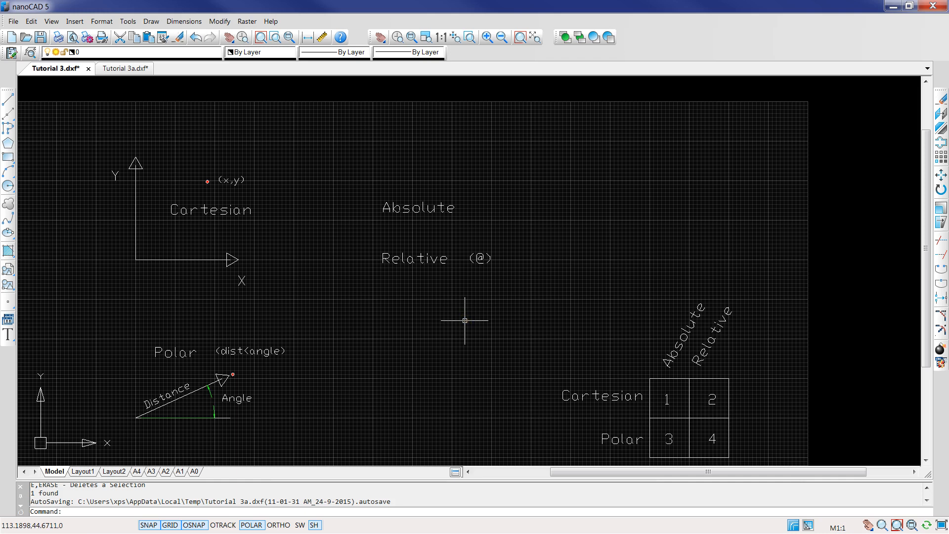
{"action": "mouse_move", "coordinate": [481, 377]}
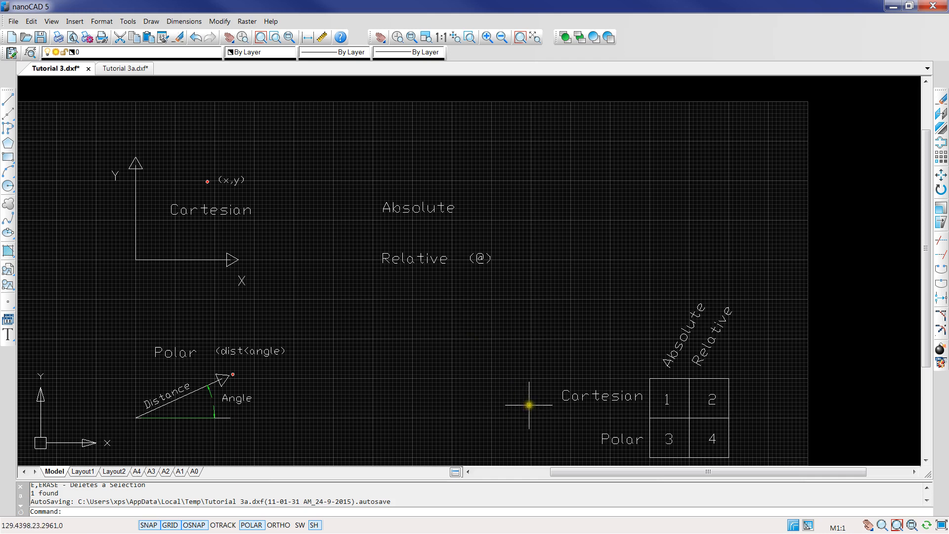
{"action": "mouse_move", "coordinate": [681, 449]}
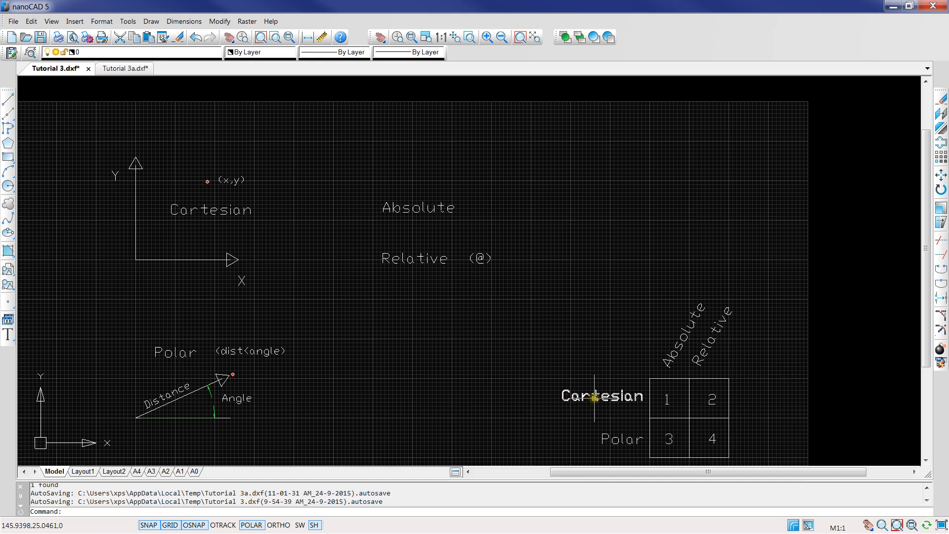
{"action": "mouse_move", "coordinate": [587, 413]}
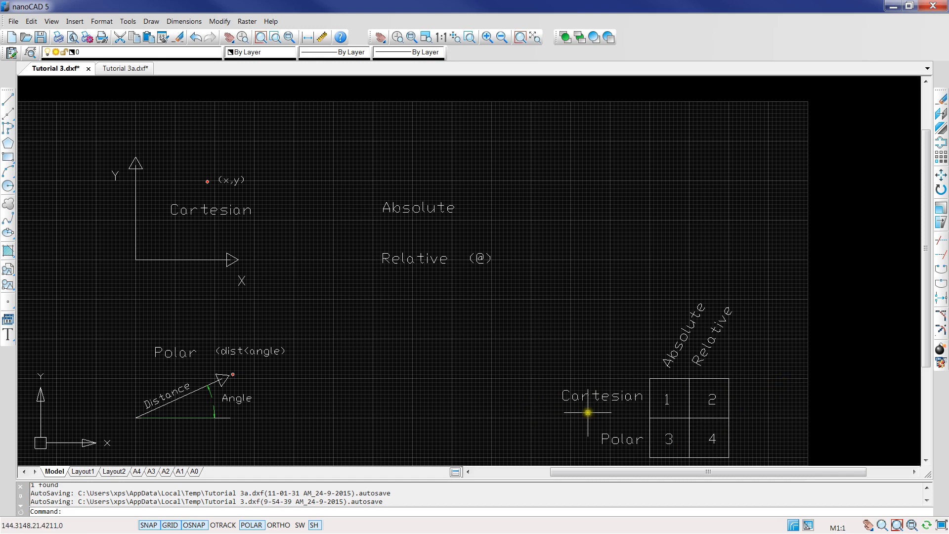
{"action": "mouse_move", "coordinate": [659, 407]}
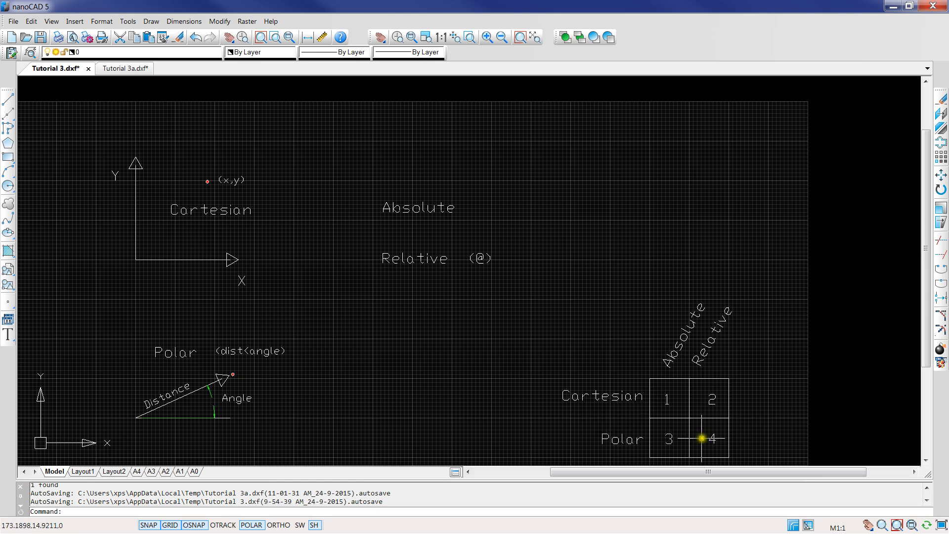
{"action": "mouse_move", "coordinate": [781, 413]}
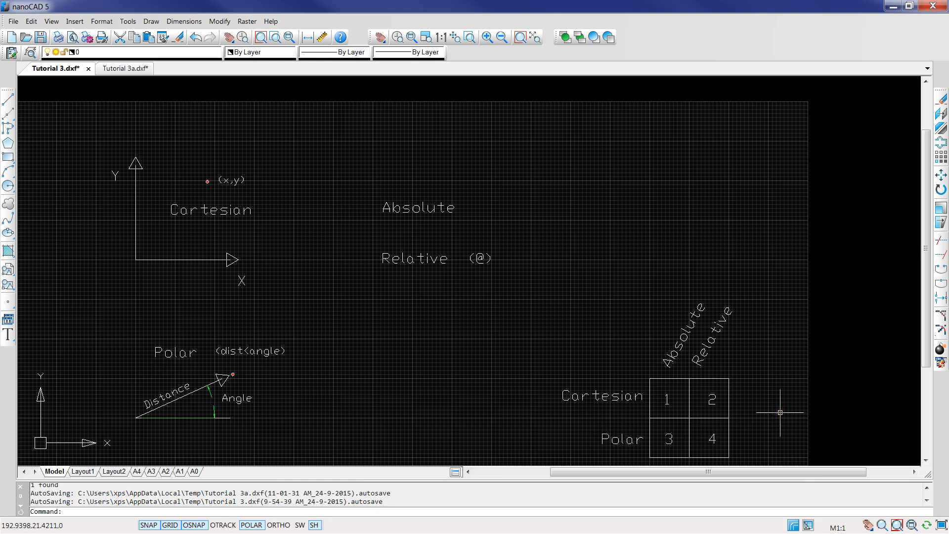
{"action": "mouse_move", "coordinate": [676, 285]}
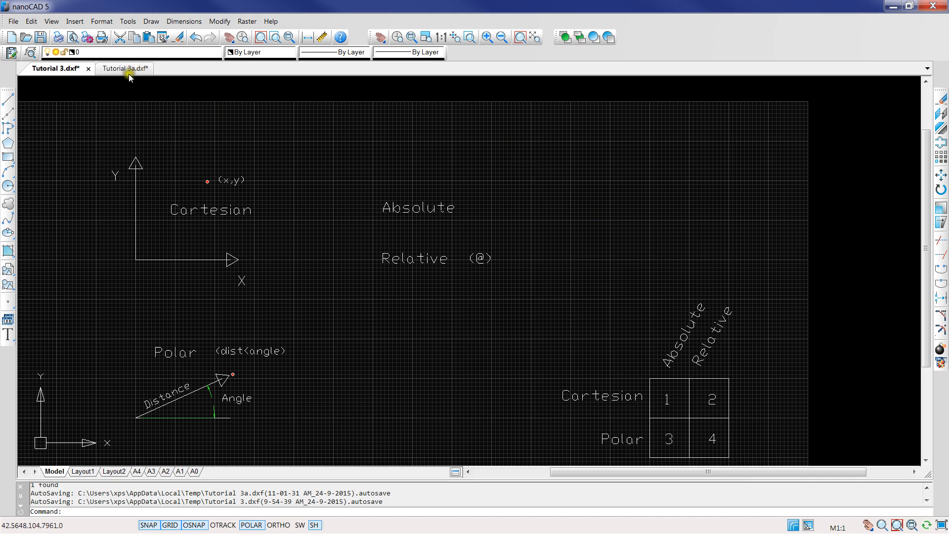
Make the blank Tutorial 3a grid drawing the active document
{"action": "left_click", "coordinate": [121, 68]}
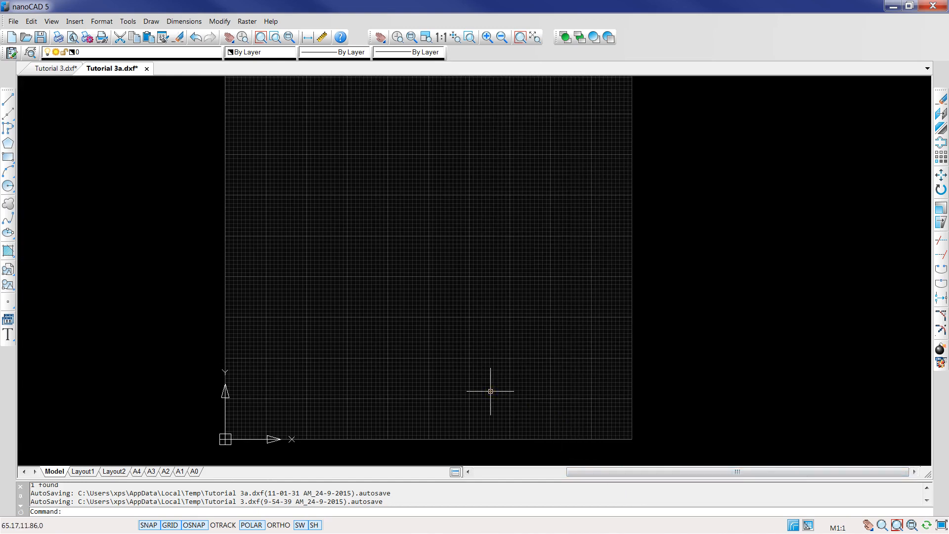
{"action": "mouse_move", "coordinate": [464, 393]}
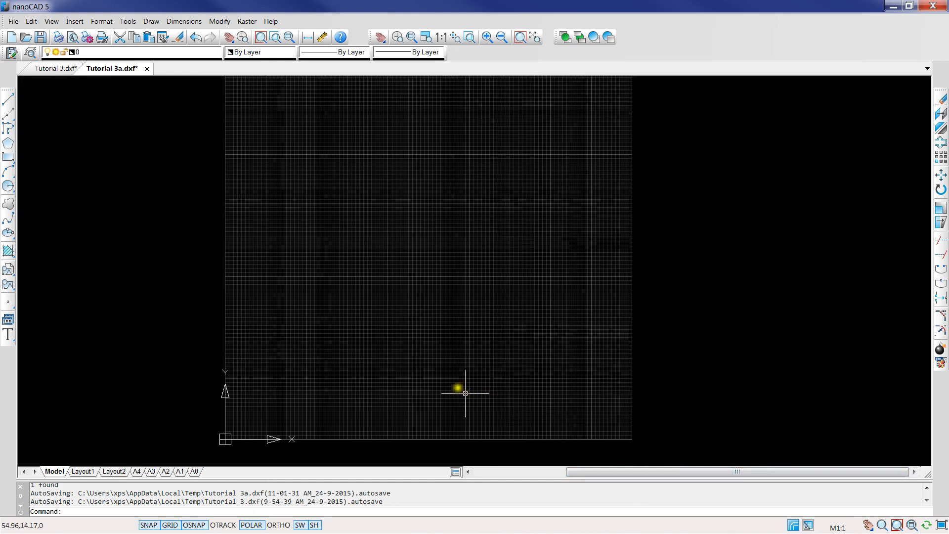
{"action": "mouse_move", "coordinate": [289, 305]}
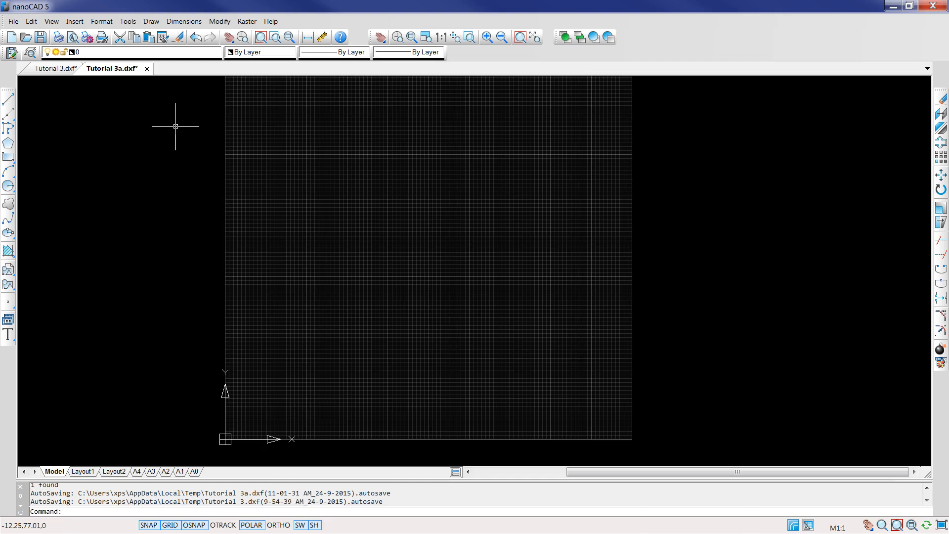
{"action": "mouse_move", "coordinate": [37, 113]}
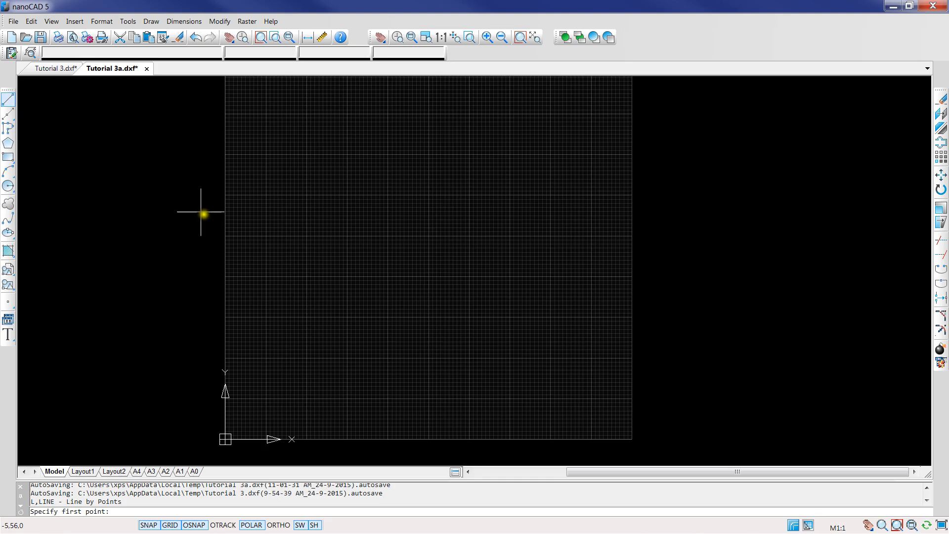
{"action": "mouse_move", "coordinate": [320, 374]}
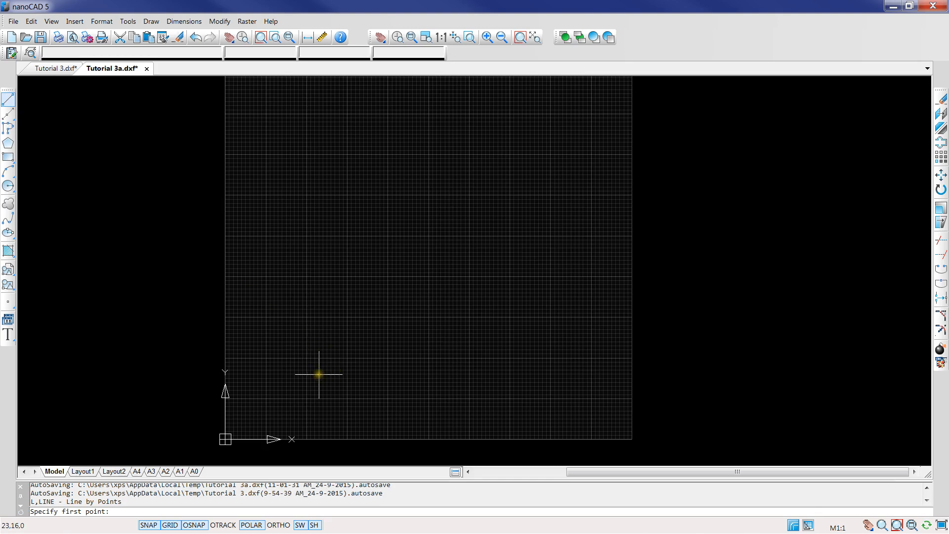
{"action": "mouse_move", "coordinate": [41, 516]}
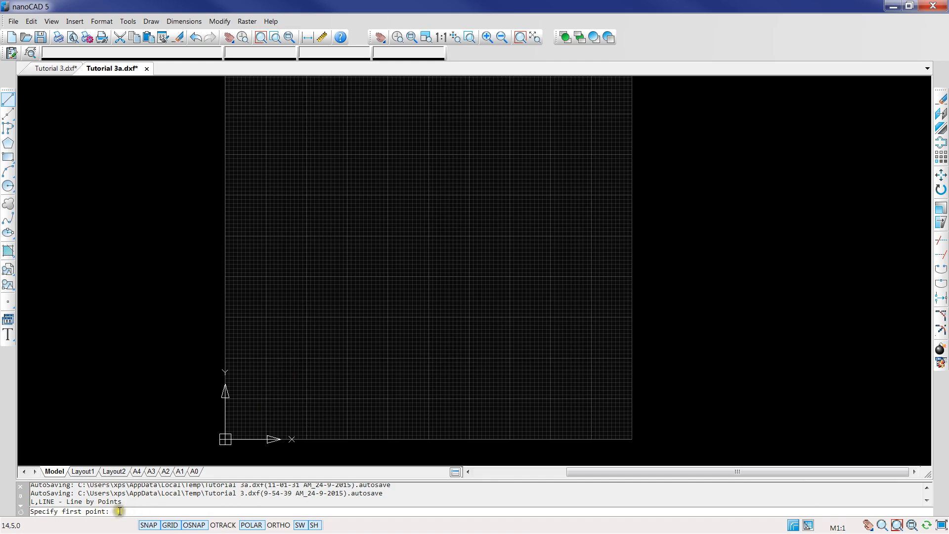
{"action": "mouse_move", "coordinate": [306, 351]}
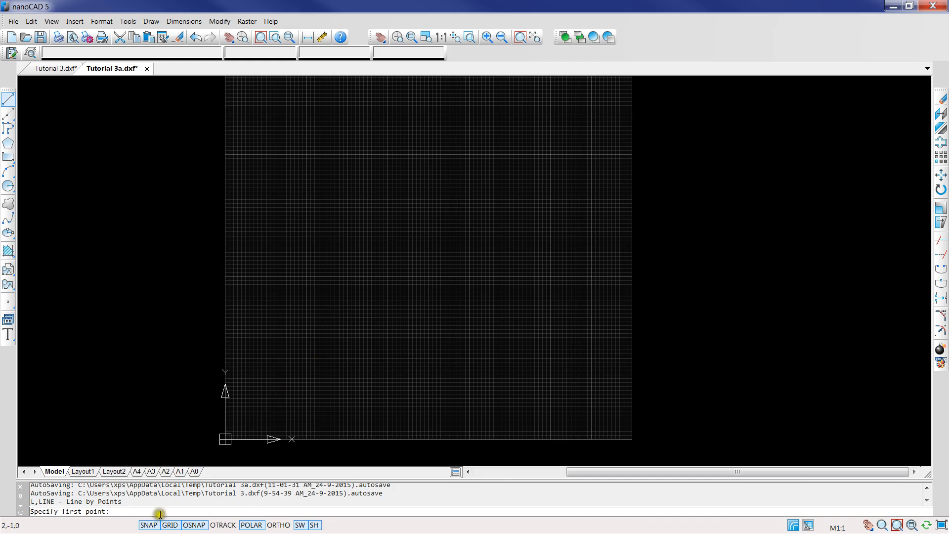
{"action": "mouse_move", "coordinate": [160, 511]}
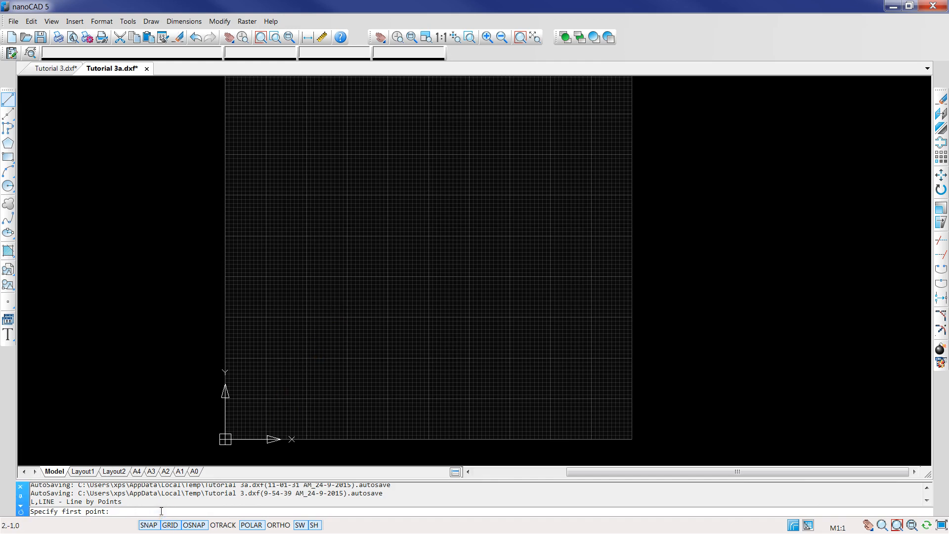
Draw a line with absolute coordinates from 10,10 to 20,20
{"action": "type", "text": "10,10"}
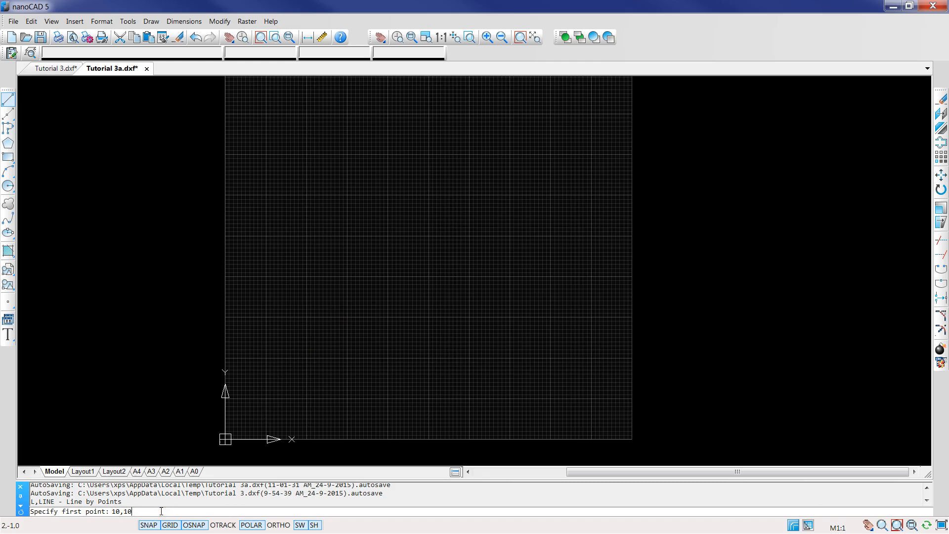
{"action": "mouse_move", "coordinate": [126, 529]}
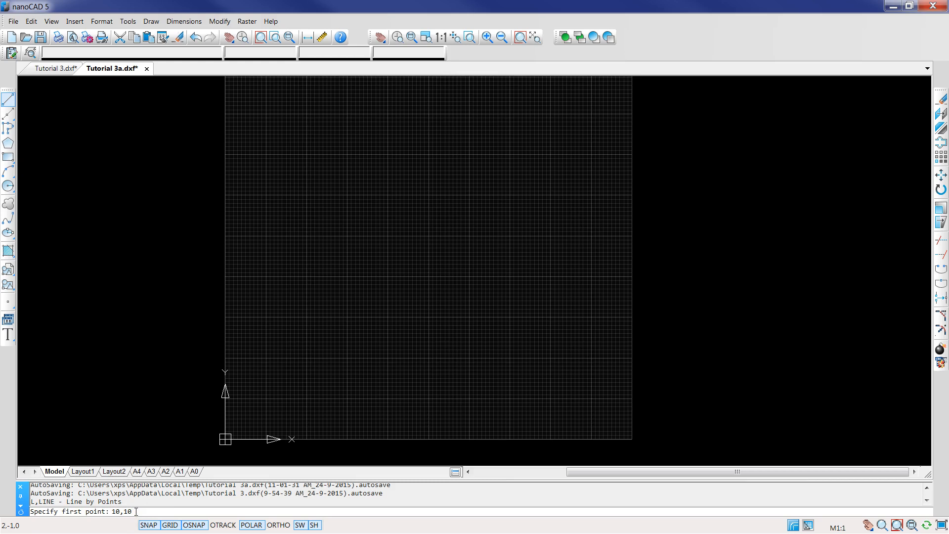
{"action": "key", "text": "enter"}
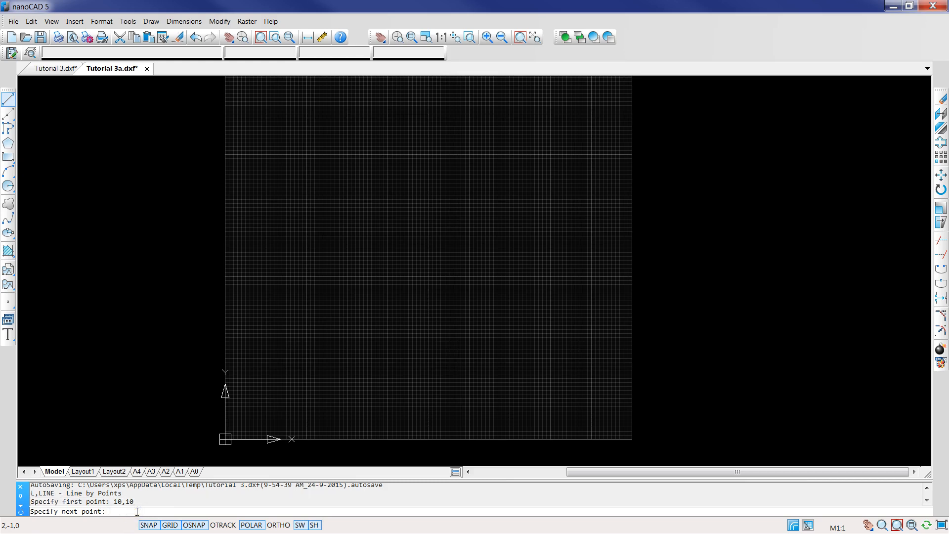
{"action": "mouse_move", "coordinate": [271, 406]}
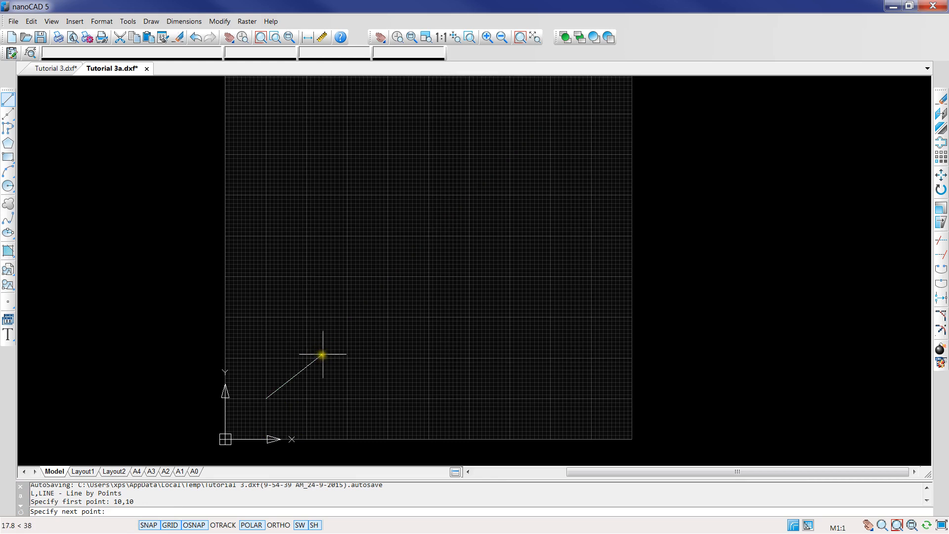
{"action": "mouse_move", "coordinate": [331, 370]}
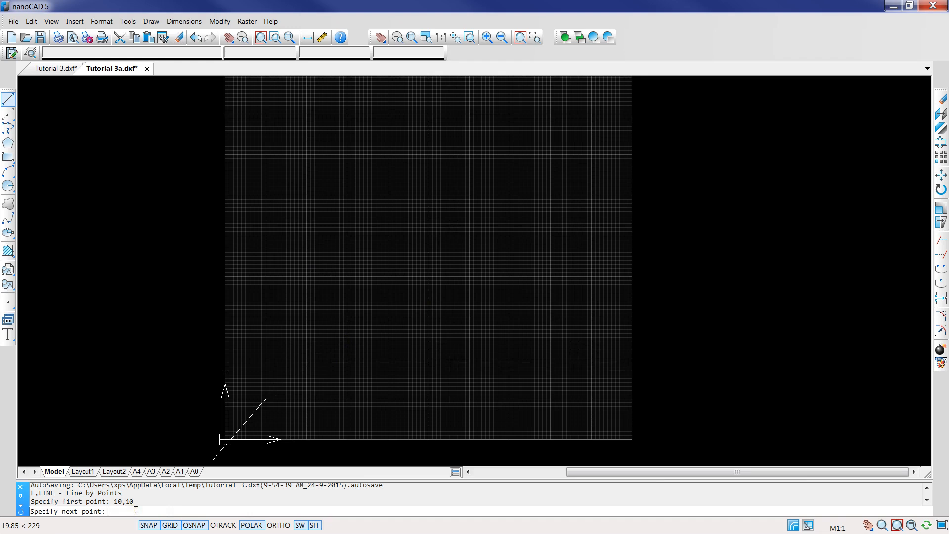
{"action": "type", "text": "20"}
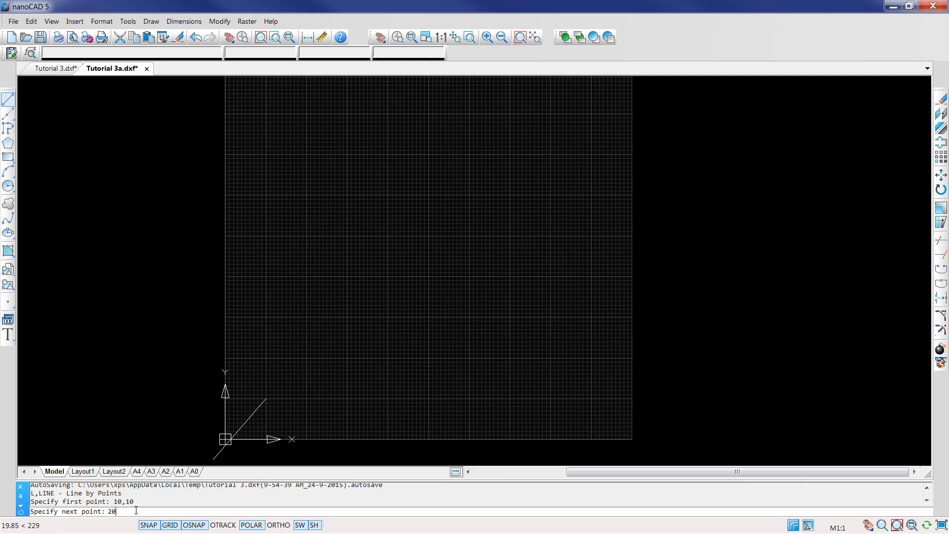
{"action": "type", "text": ",20"}
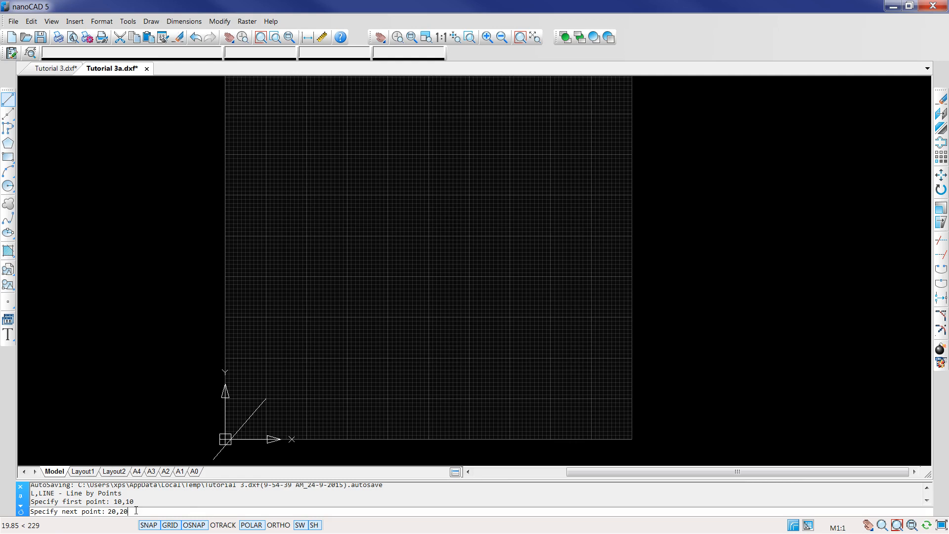
{"action": "key", "text": "enter"}
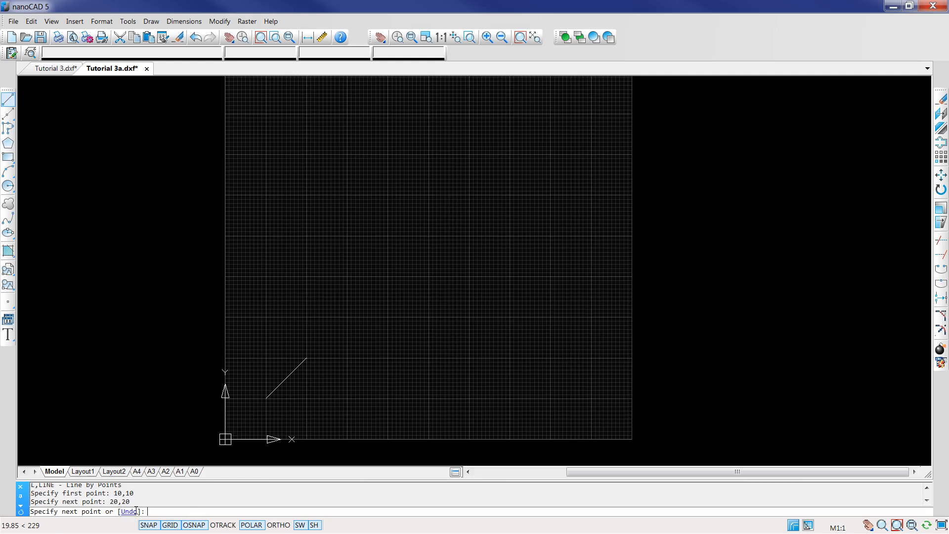
{"action": "mouse_move", "coordinate": [283, 375]}
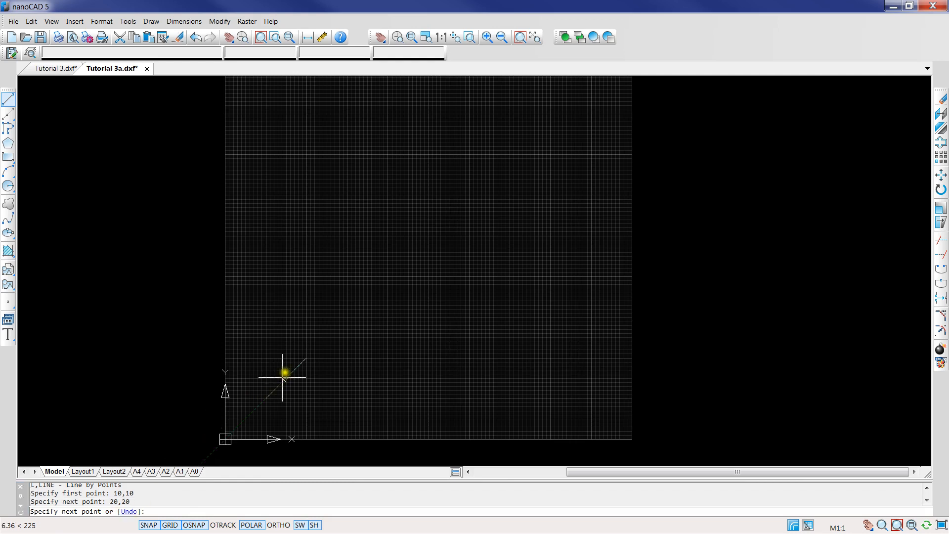
{"action": "left_click", "coordinate": [414, 333]}
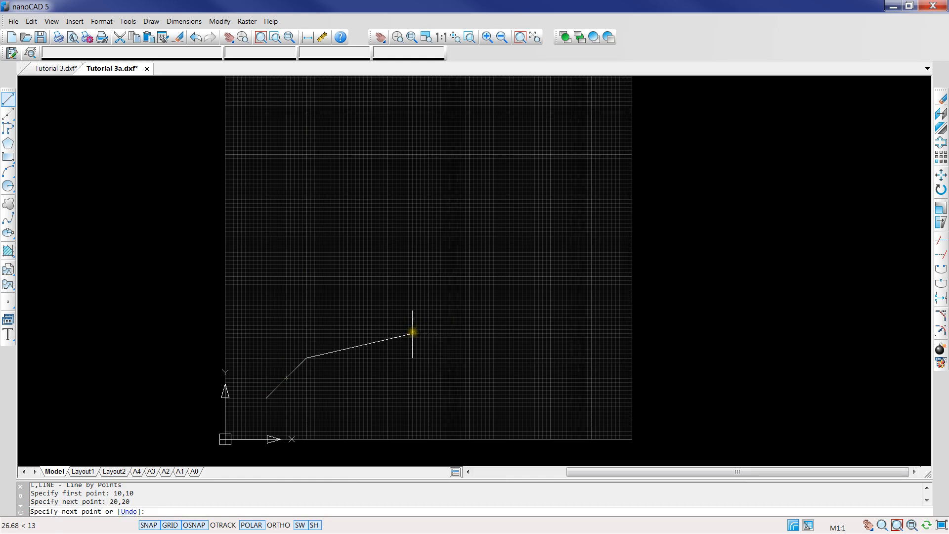
{"action": "mouse_move", "coordinate": [424, 308]}
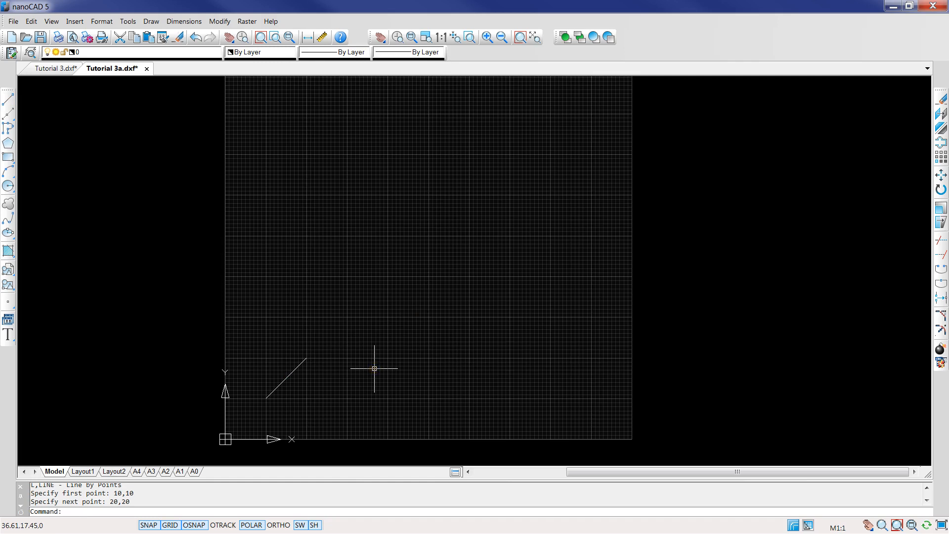
{"action": "mouse_move", "coordinate": [317, 413]}
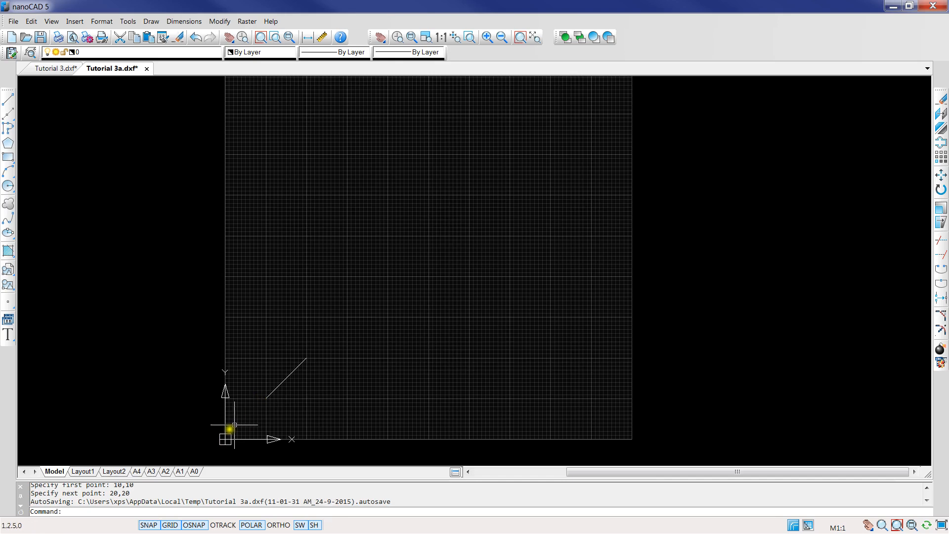
{"action": "mouse_move", "coordinate": [306, 353]}
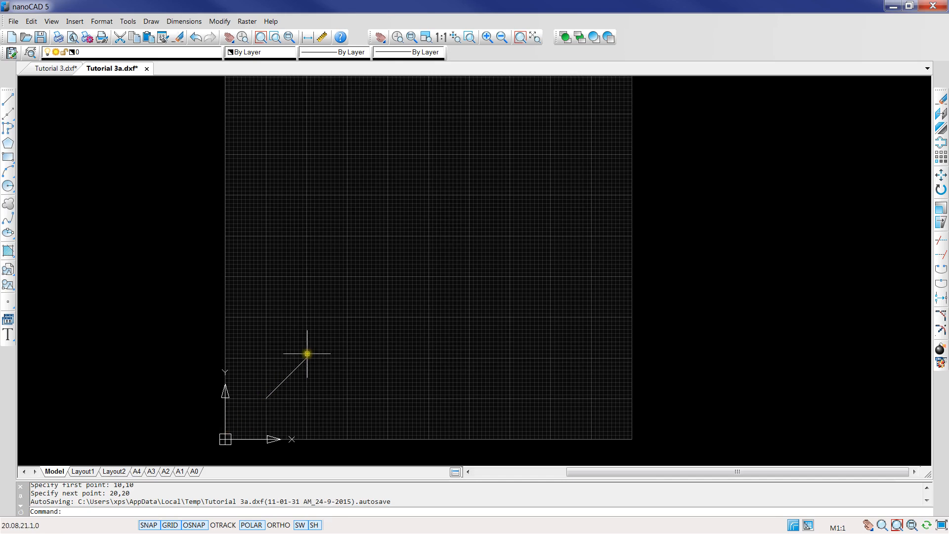
{"action": "mouse_move", "coordinate": [382, 383]}
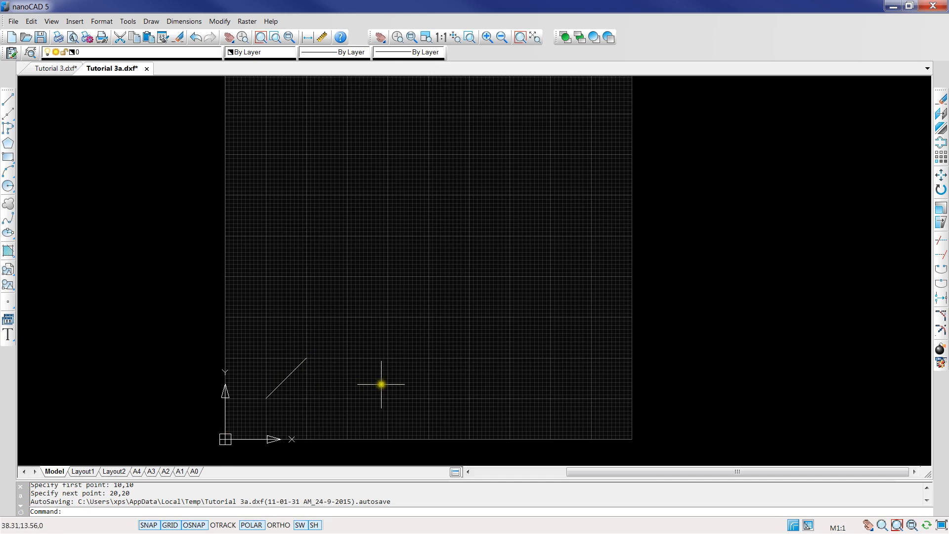
{"action": "mouse_move", "coordinate": [302, 384]}
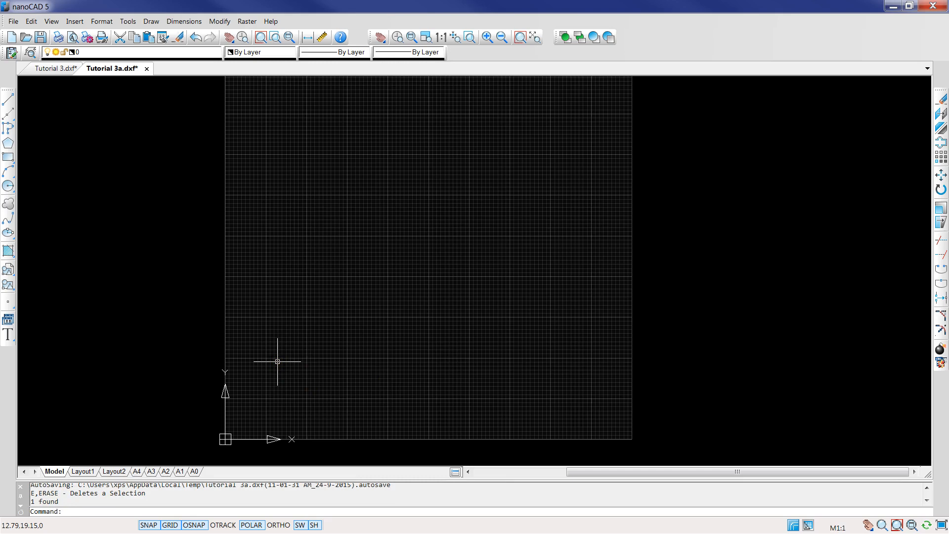
{"action": "mouse_move", "coordinate": [273, 362]}
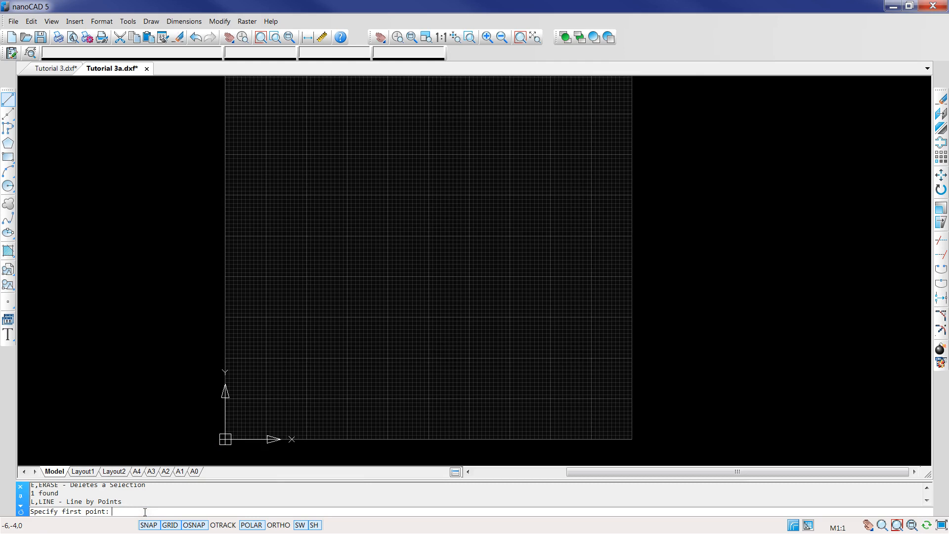
{"action": "type", "text": "10"}
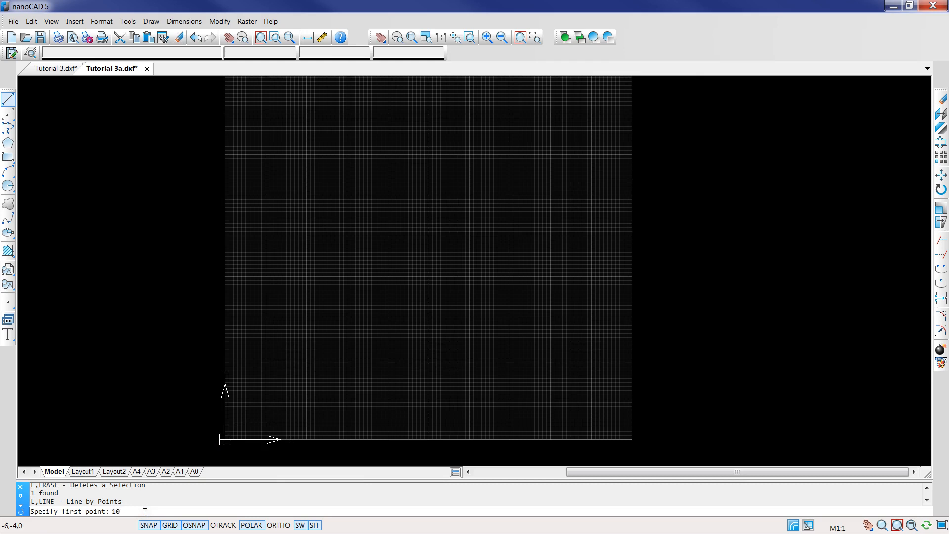
{"action": "type", "text": ",10"}
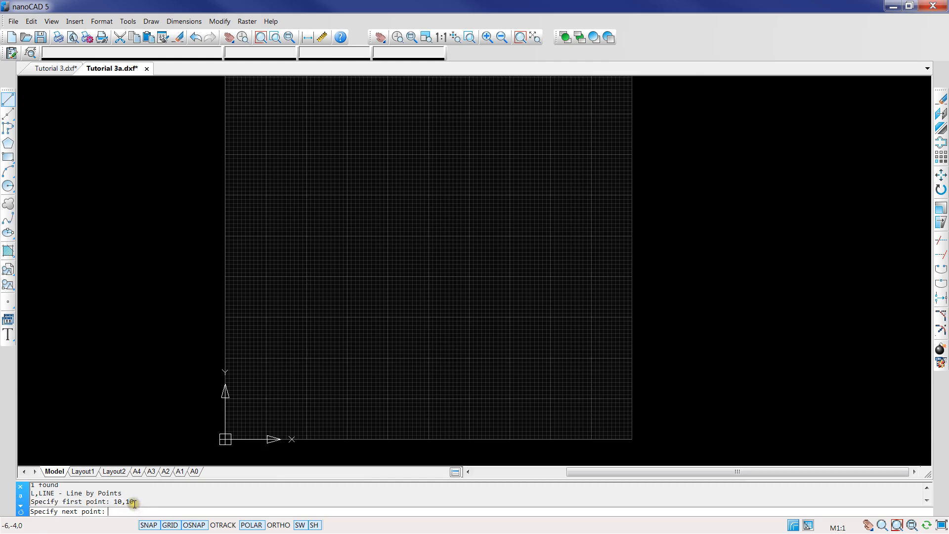
{"action": "mouse_move", "coordinate": [317, 370]}
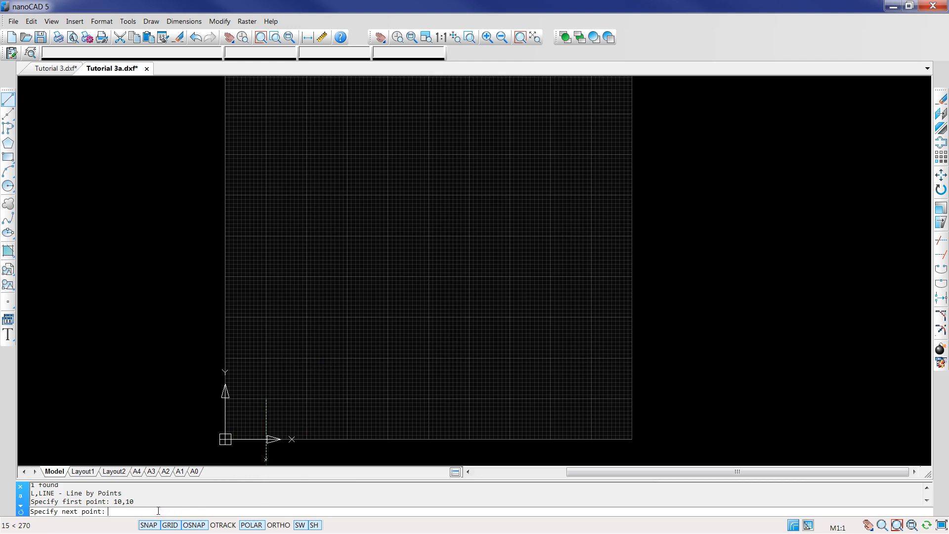
{"action": "type", "text": "@"}
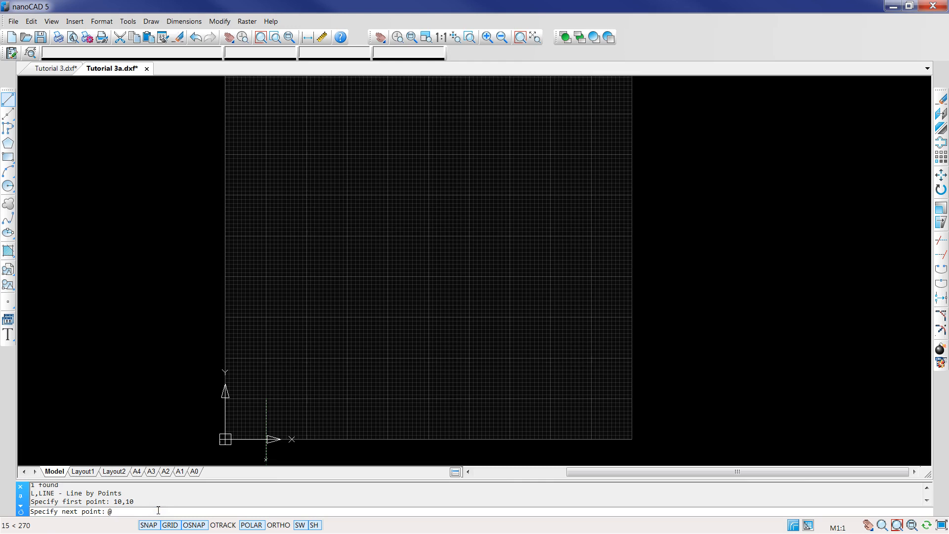
{"action": "mouse_move", "coordinate": [250, 399]}
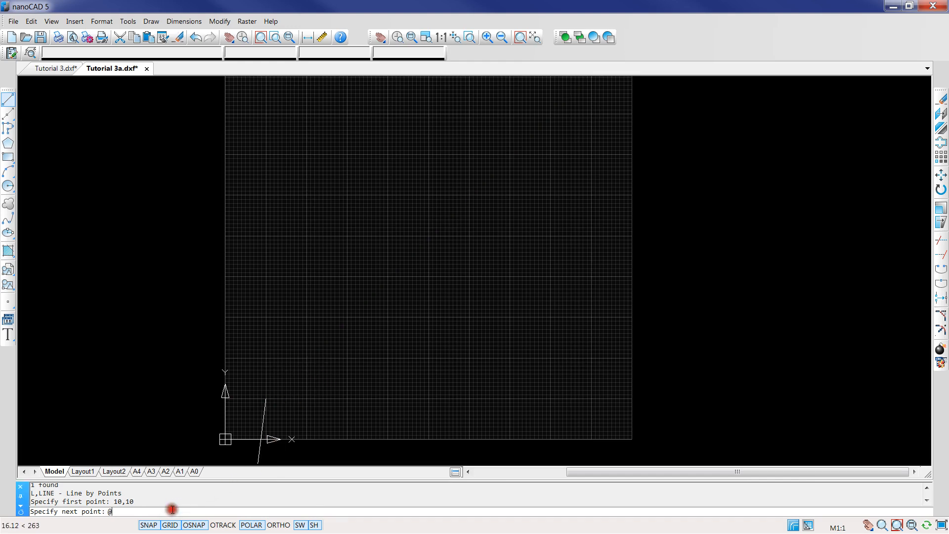
{"action": "type", "text": "10,"}
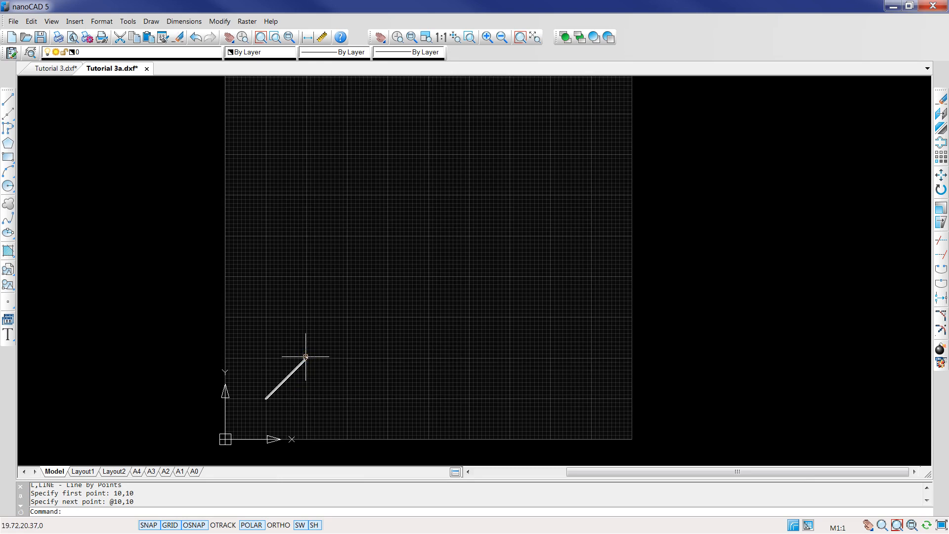
{"action": "mouse_move", "coordinate": [225, 438]}
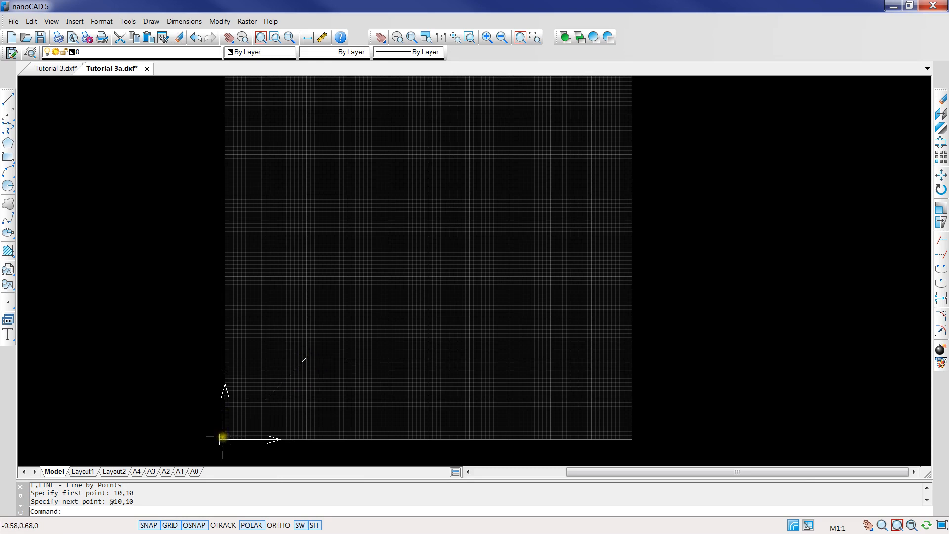
{"action": "mouse_move", "coordinate": [255, 412]}
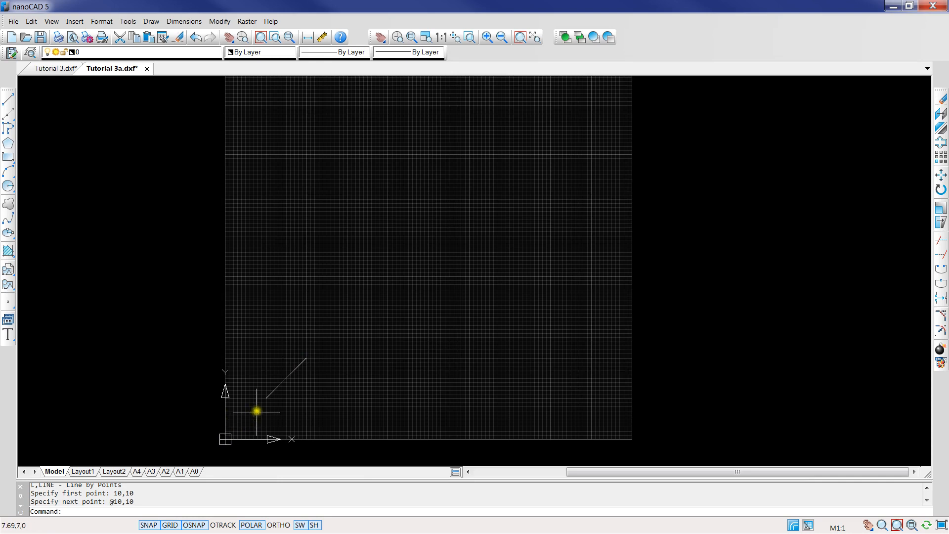
{"action": "mouse_move", "coordinate": [253, 416]}
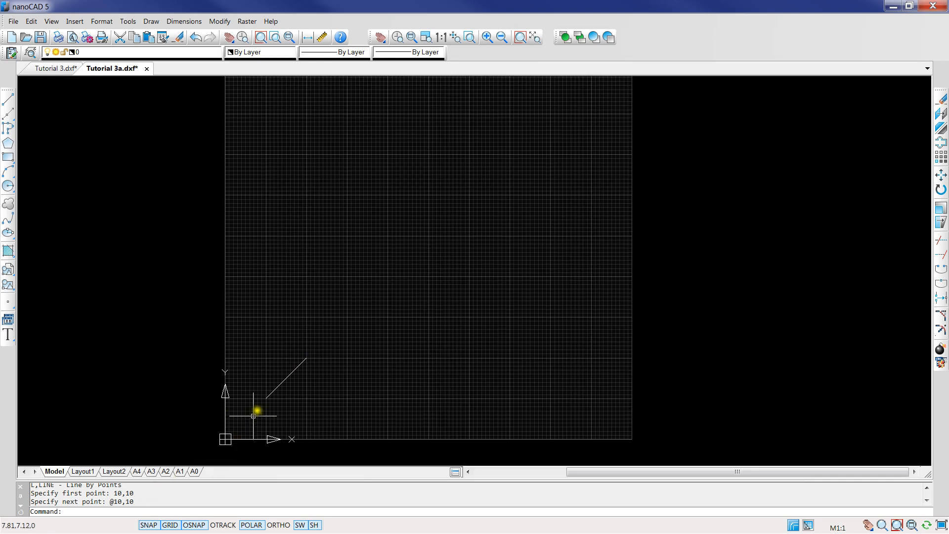
{"action": "mouse_move", "coordinate": [286, 399]}
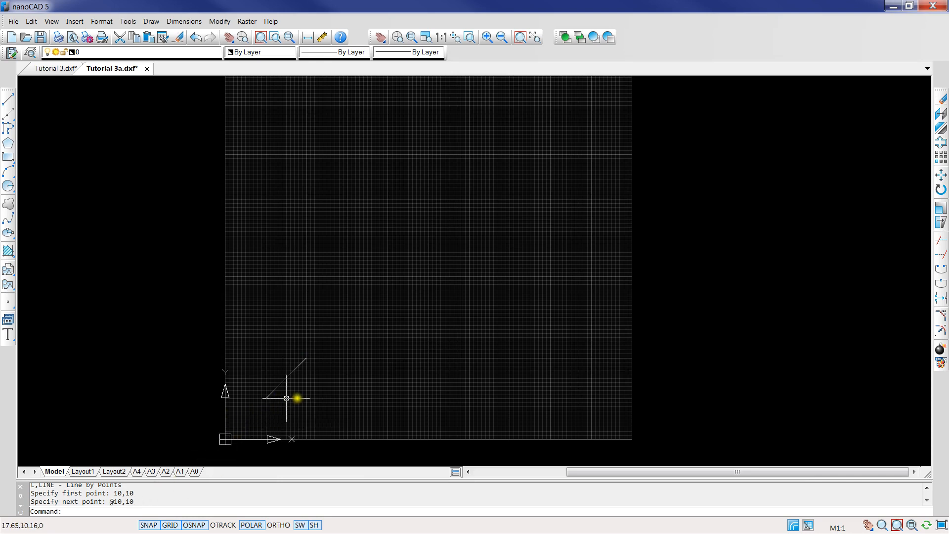
{"action": "mouse_move", "coordinate": [307, 353]}
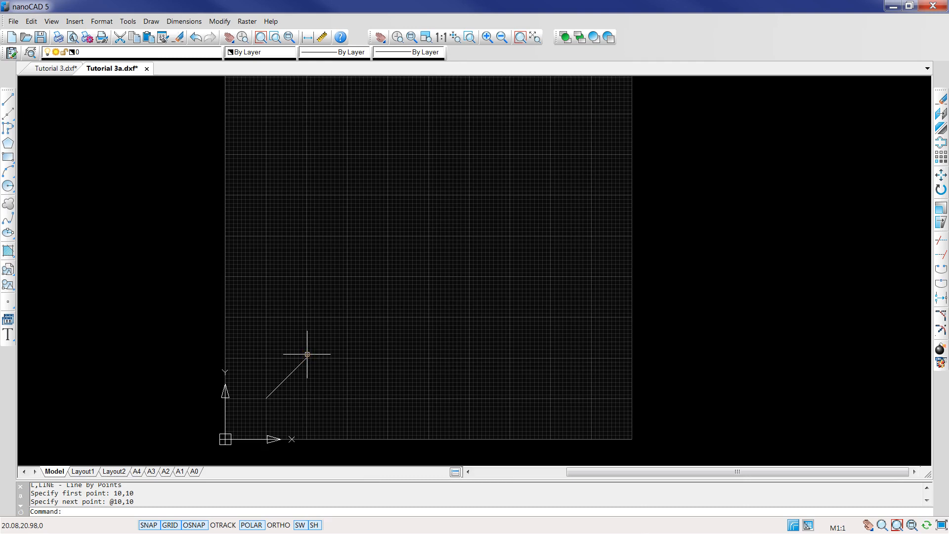
{"action": "mouse_move", "coordinate": [352, 343]}
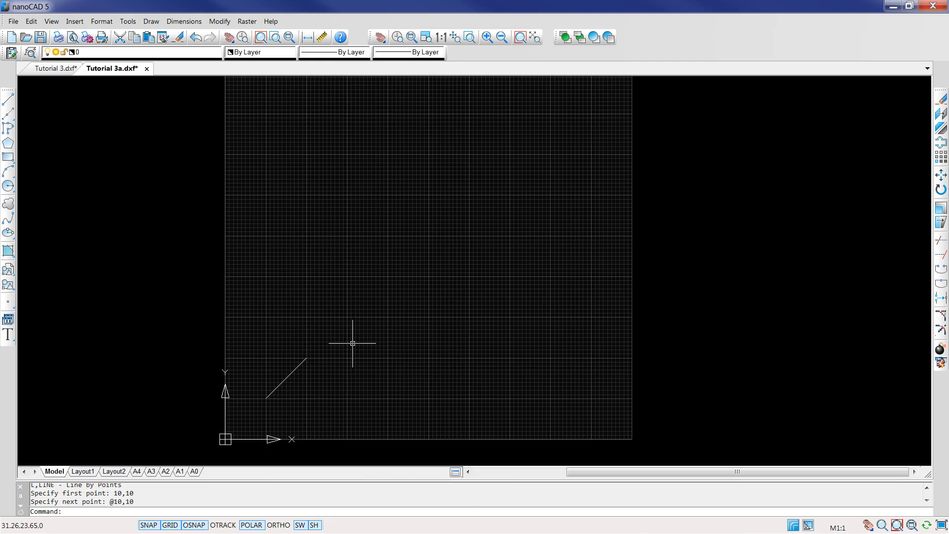
{"action": "mouse_move", "coordinate": [454, 271]}
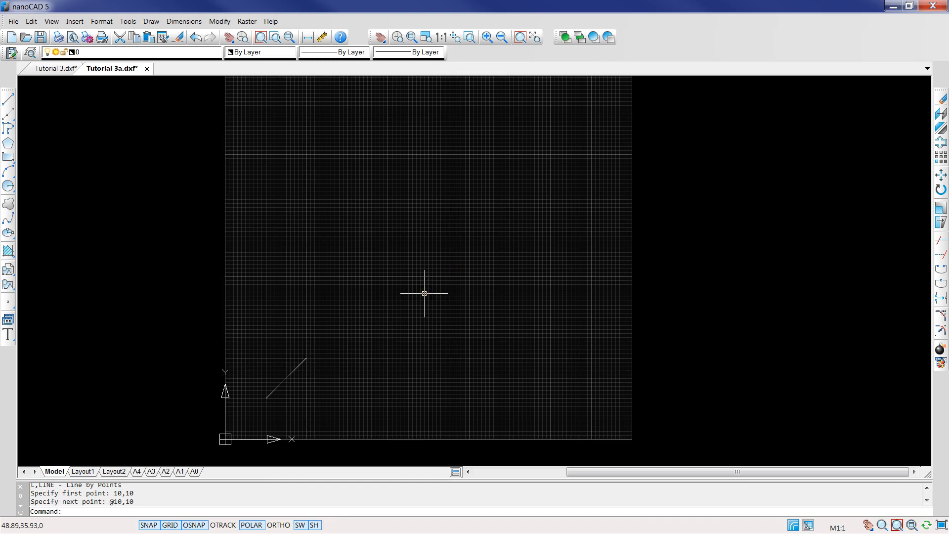
{"action": "mouse_move", "coordinate": [224, 438]}
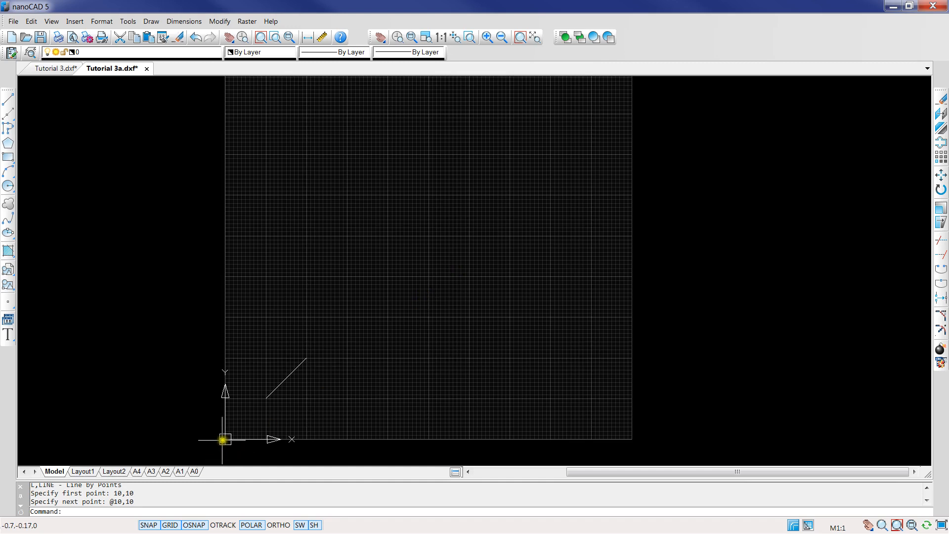
{"action": "mouse_move", "coordinate": [224, 438]}
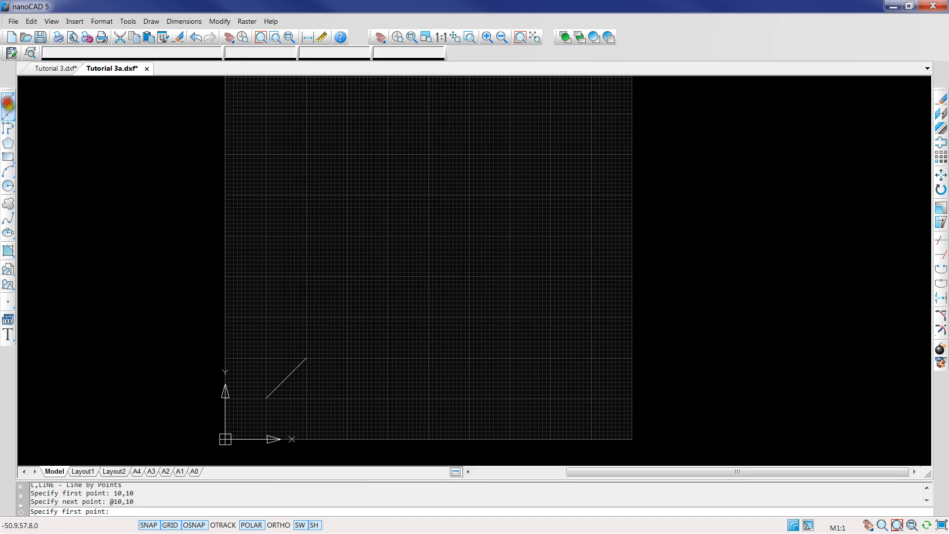
{"action": "mouse_move", "coordinate": [435, 211]}
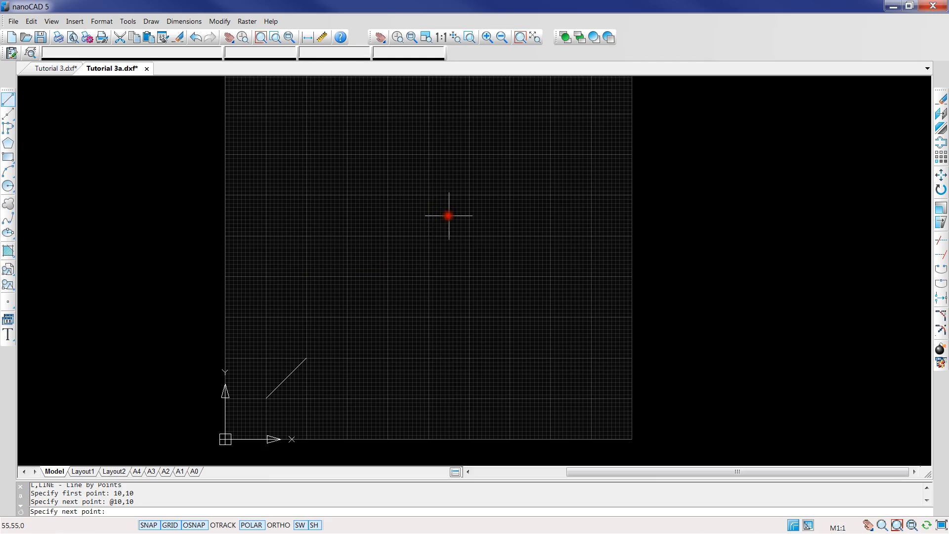
{"action": "mouse_move", "coordinate": [473, 205]}
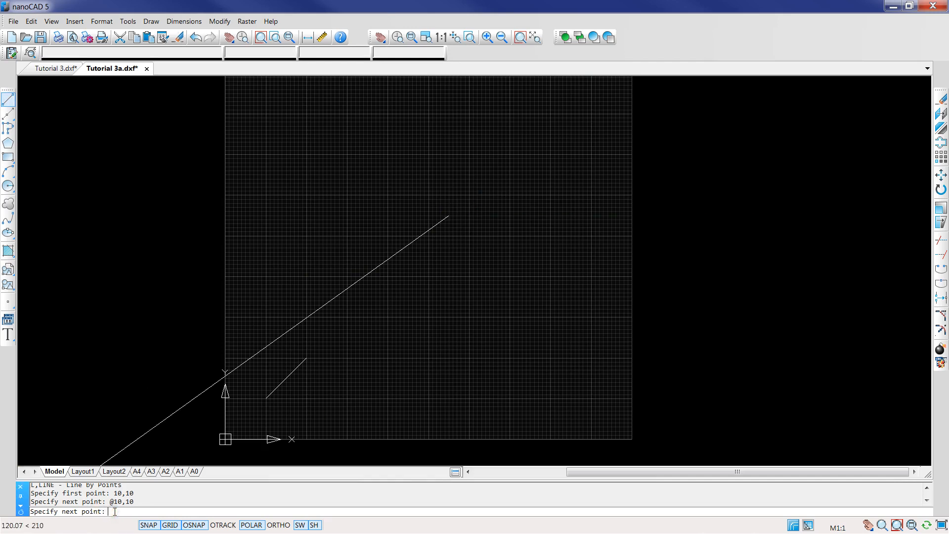
{"action": "type", "text": "@10,10"}
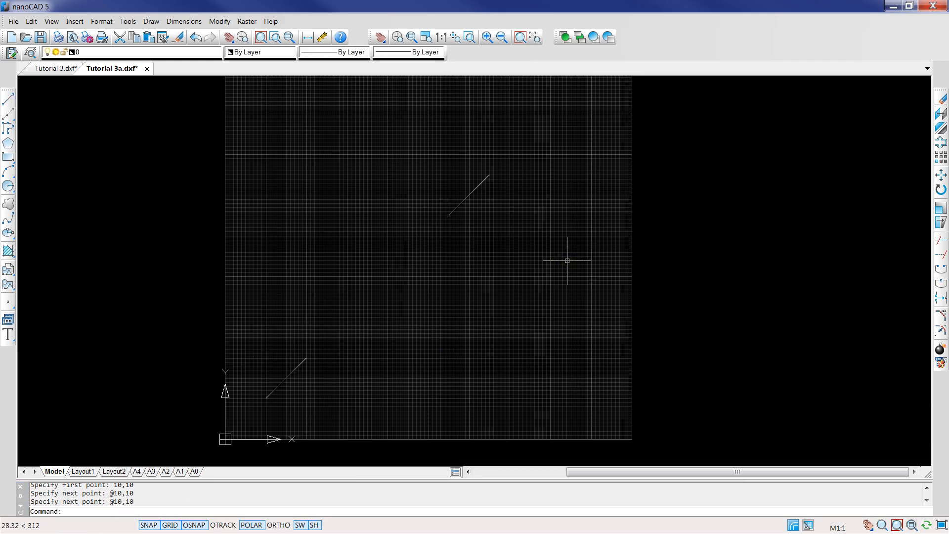
{"action": "mouse_move", "coordinate": [489, 172]}
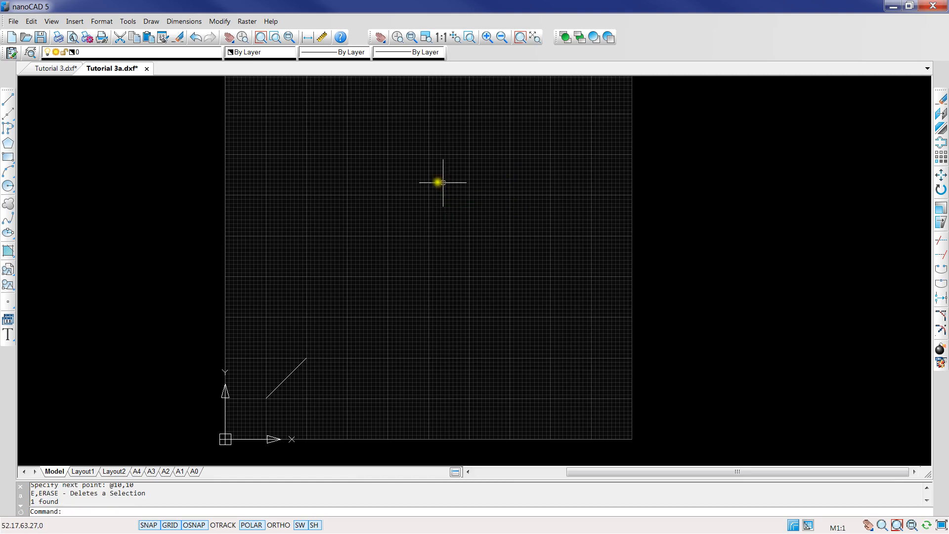
Select the lower diagonal line with a window and erase it
{"action": "left_click", "coordinate": [285, 376]}
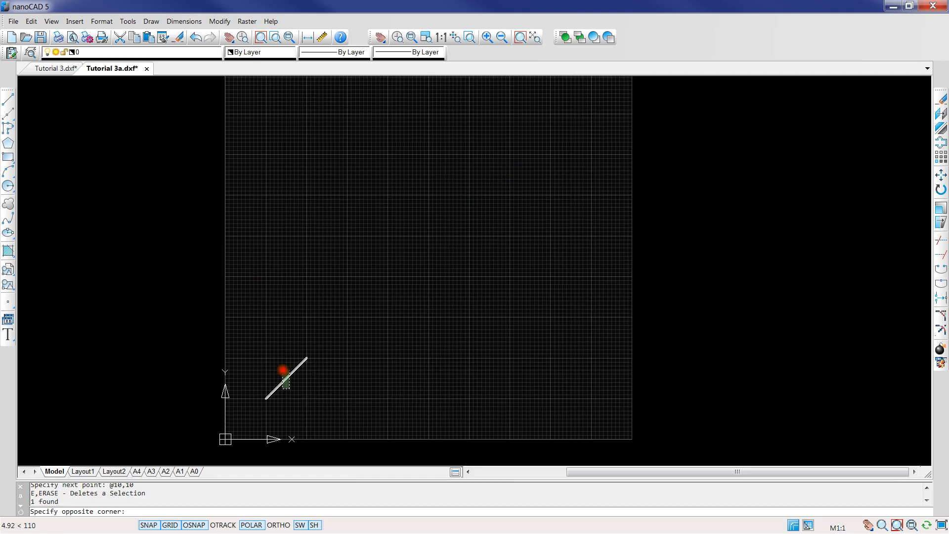
{"action": "left_click", "coordinate": [282, 368]}
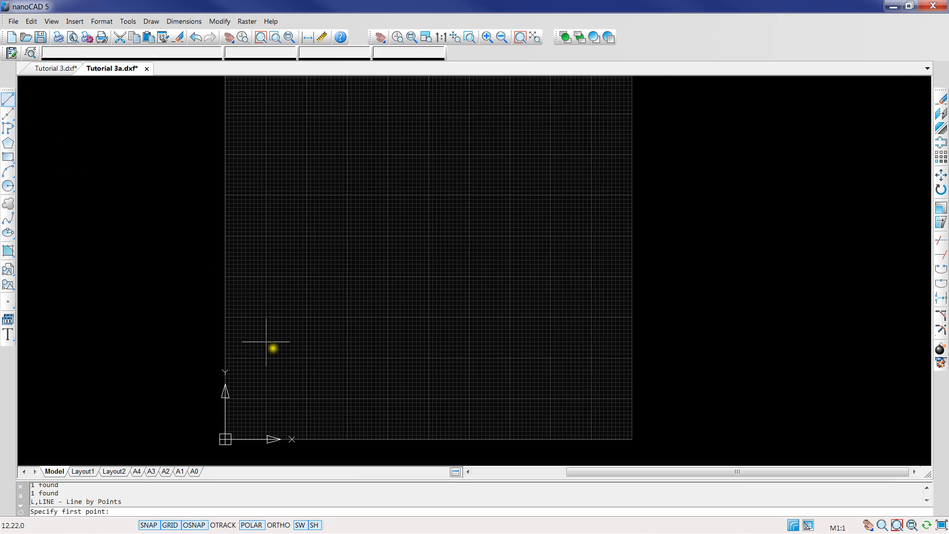
{"action": "mouse_move", "coordinate": [282, 353]}
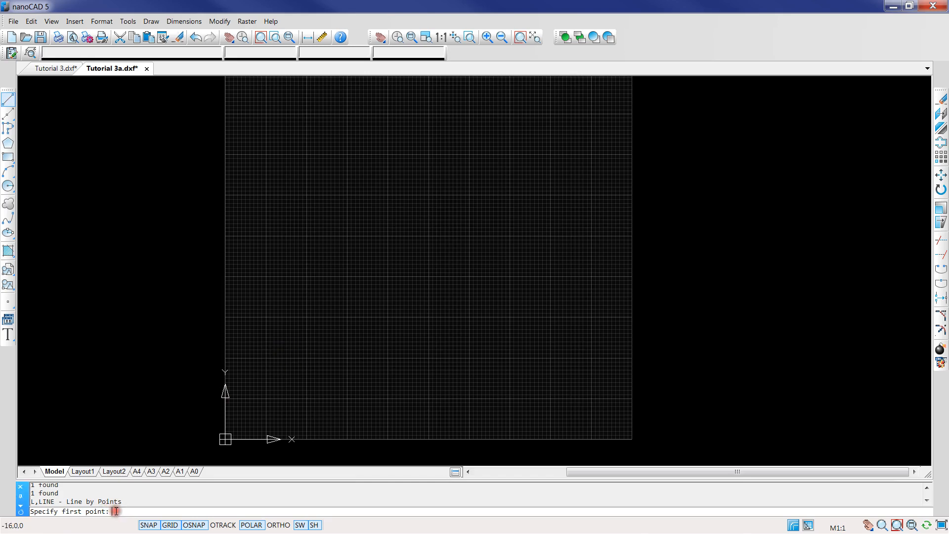
Draw a line from 10,10 to the absolute polar point 25<45, then cancel the command
{"action": "type", "text": "10"}
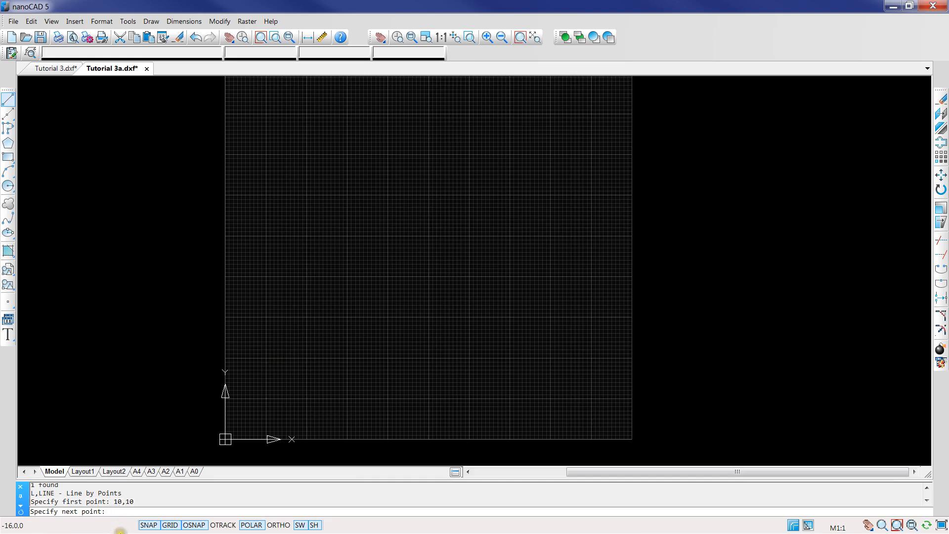
{"action": "mouse_move", "coordinate": [127, 522]}
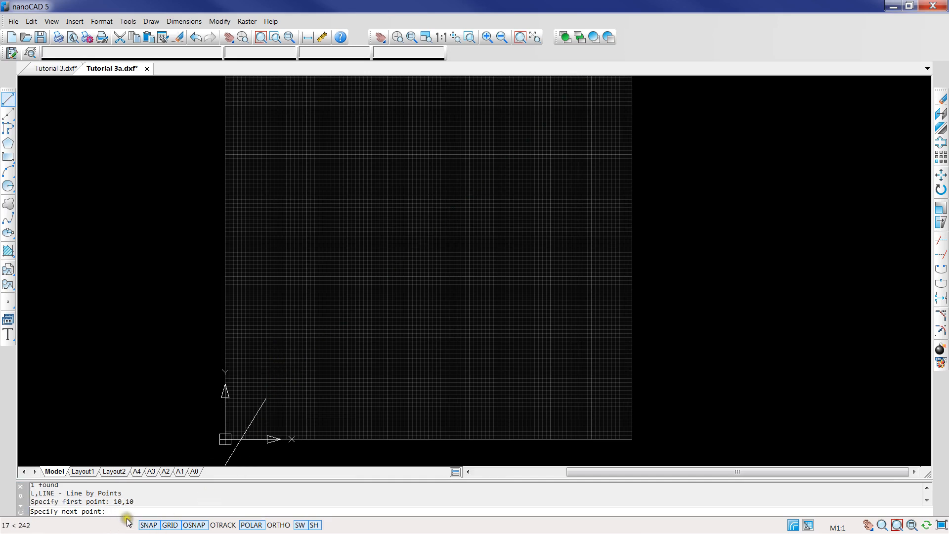
{"action": "mouse_move", "coordinate": [376, 350]}
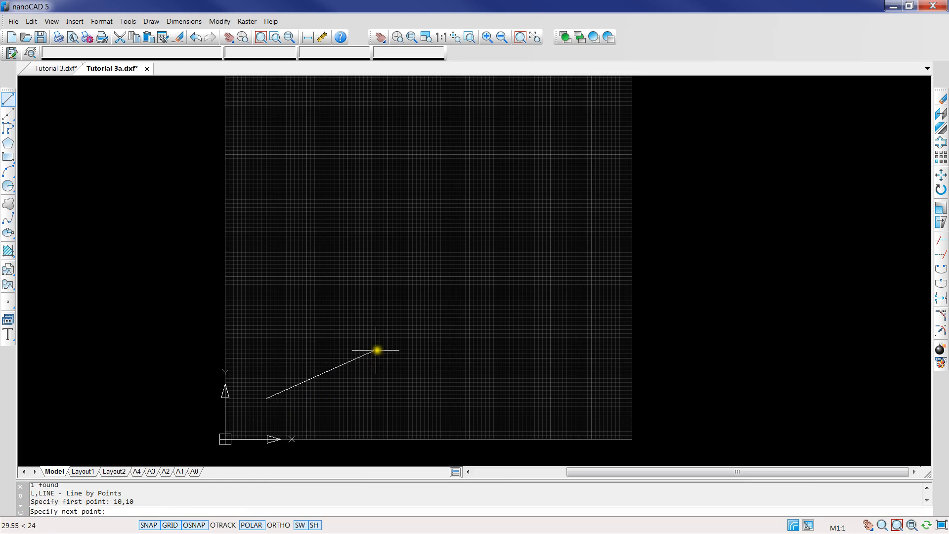
{"action": "mouse_move", "coordinate": [456, 343]}
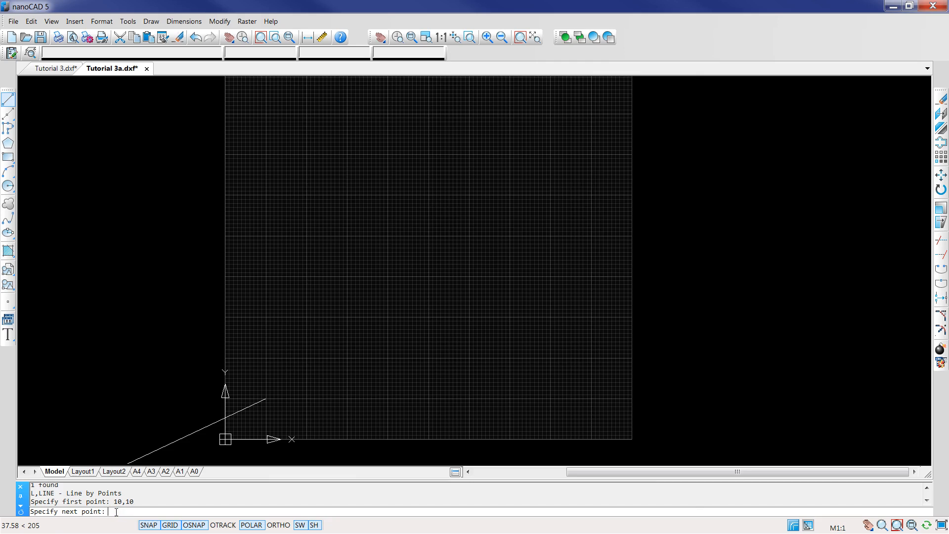
{"action": "type", "text": "25"}
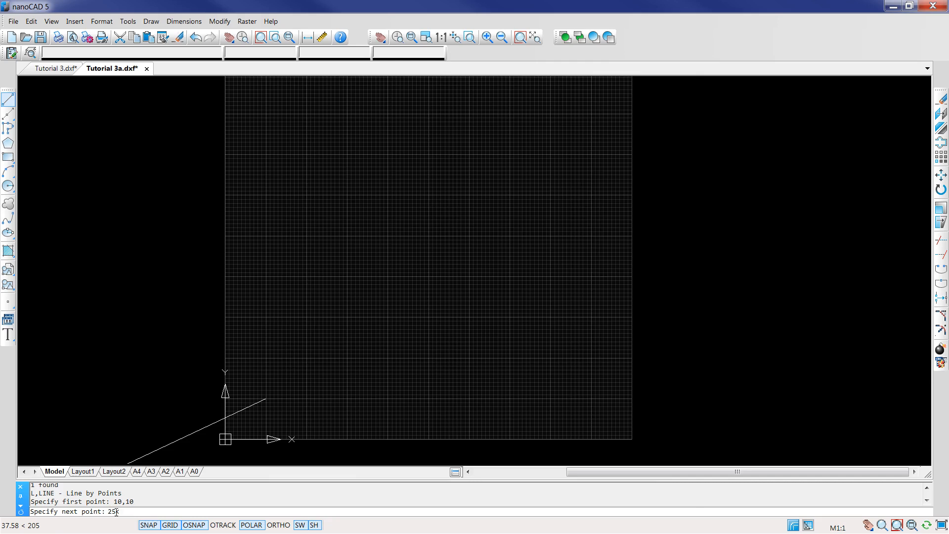
{"action": "type", "text": "<45"}
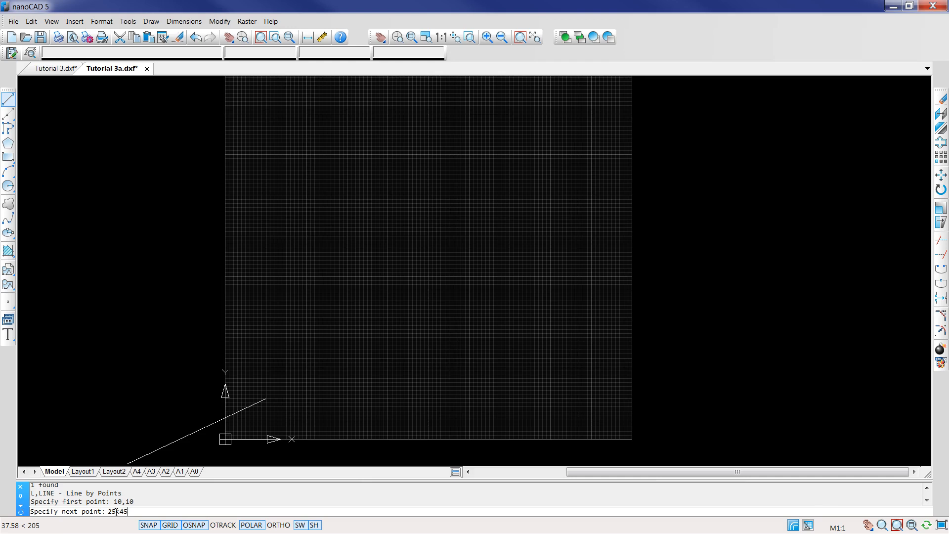
{"action": "key", "text": "enter"}
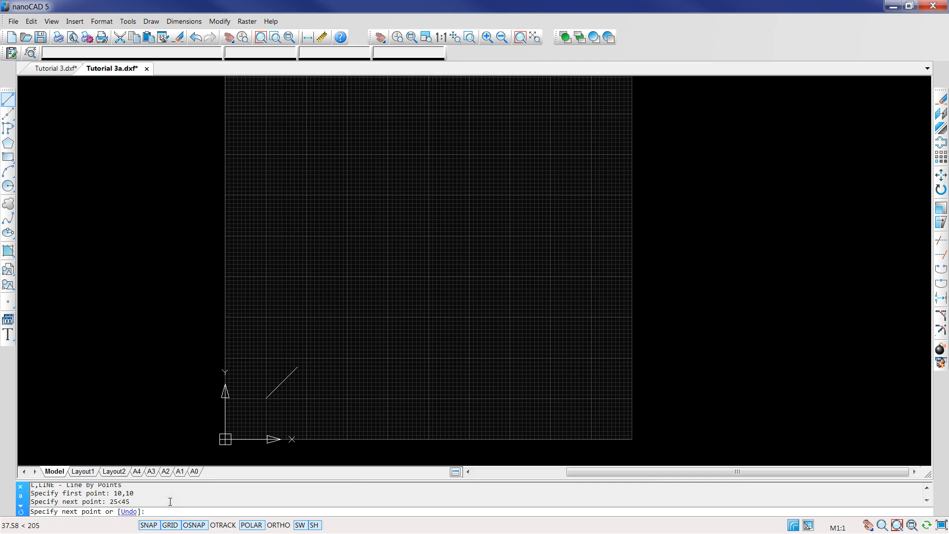
{"action": "key", "text": "Escape"}
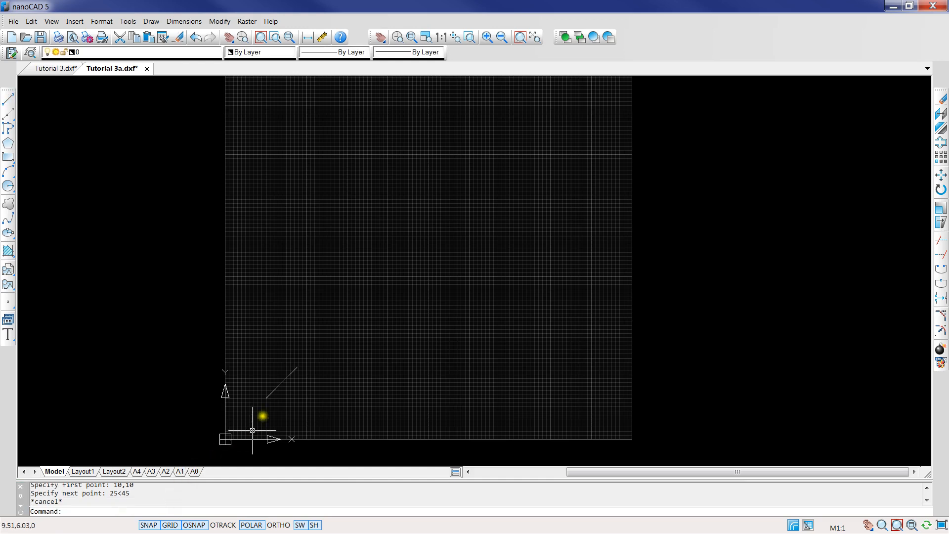
{"action": "mouse_move", "coordinate": [236, 435]}
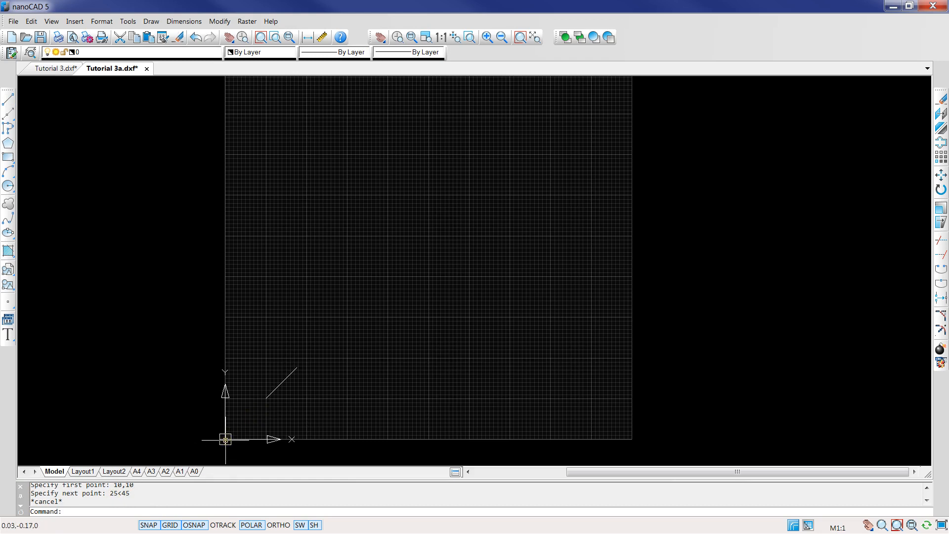
{"action": "mouse_move", "coordinate": [267, 390]}
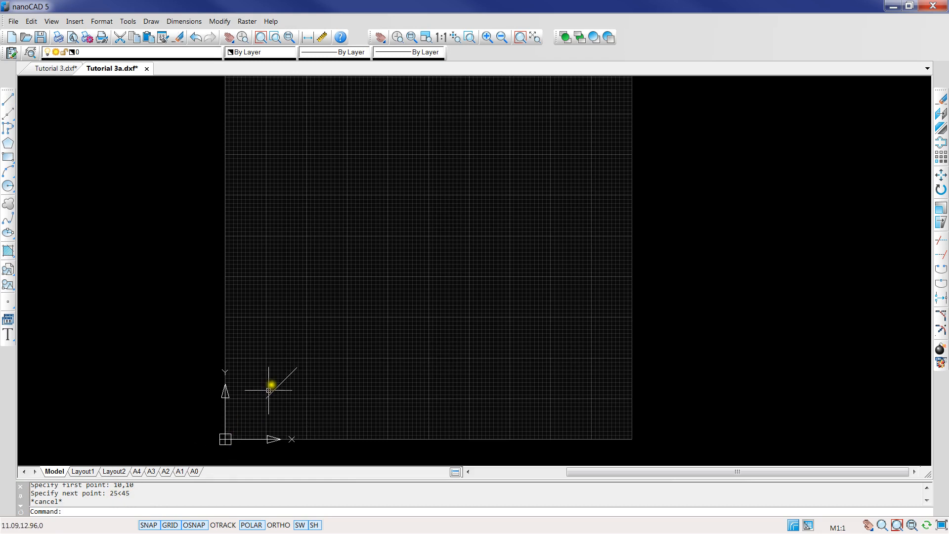
{"action": "mouse_move", "coordinate": [302, 365]}
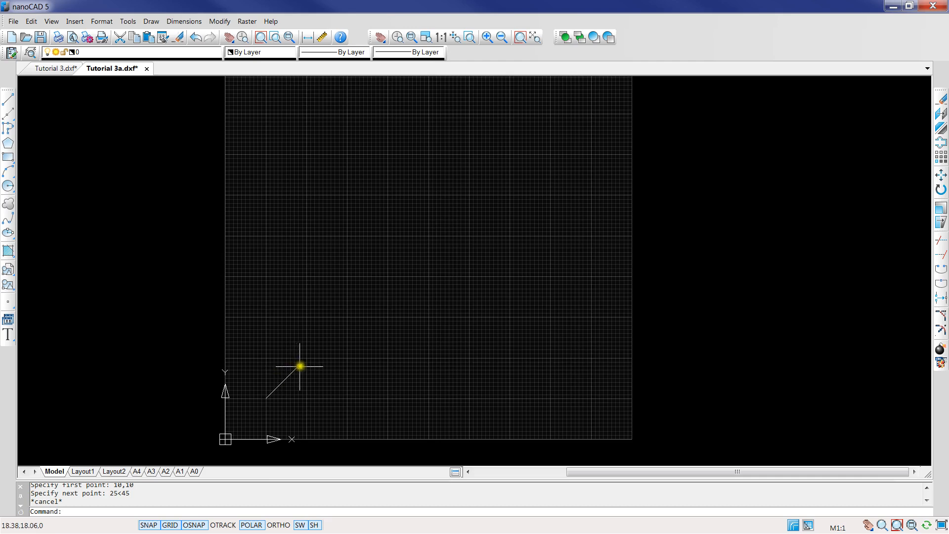
{"action": "mouse_move", "coordinate": [272, 373]}
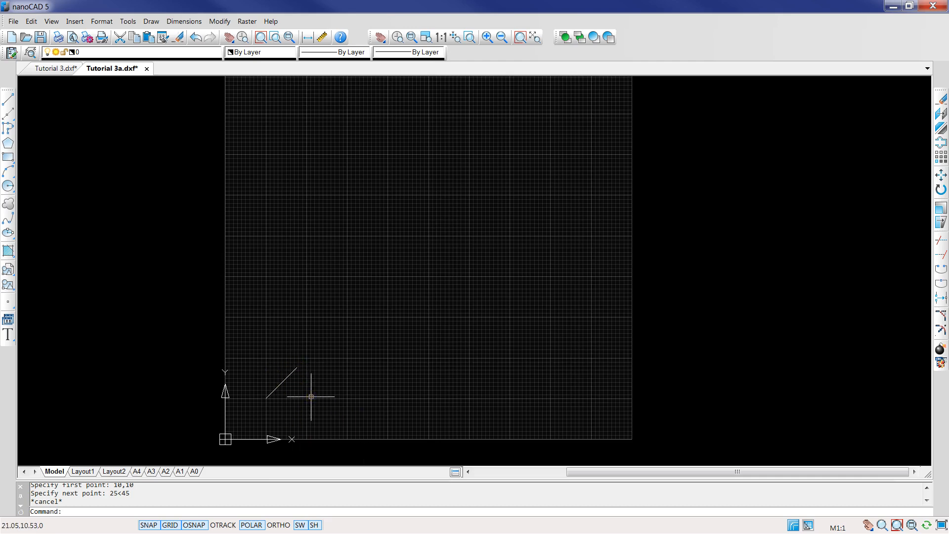
{"action": "mouse_move", "coordinate": [116, 503]}
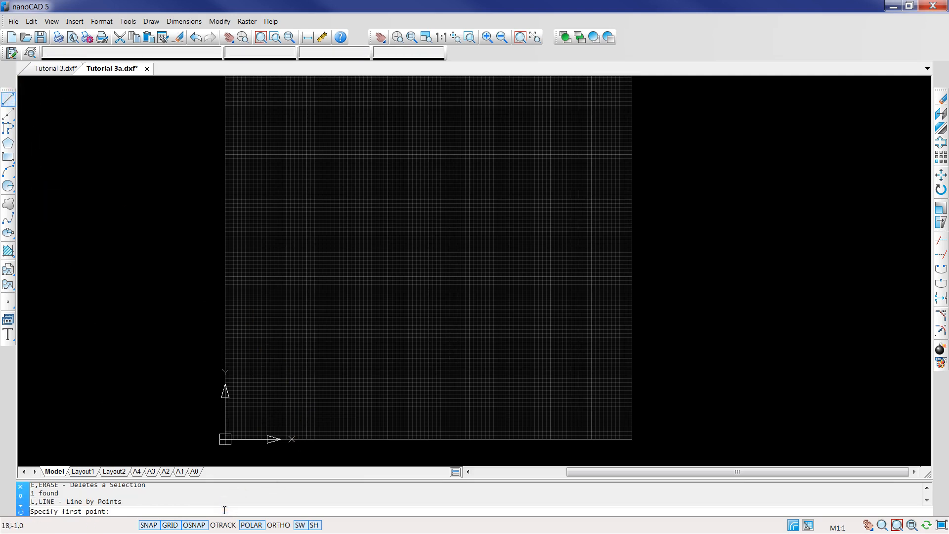
{"action": "type", "text": "10,10"}
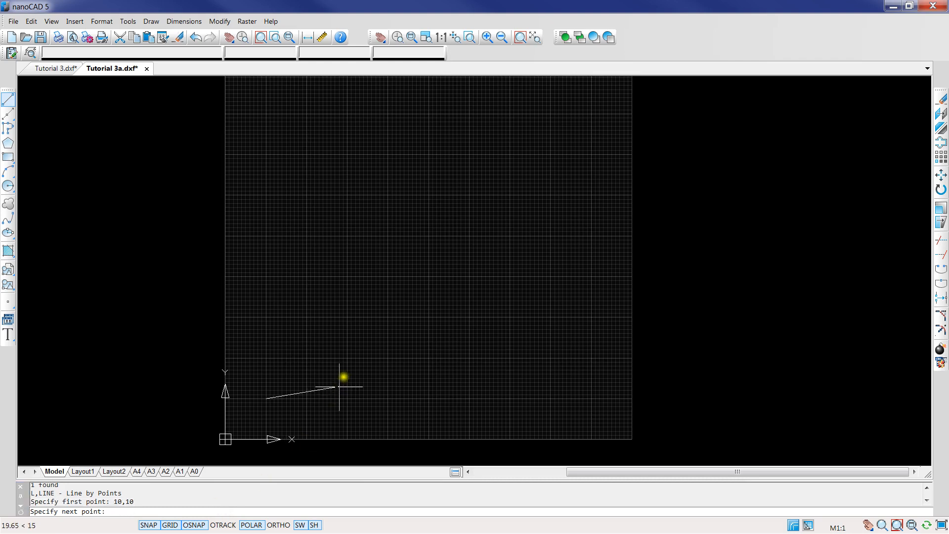
{"action": "mouse_move", "coordinate": [236, 439]}
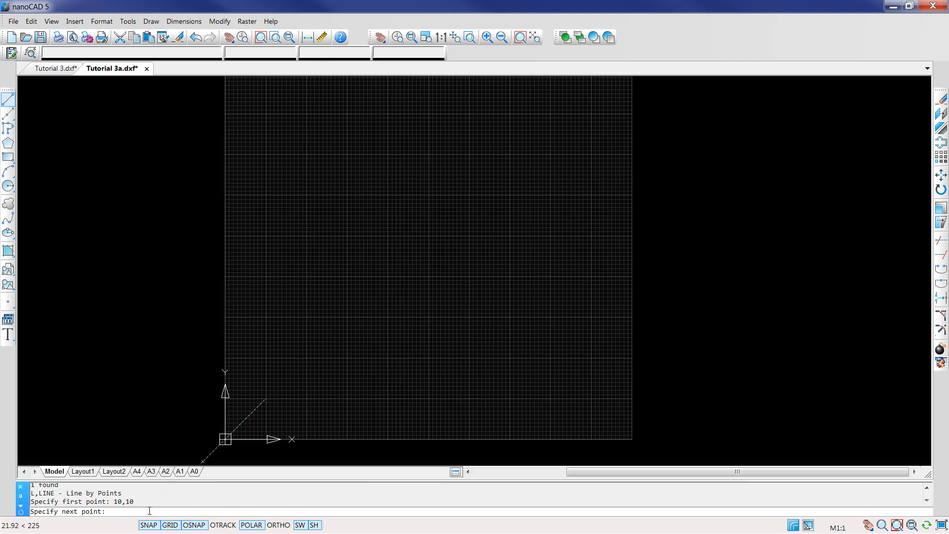
{"action": "type", "text": "@"}
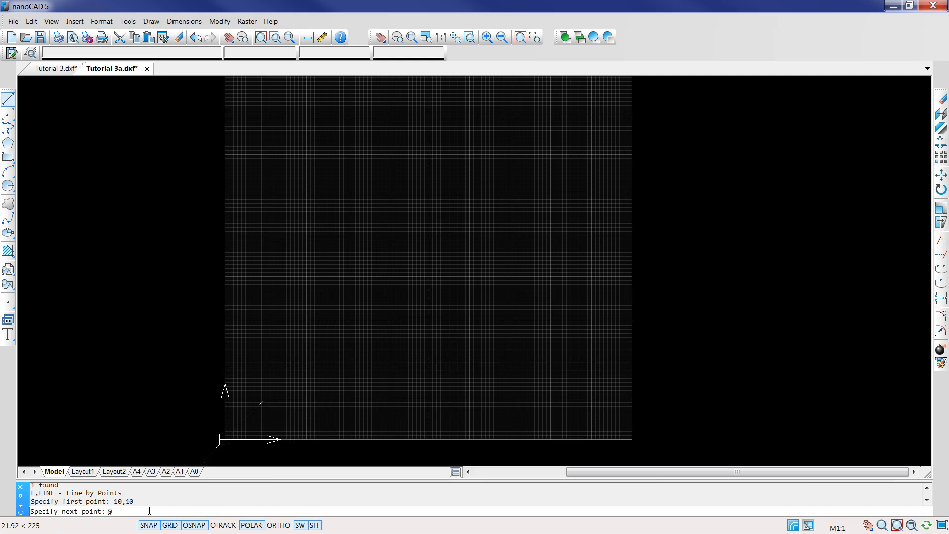
{"action": "type", "text": "25<"}
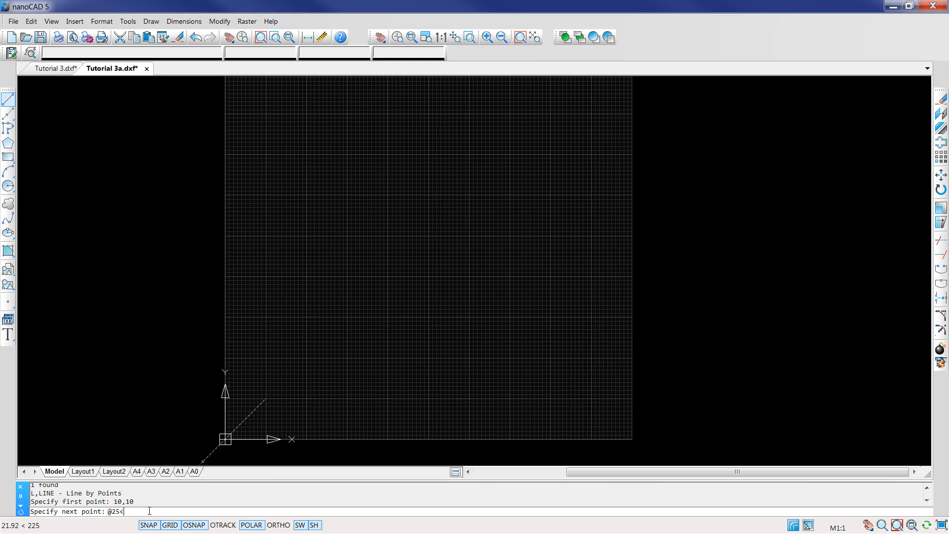
{"action": "type", "text": "45"}
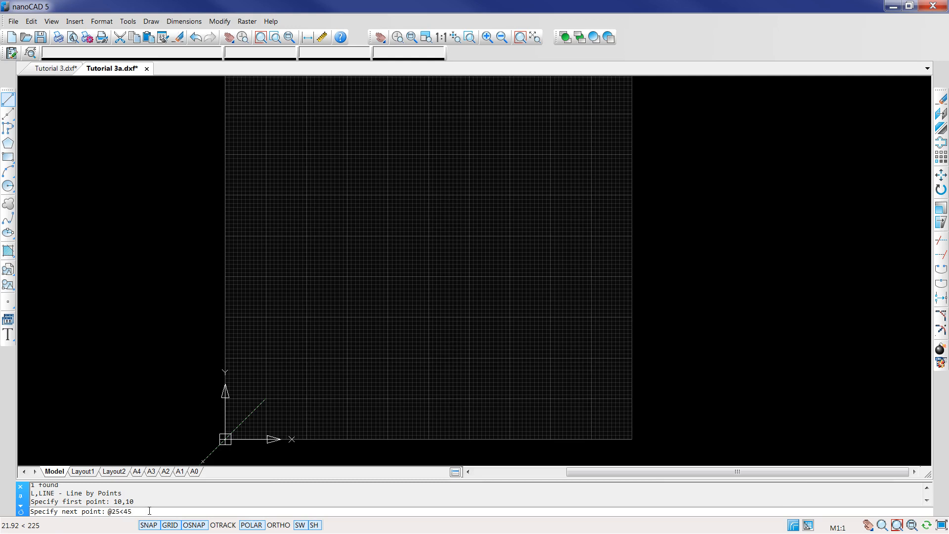
{"action": "key", "text": "enter"}
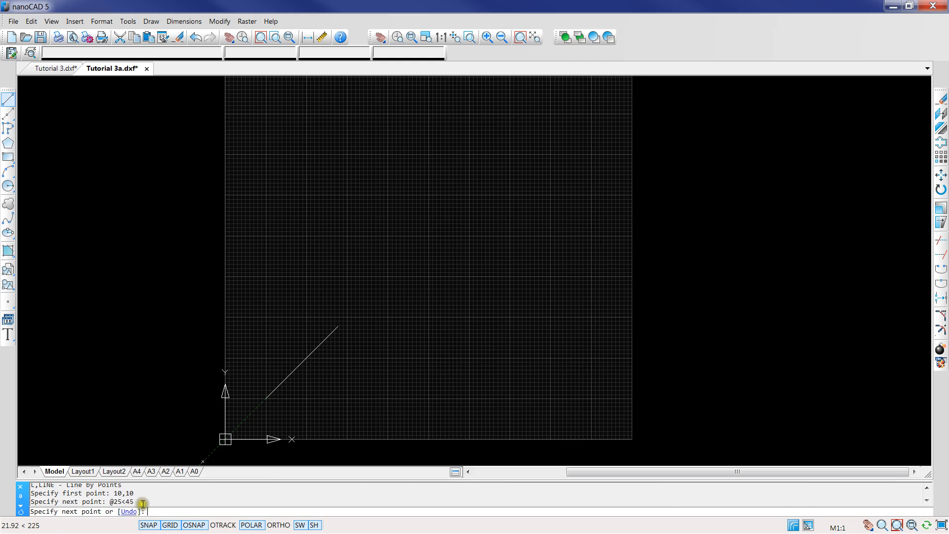
{"action": "left_click", "coordinate": [413, 294]}
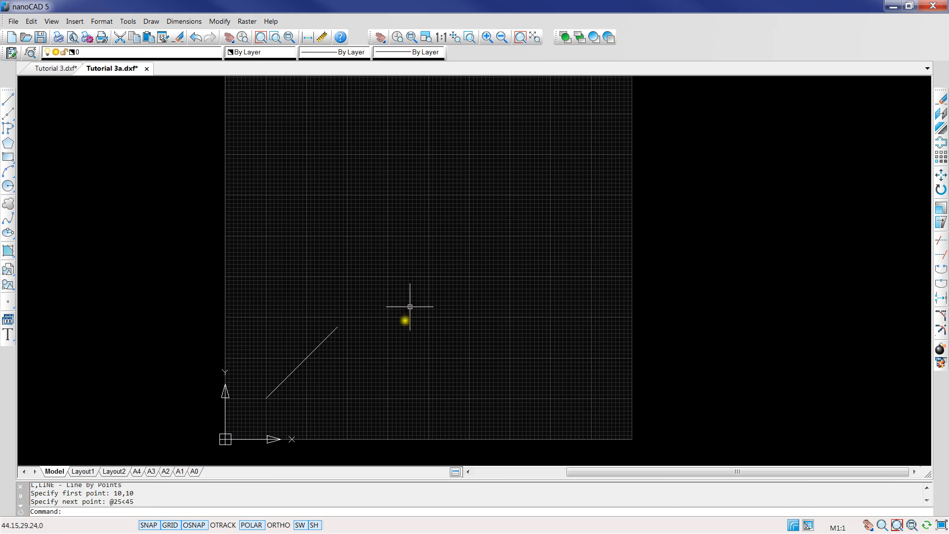
{"action": "mouse_move", "coordinate": [357, 321]}
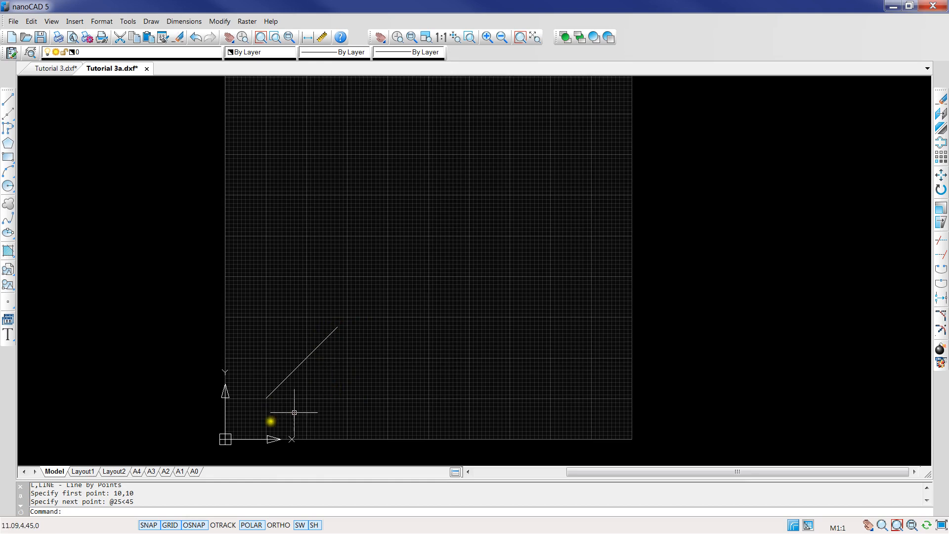
{"action": "mouse_move", "coordinate": [224, 440]}
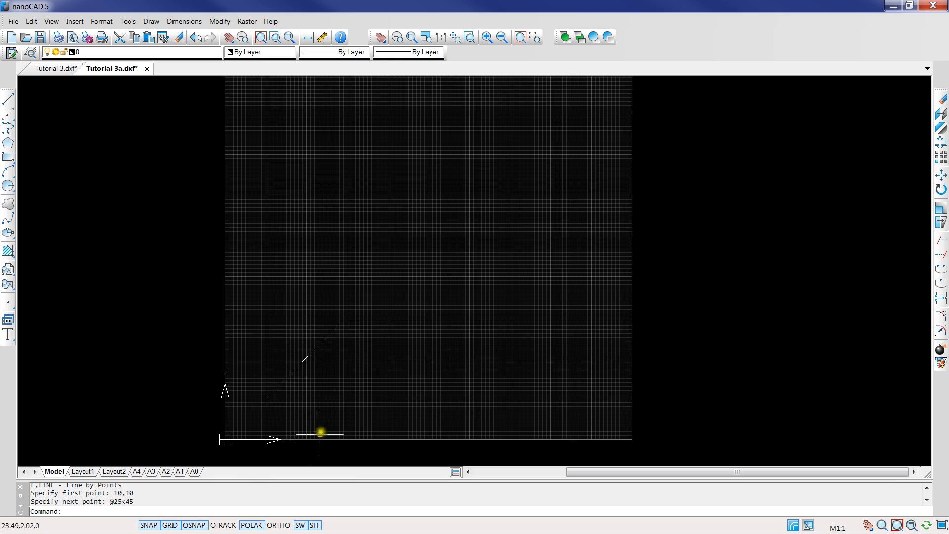
{"action": "mouse_move", "coordinate": [342, 441]}
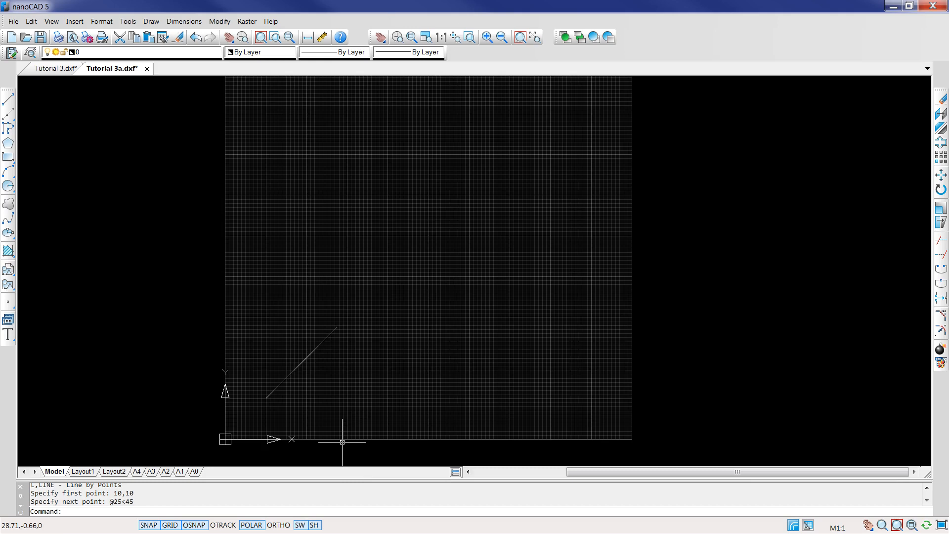
{"action": "mouse_move", "coordinate": [326, 459]}
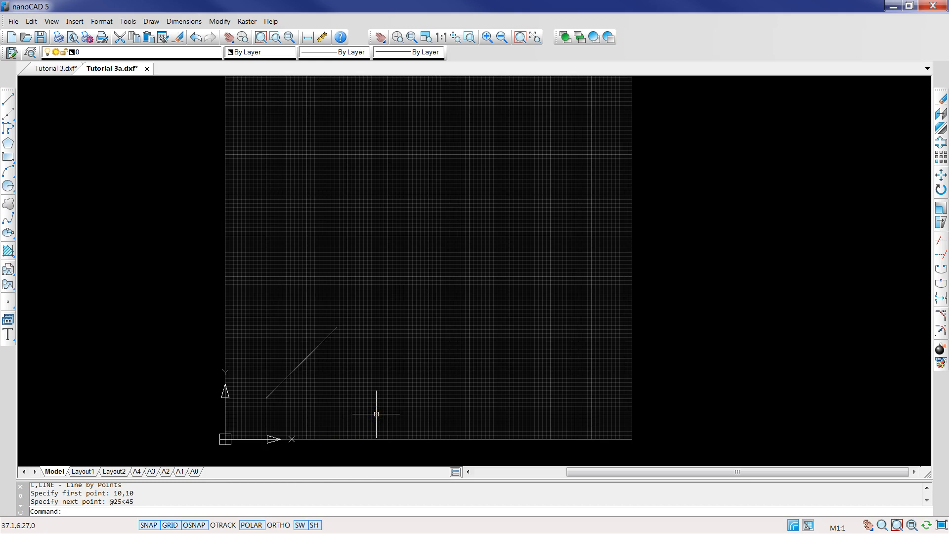
{"action": "left_click", "coordinate": [251, 525]}
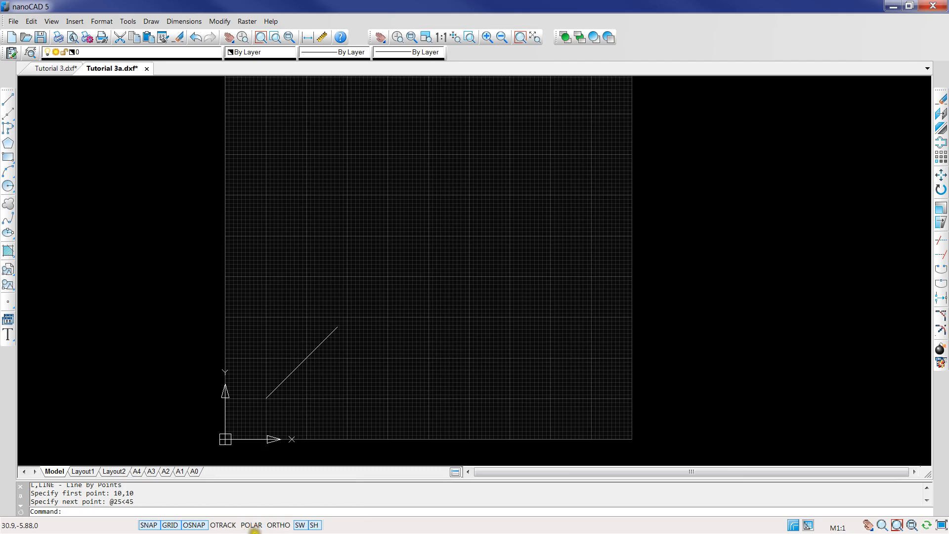
{"action": "mouse_move", "coordinate": [250, 525]}
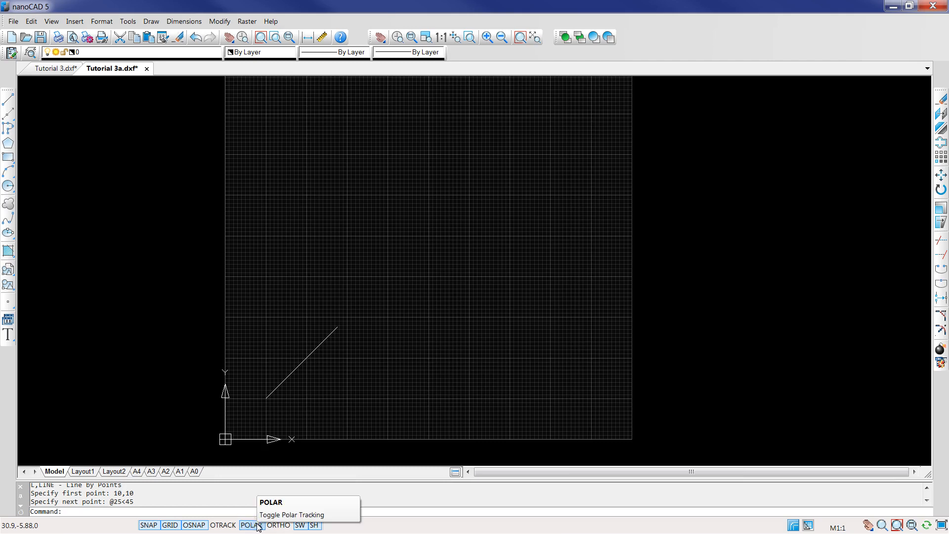
{"action": "left_click", "coordinate": [250, 524]}
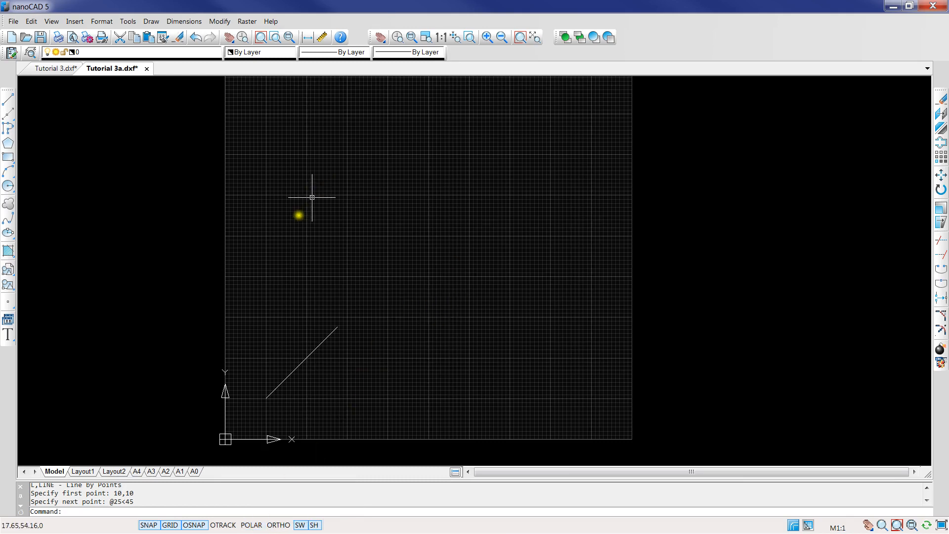
{"action": "mouse_move", "coordinate": [376, 414]}
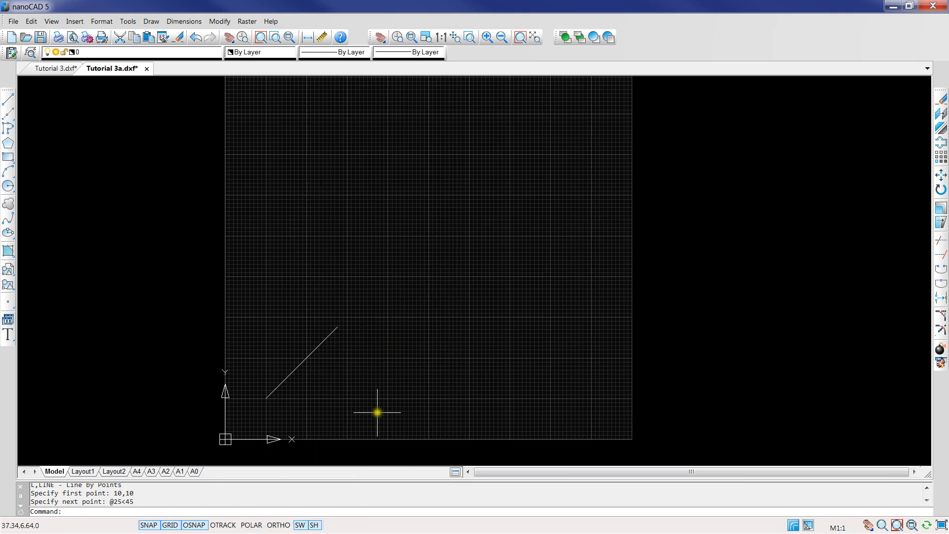
{"action": "mouse_move", "coordinate": [322, 445]}
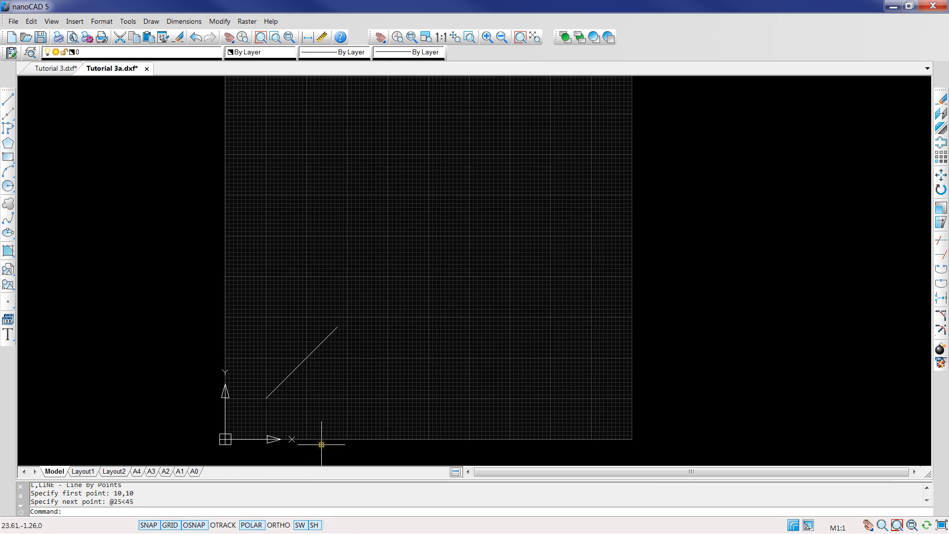
{"action": "mouse_move", "coordinate": [474, 288]}
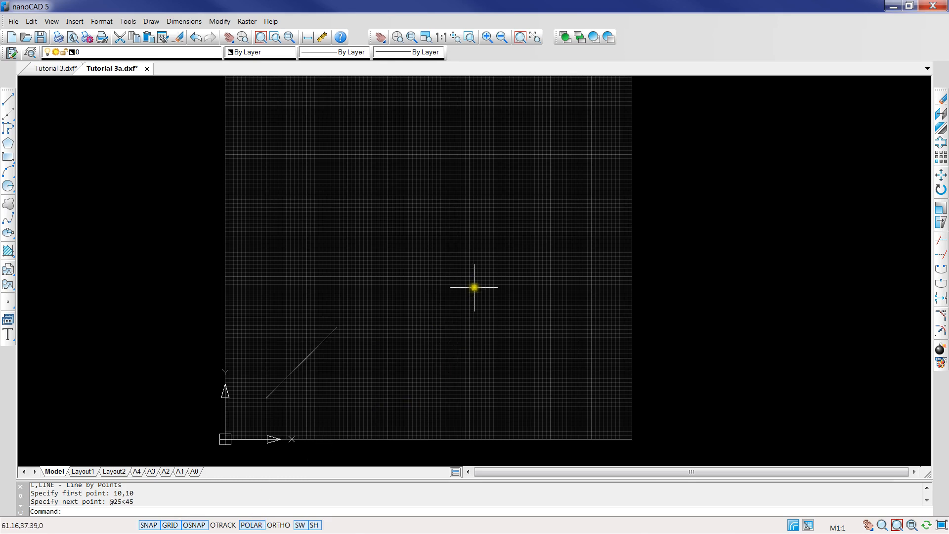
{"action": "left_click", "coordinate": [250, 525]}
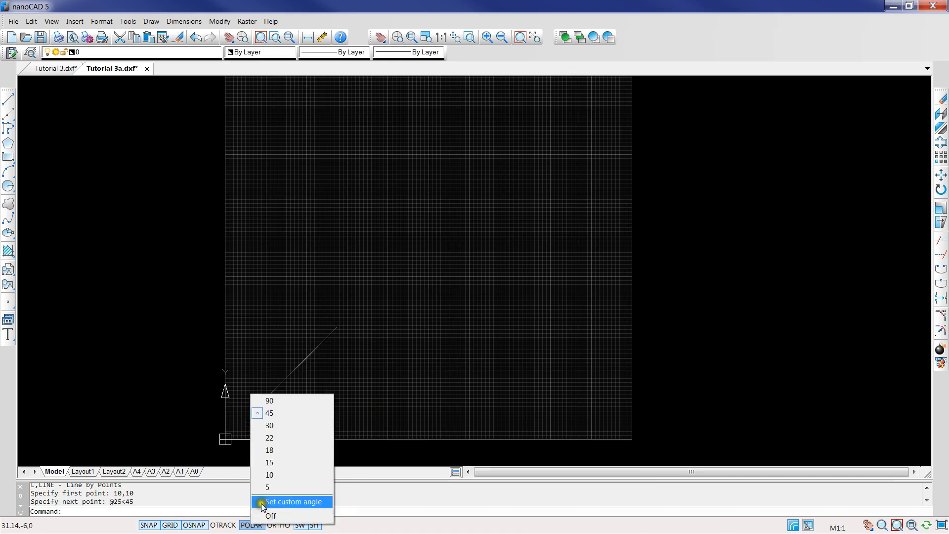
{"action": "mouse_move", "coordinate": [269, 400]}
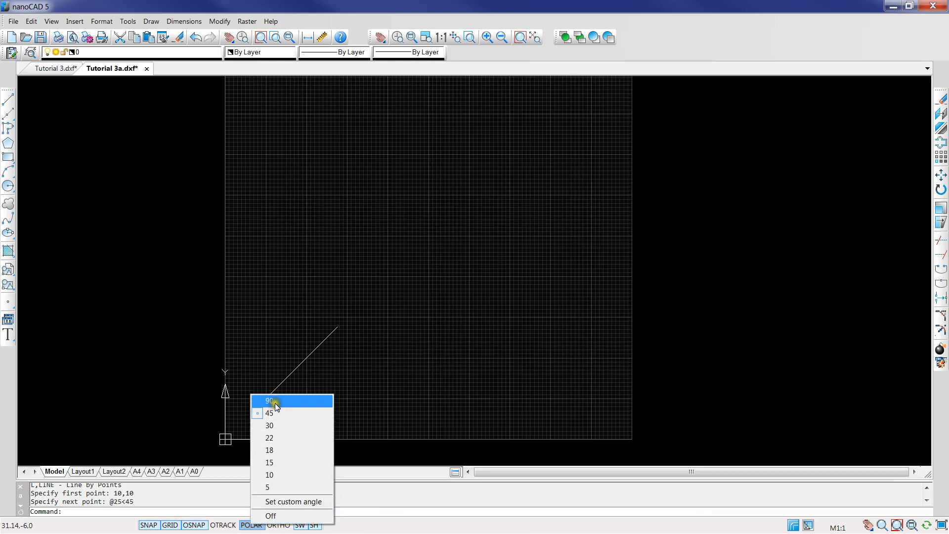
Set the polar tracking angle increment to 90 degrees
{"action": "left_click", "coordinate": [268, 400]}
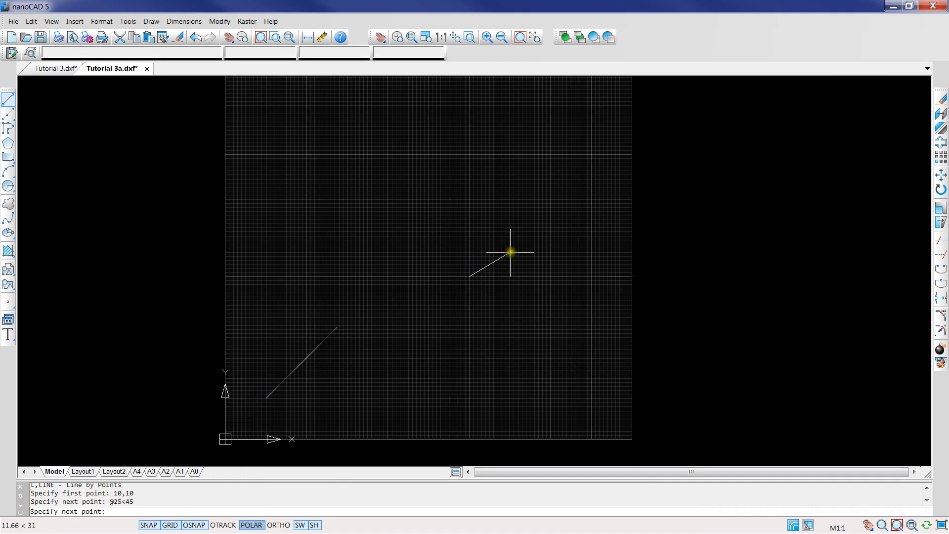
{"action": "mouse_move", "coordinate": [501, 200]}
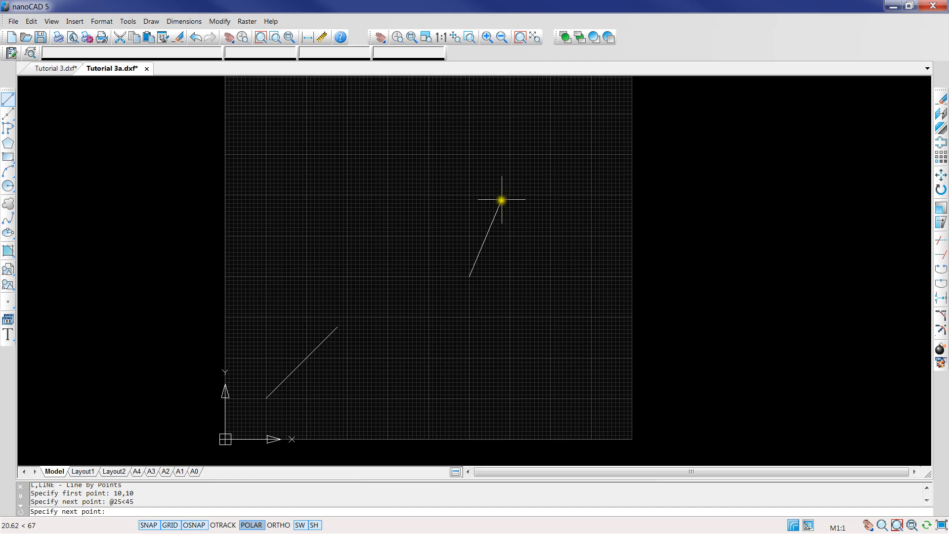
{"action": "mouse_move", "coordinate": [467, 196]}
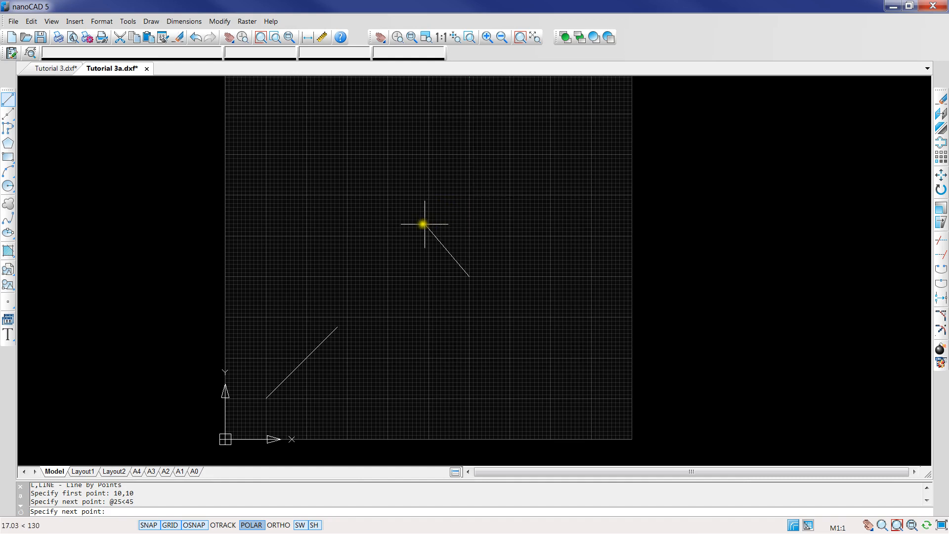
{"action": "mouse_move", "coordinate": [399, 277]}
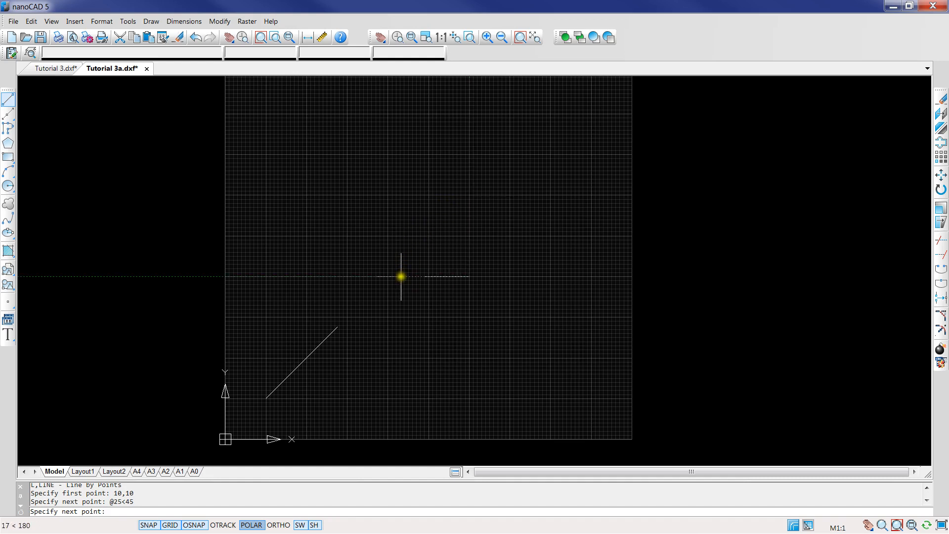
{"action": "mouse_move", "coordinate": [393, 276]}
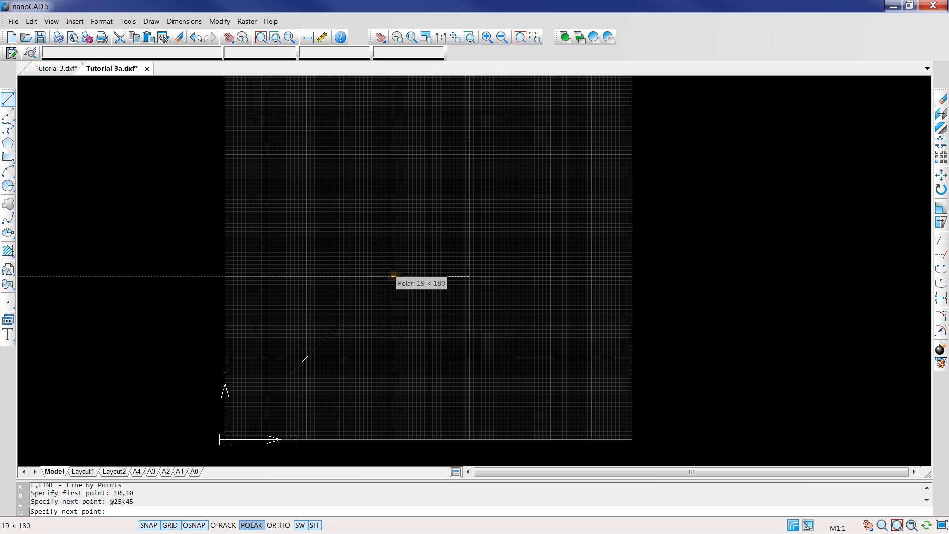
{"action": "mouse_move", "coordinate": [397, 277]}
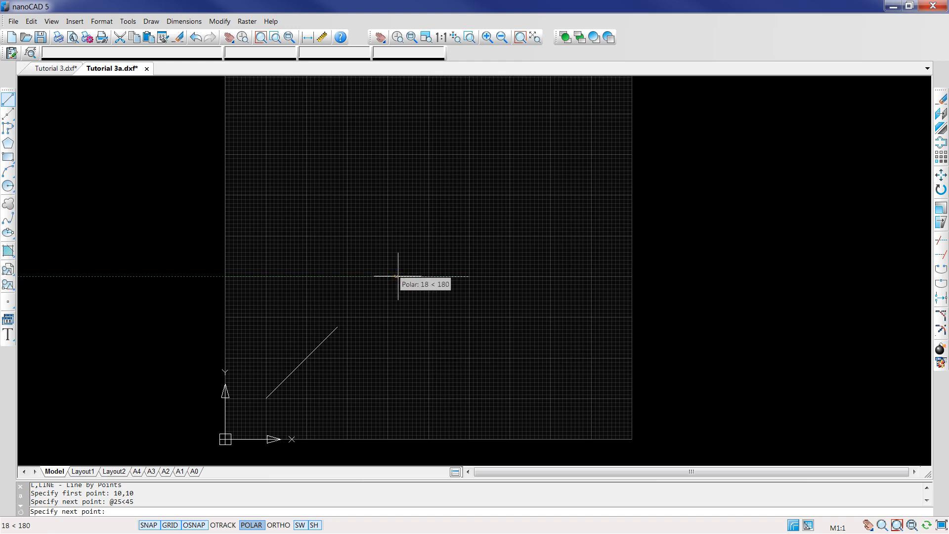
{"action": "mouse_move", "coordinate": [451, 337]}
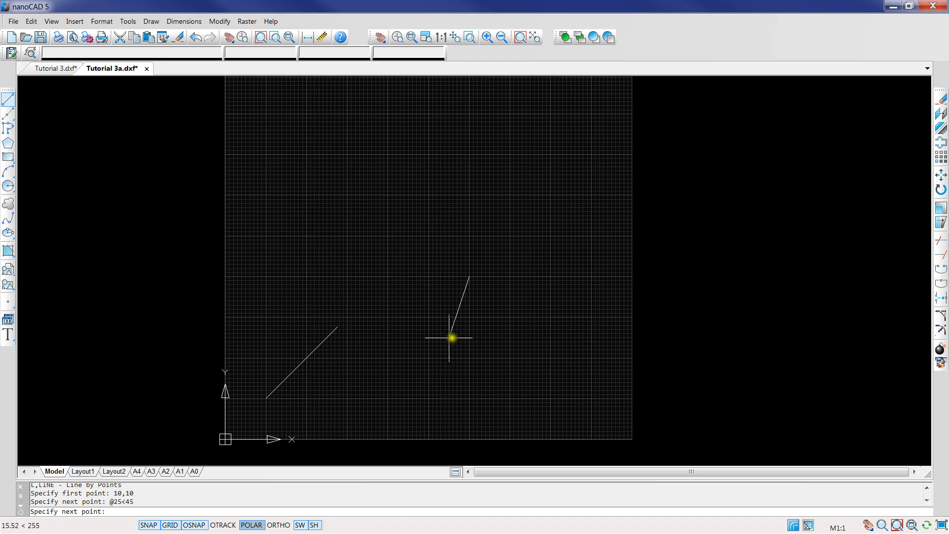
{"action": "mouse_move", "coordinate": [465, 348]}
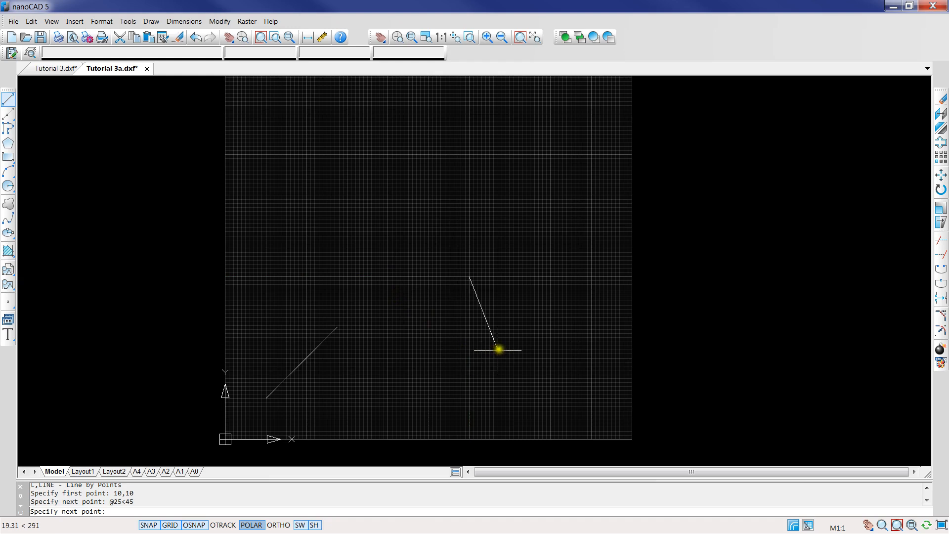
{"action": "mouse_move", "coordinate": [482, 176]}
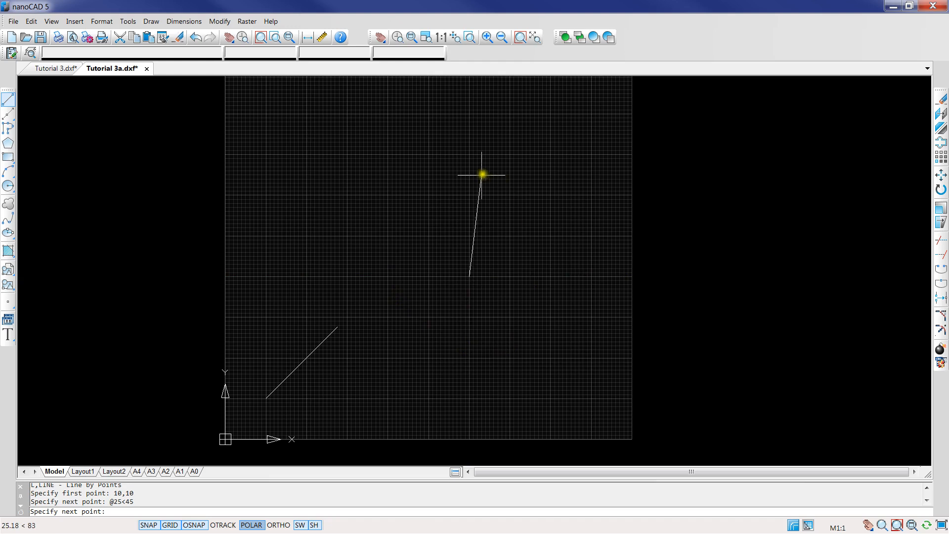
{"action": "mouse_move", "coordinate": [390, 271]}
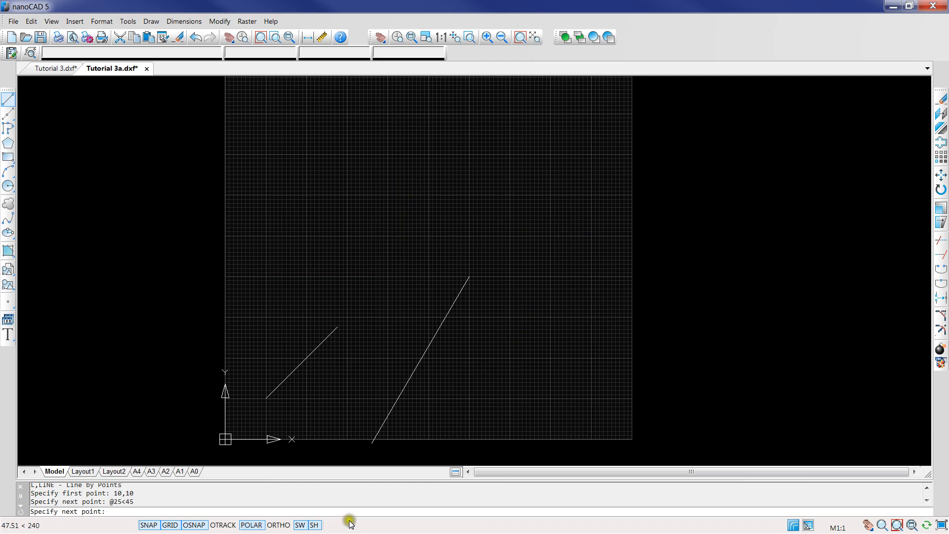
{"action": "mouse_move", "coordinate": [279, 524]}
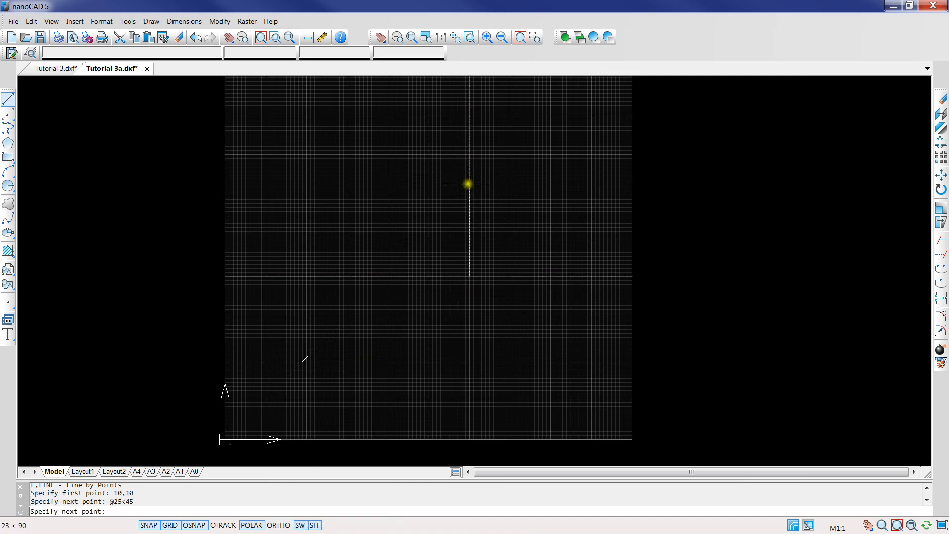
{"action": "mouse_move", "coordinate": [375, 363]}
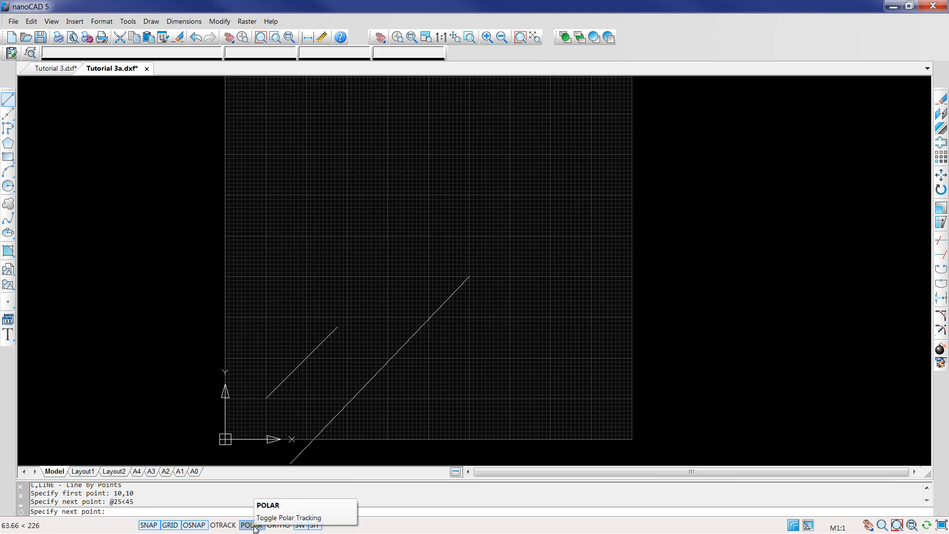
Set polar tracking to 22-degree increments from the POLAR status-bar list
{"action": "left_click", "coordinate": [249, 524]}
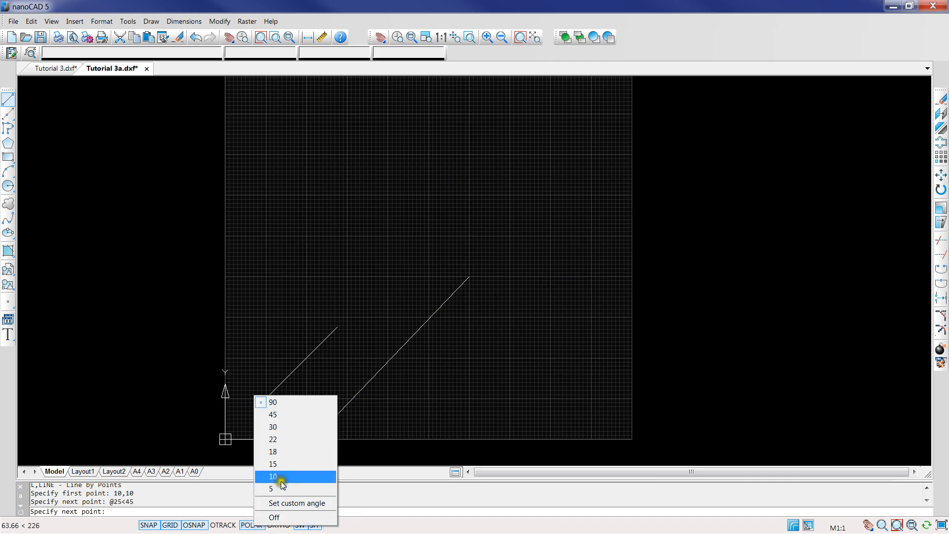
{"action": "mouse_move", "coordinate": [276, 439]}
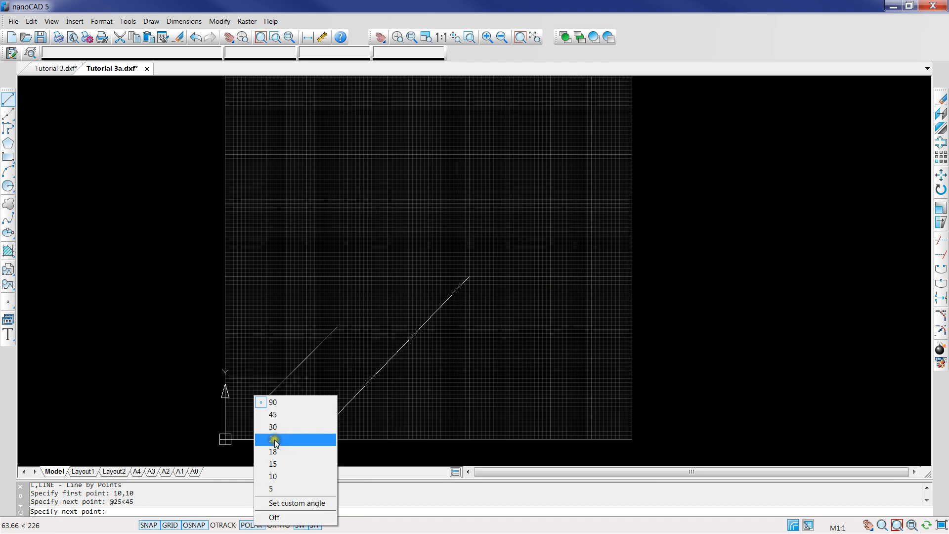
{"action": "left_click", "coordinate": [273, 438]}
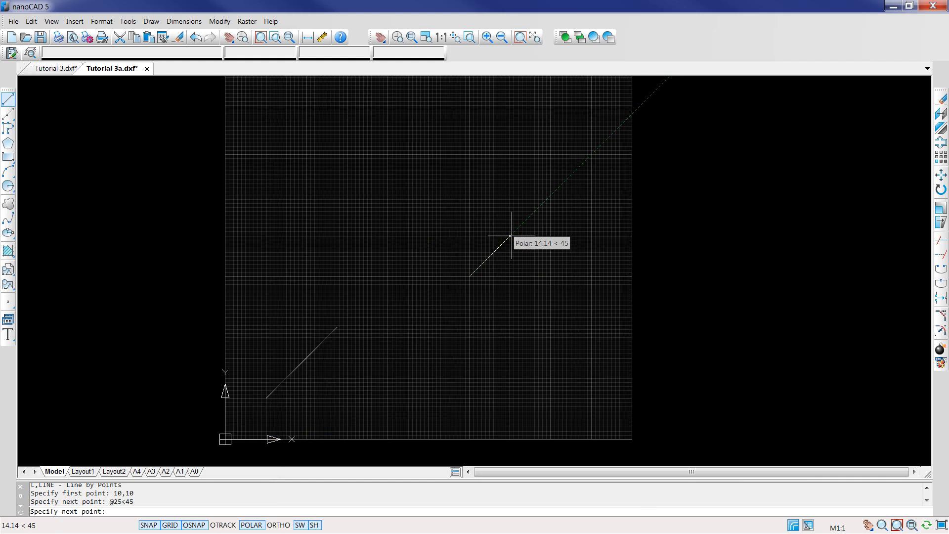
{"action": "mouse_move", "coordinate": [489, 230]}
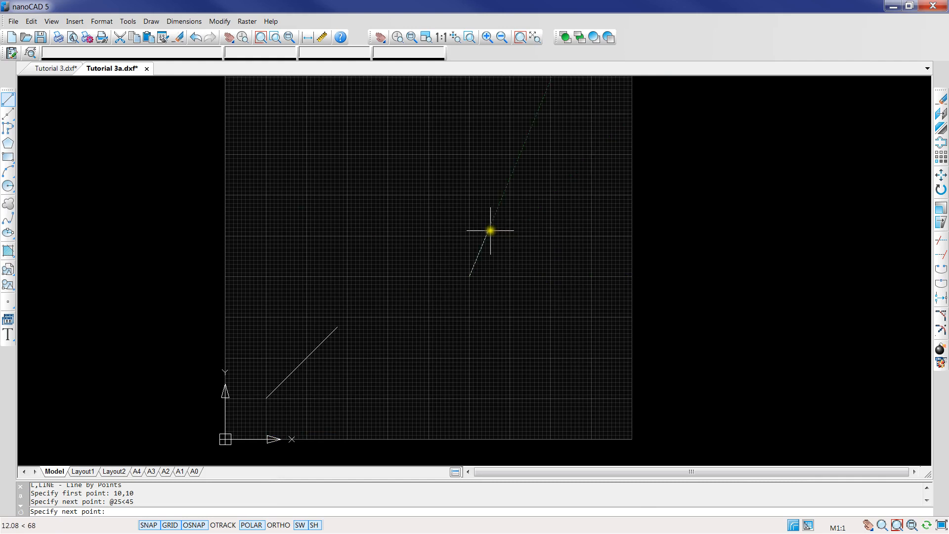
{"action": "mouse_move", "coordinate": [469, 228]}
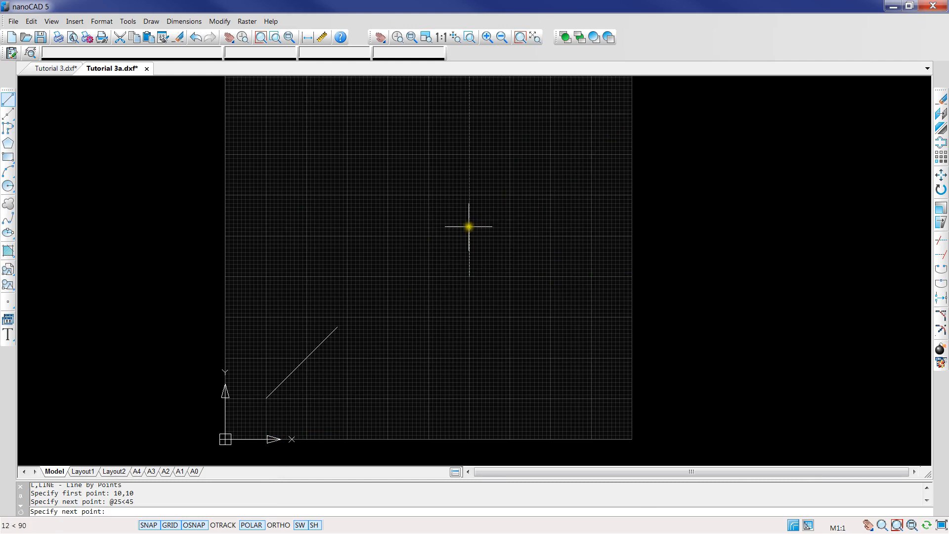
{"action": "mouse_move", "coordinate": [448, 234]}
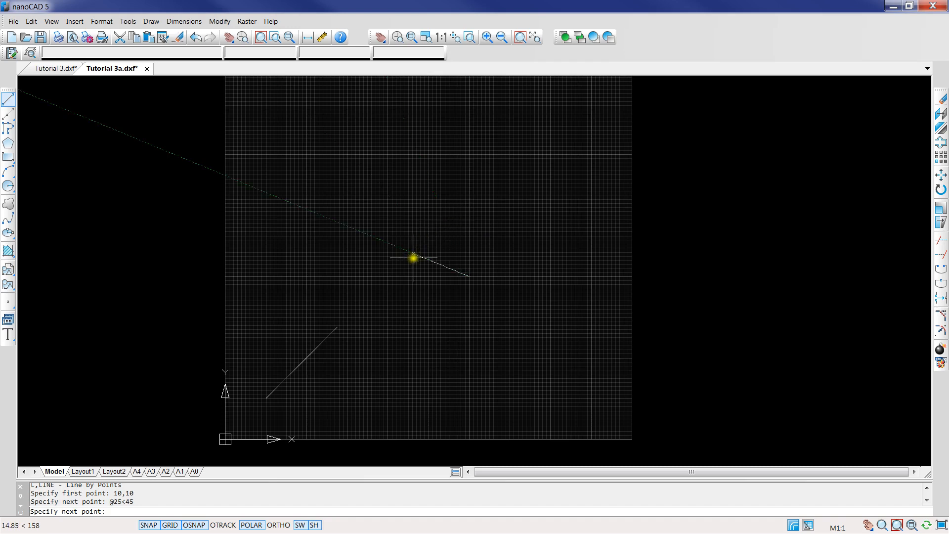
{"action": "mouse_move", "coordinate": [412, 293]}
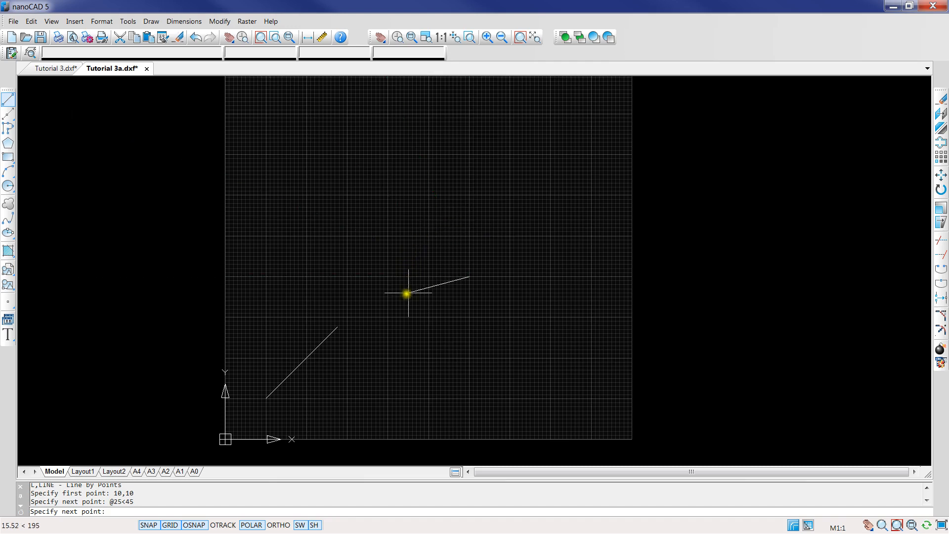
{"action": "mouse_move", "coordinate": [405, 300]}
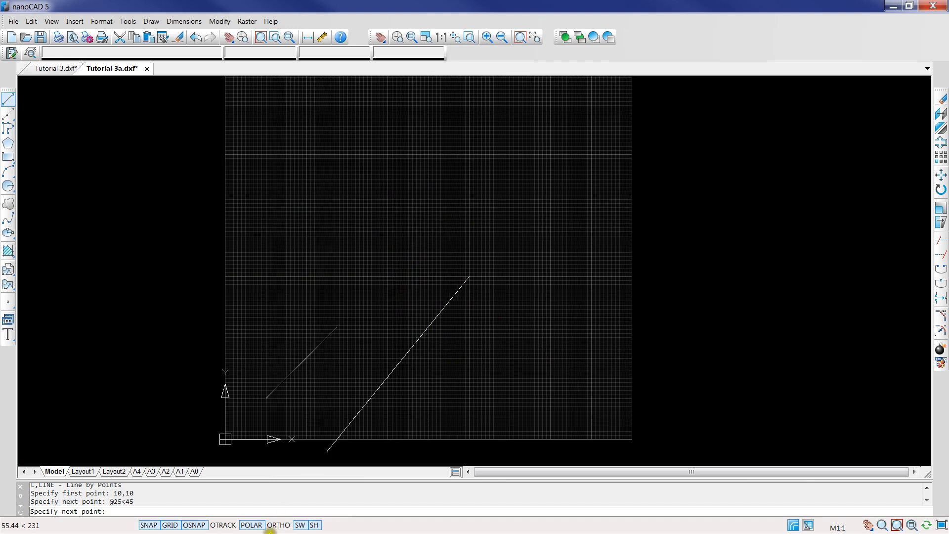
Set polar tracking to 5-degree increments from the POLAR status-bar list
{"action": "left_click", "coordinate": [250, 524]}
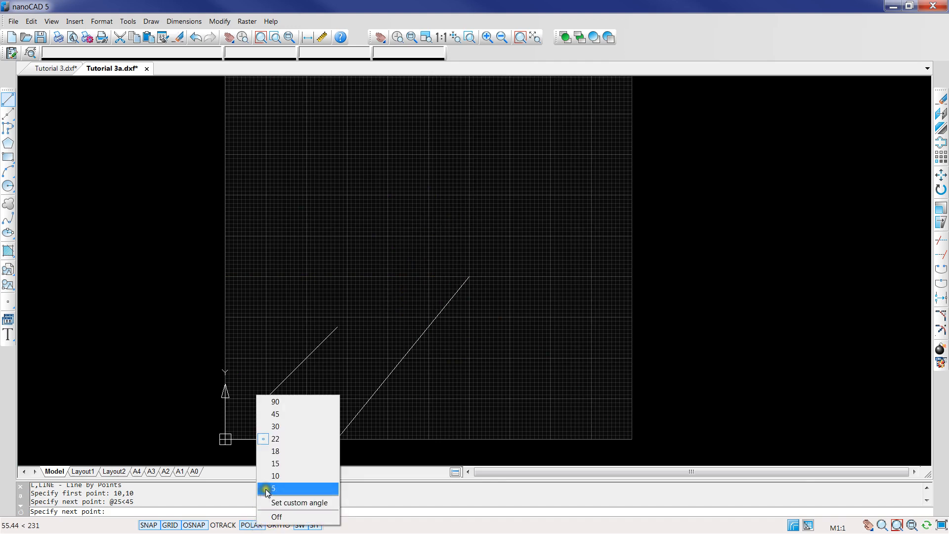
{"action": "left_click", "coordinate": [274, 488]}
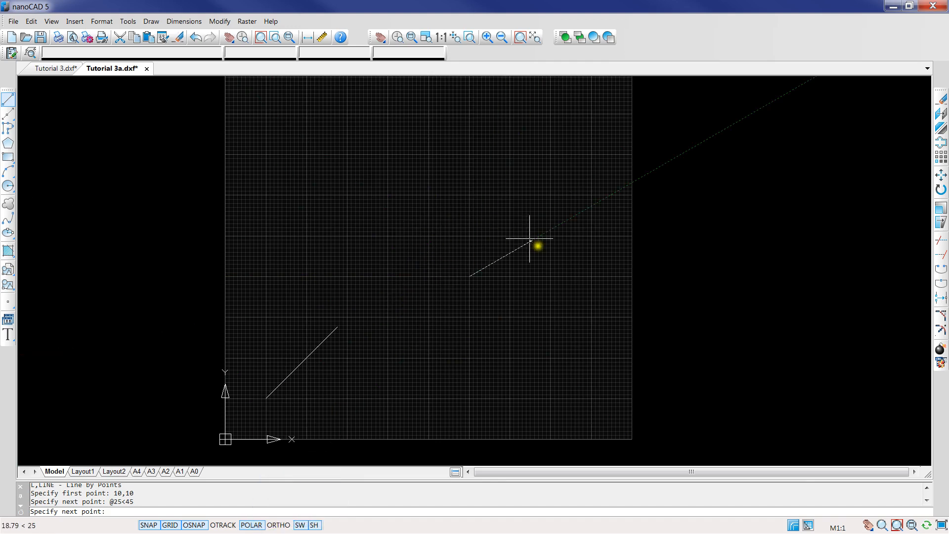
{"action": "mouse_move", "coordinate": [531, 220]}
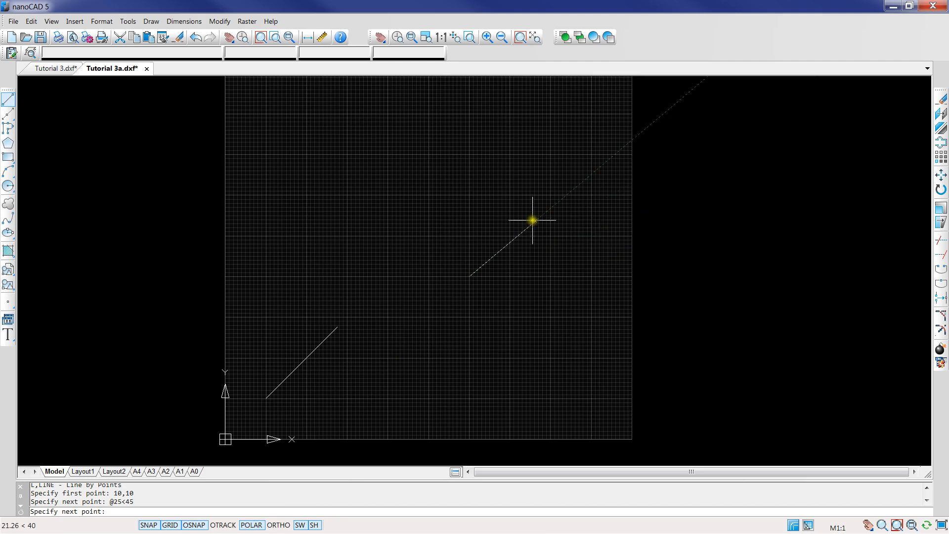
{"action": "mouse_move", "coordinate": [442, 199]}
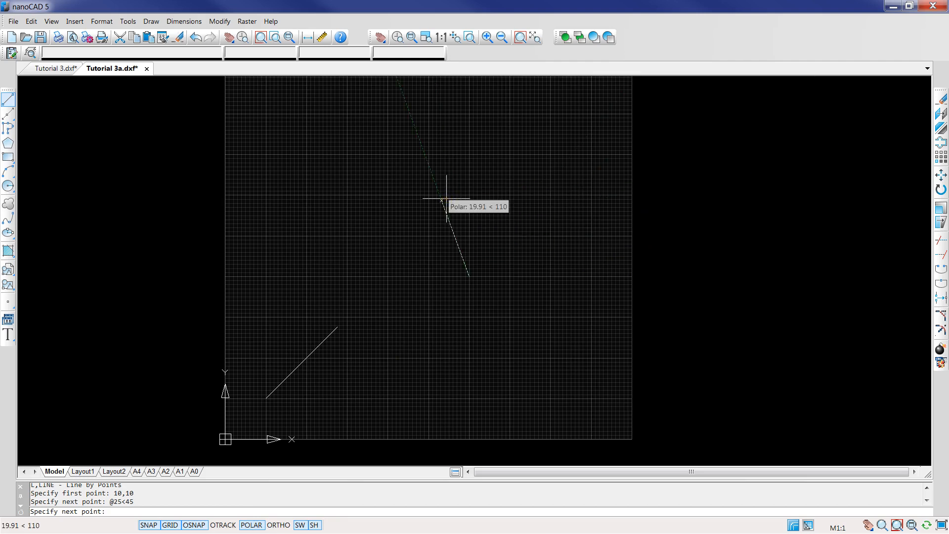
{"action": "mouse_move", "coordinate": [412, 246]}
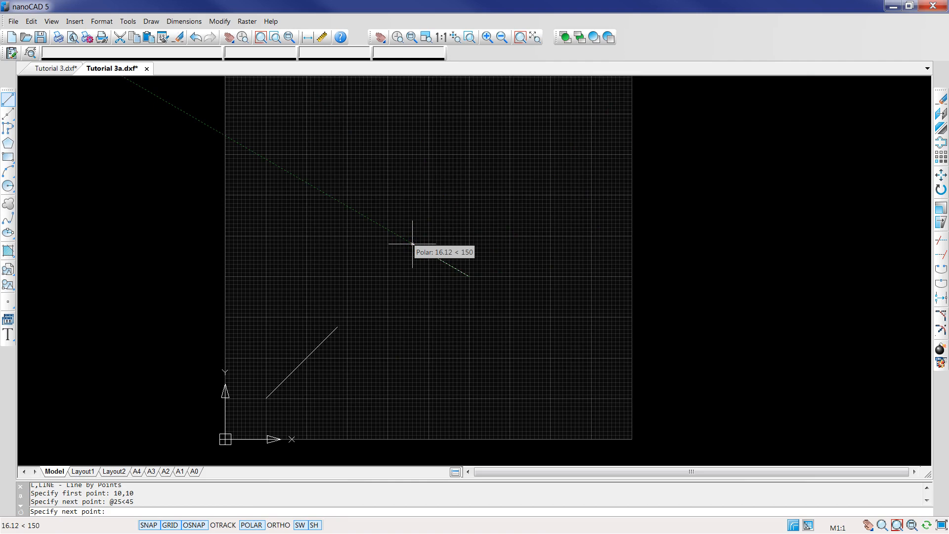
{"action": "mouse_move", "coordinate": [430, 248]}
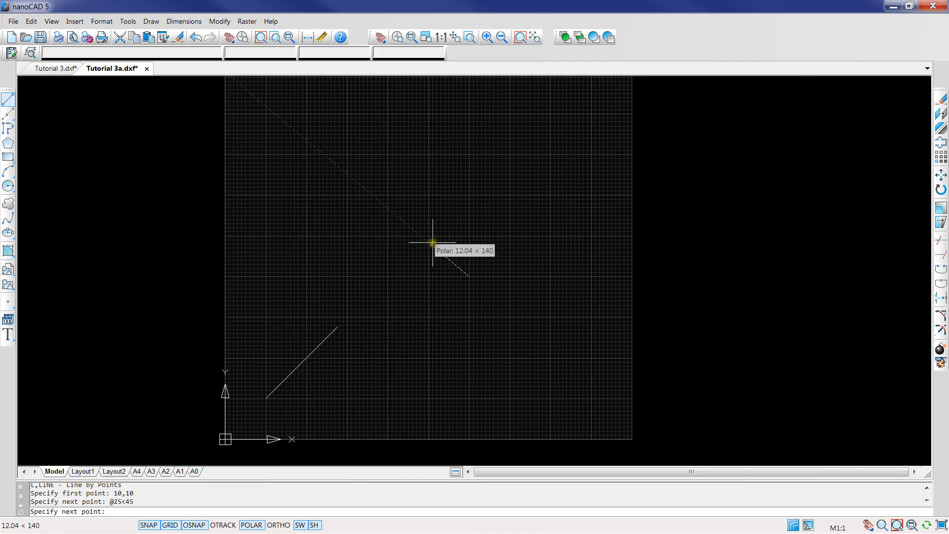